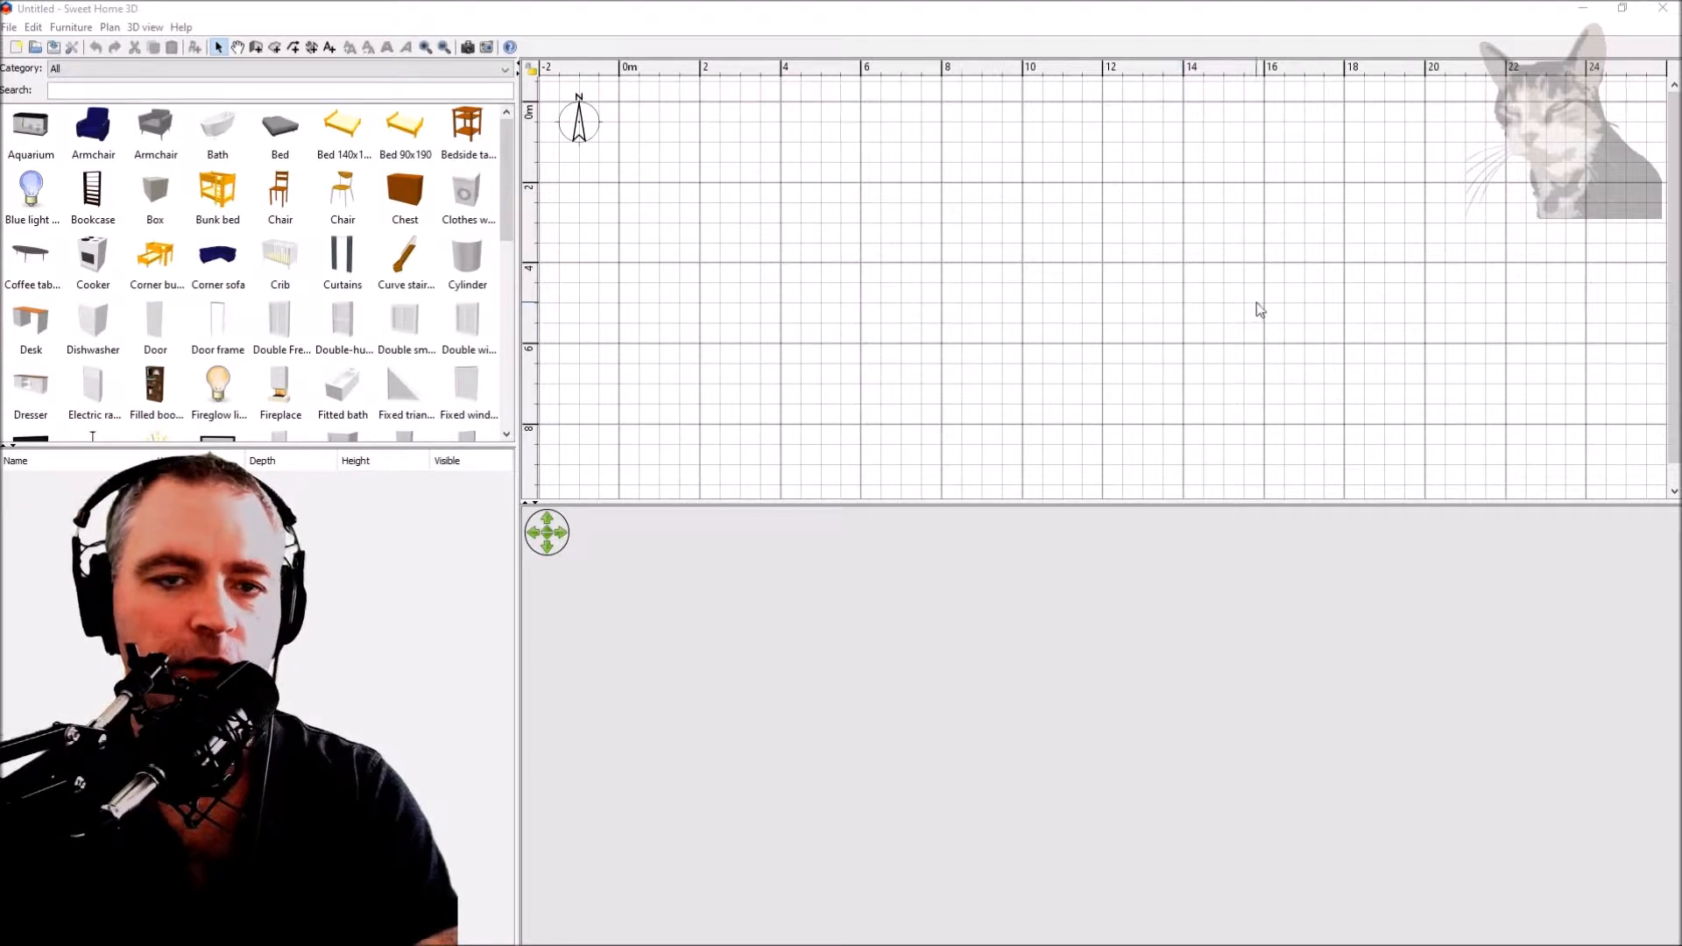
mouse_move(1083, 293)
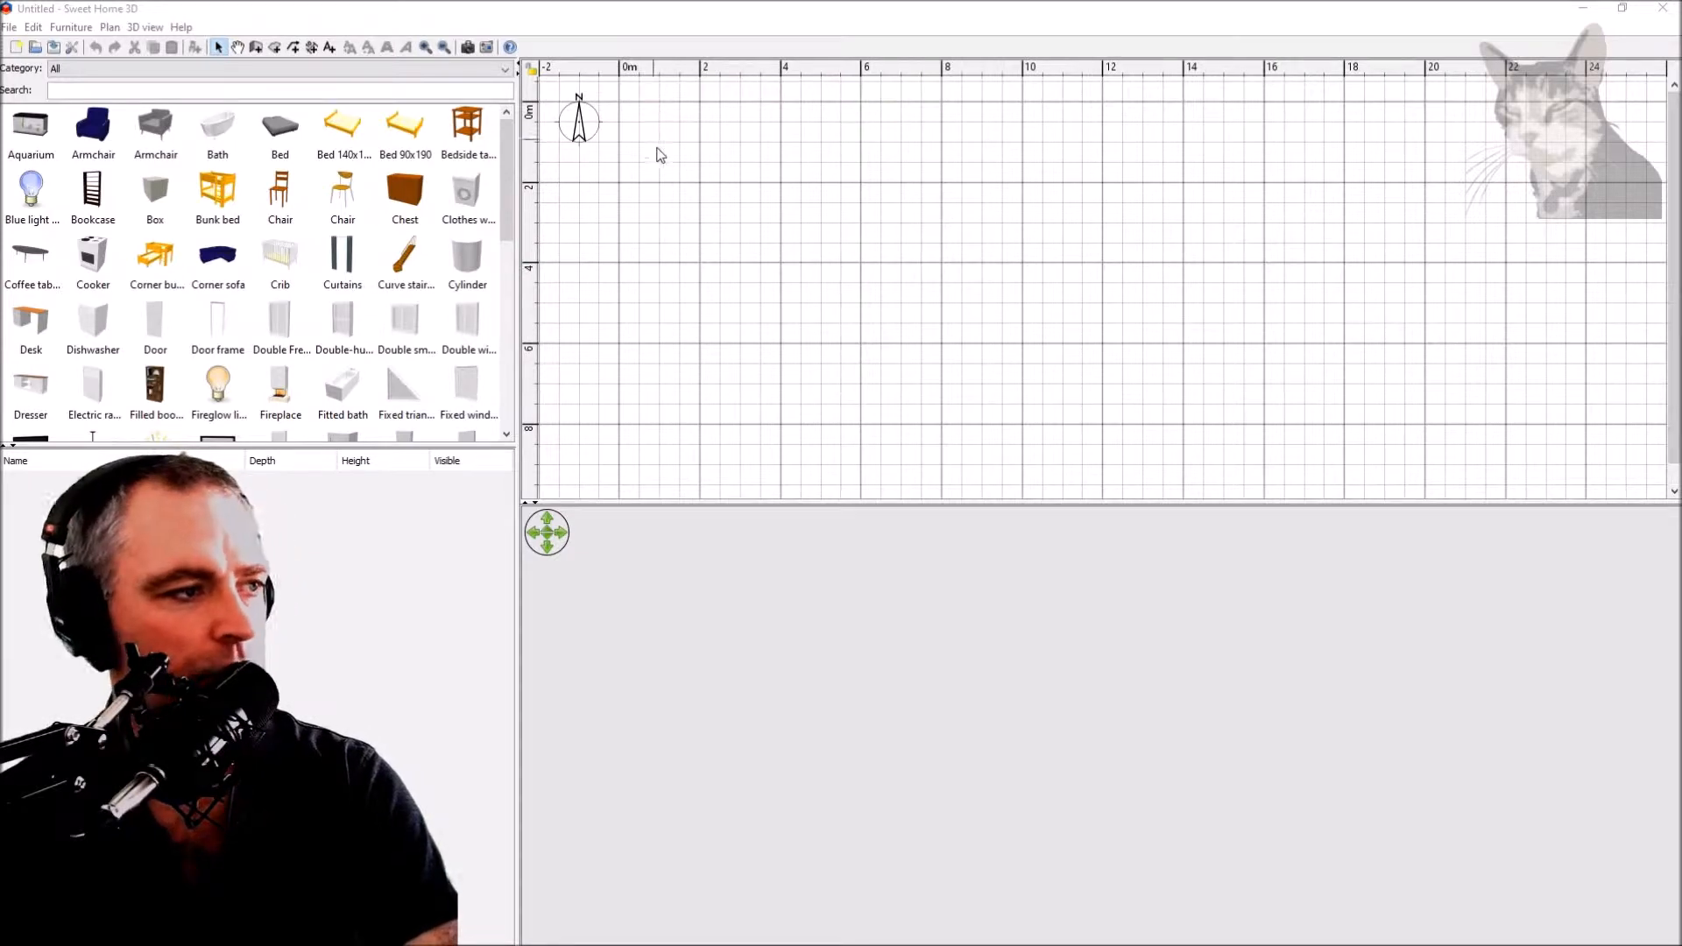
mouse_move(1020, 396)
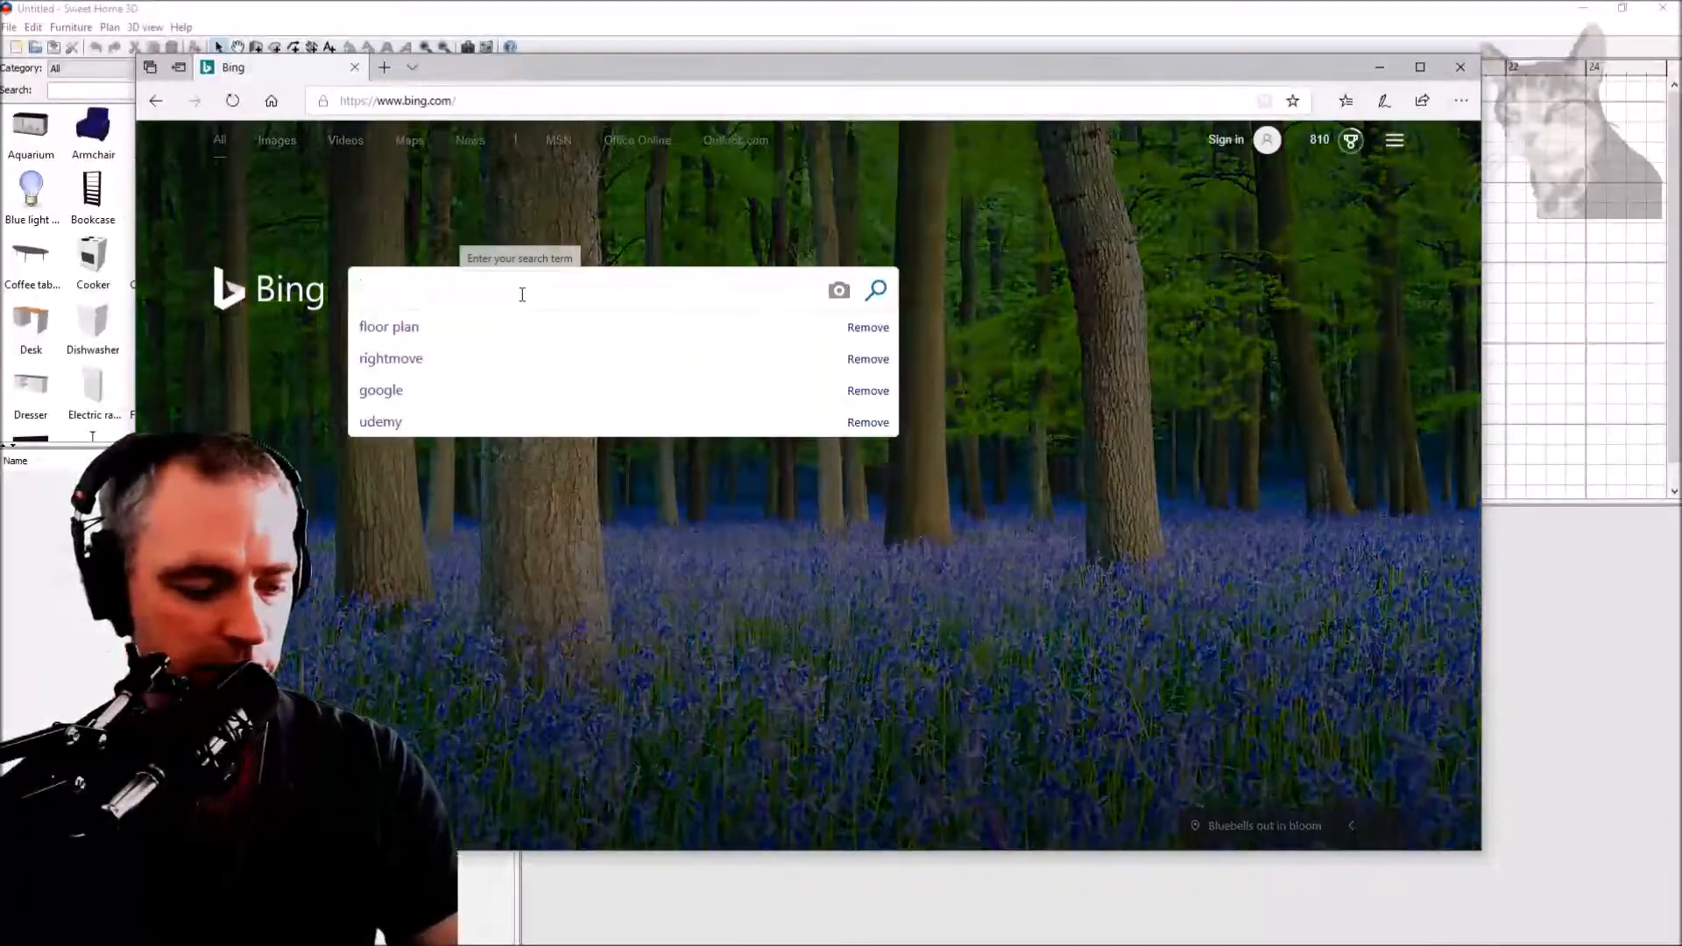
Step: Search Bing images for 'floor plan', enlarge a two-bedroom apartment plan, then return to Sweet Home 3D
type("floor plan")
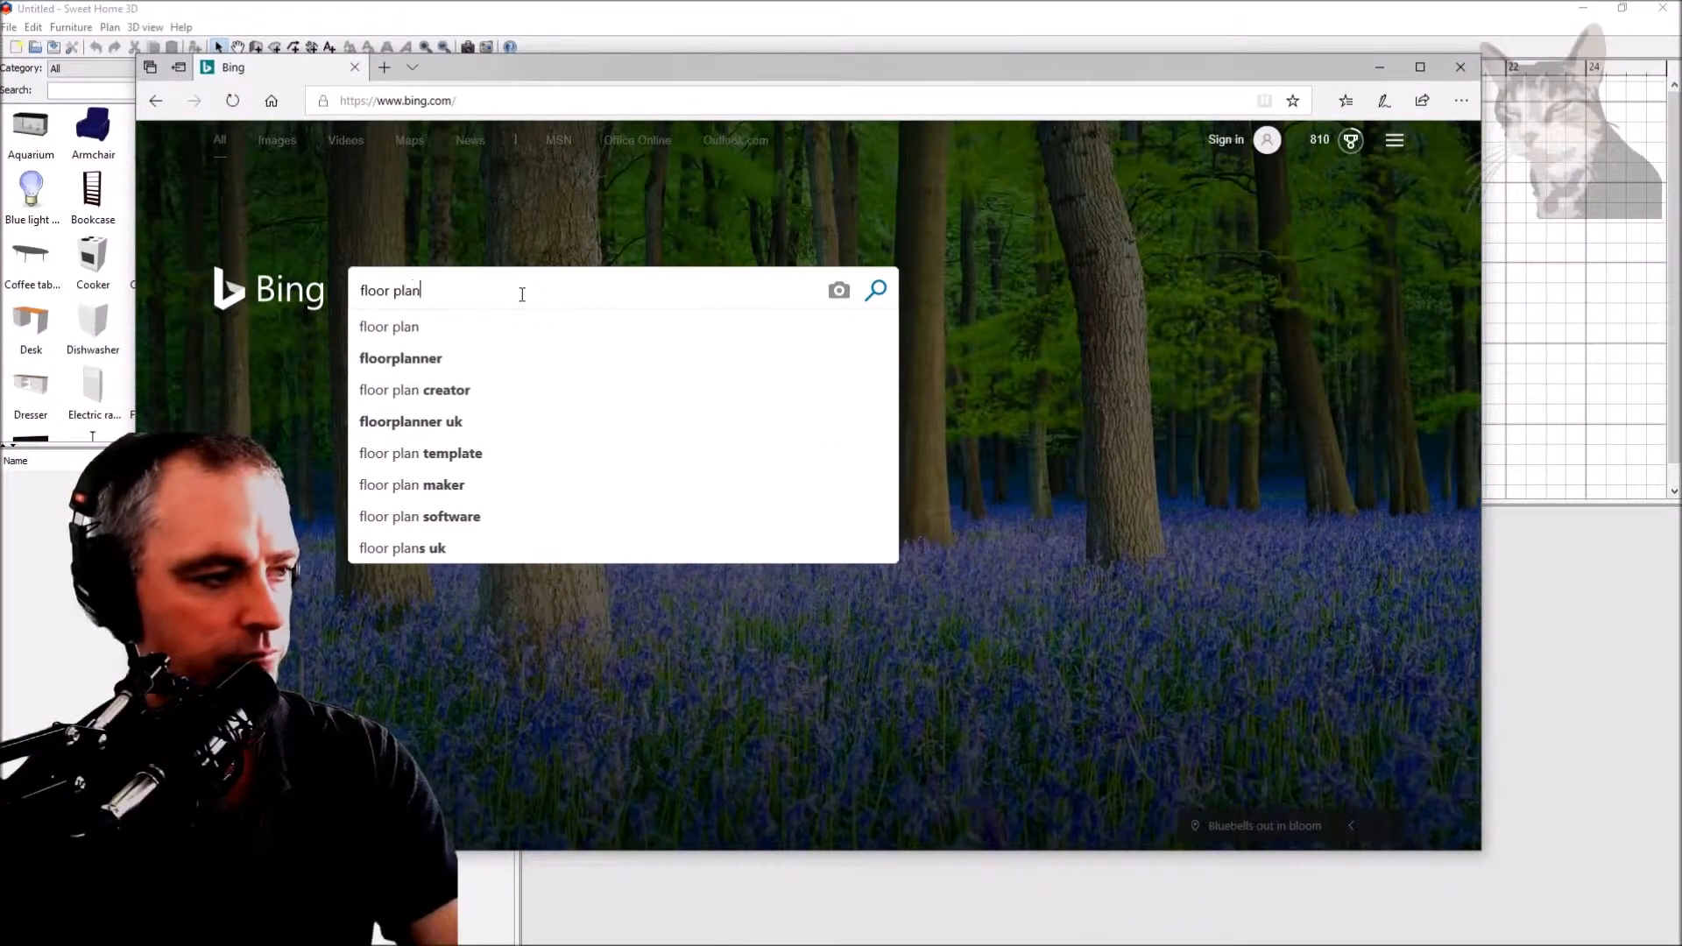
key("Enter")
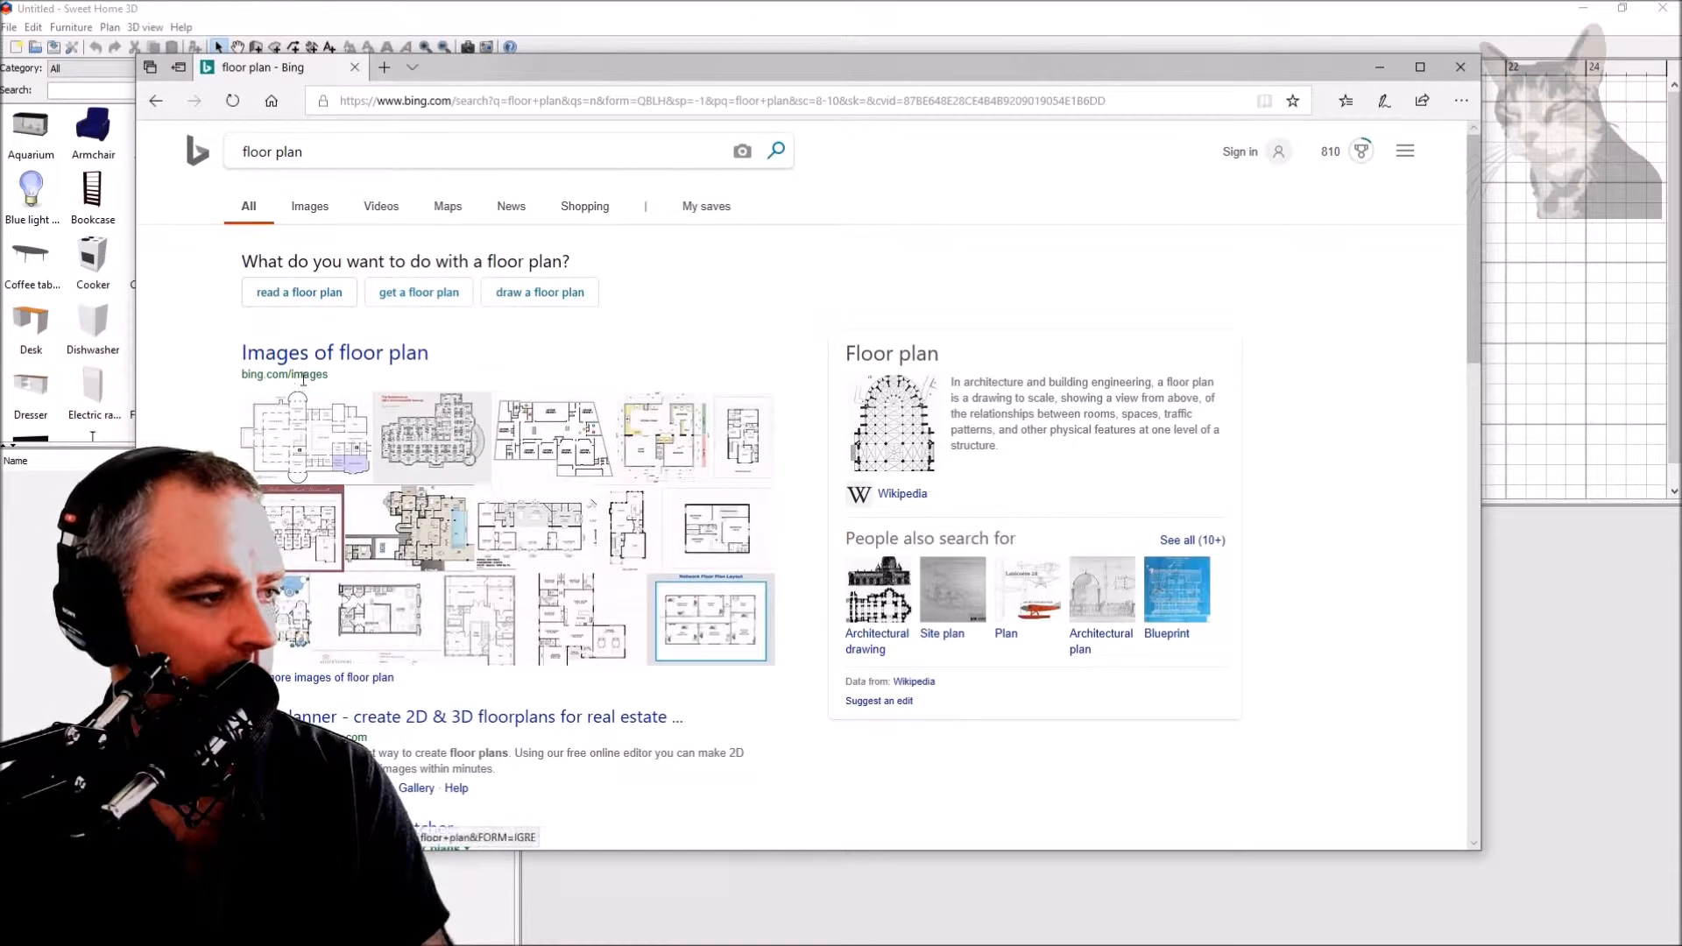
left_click(309, 206)
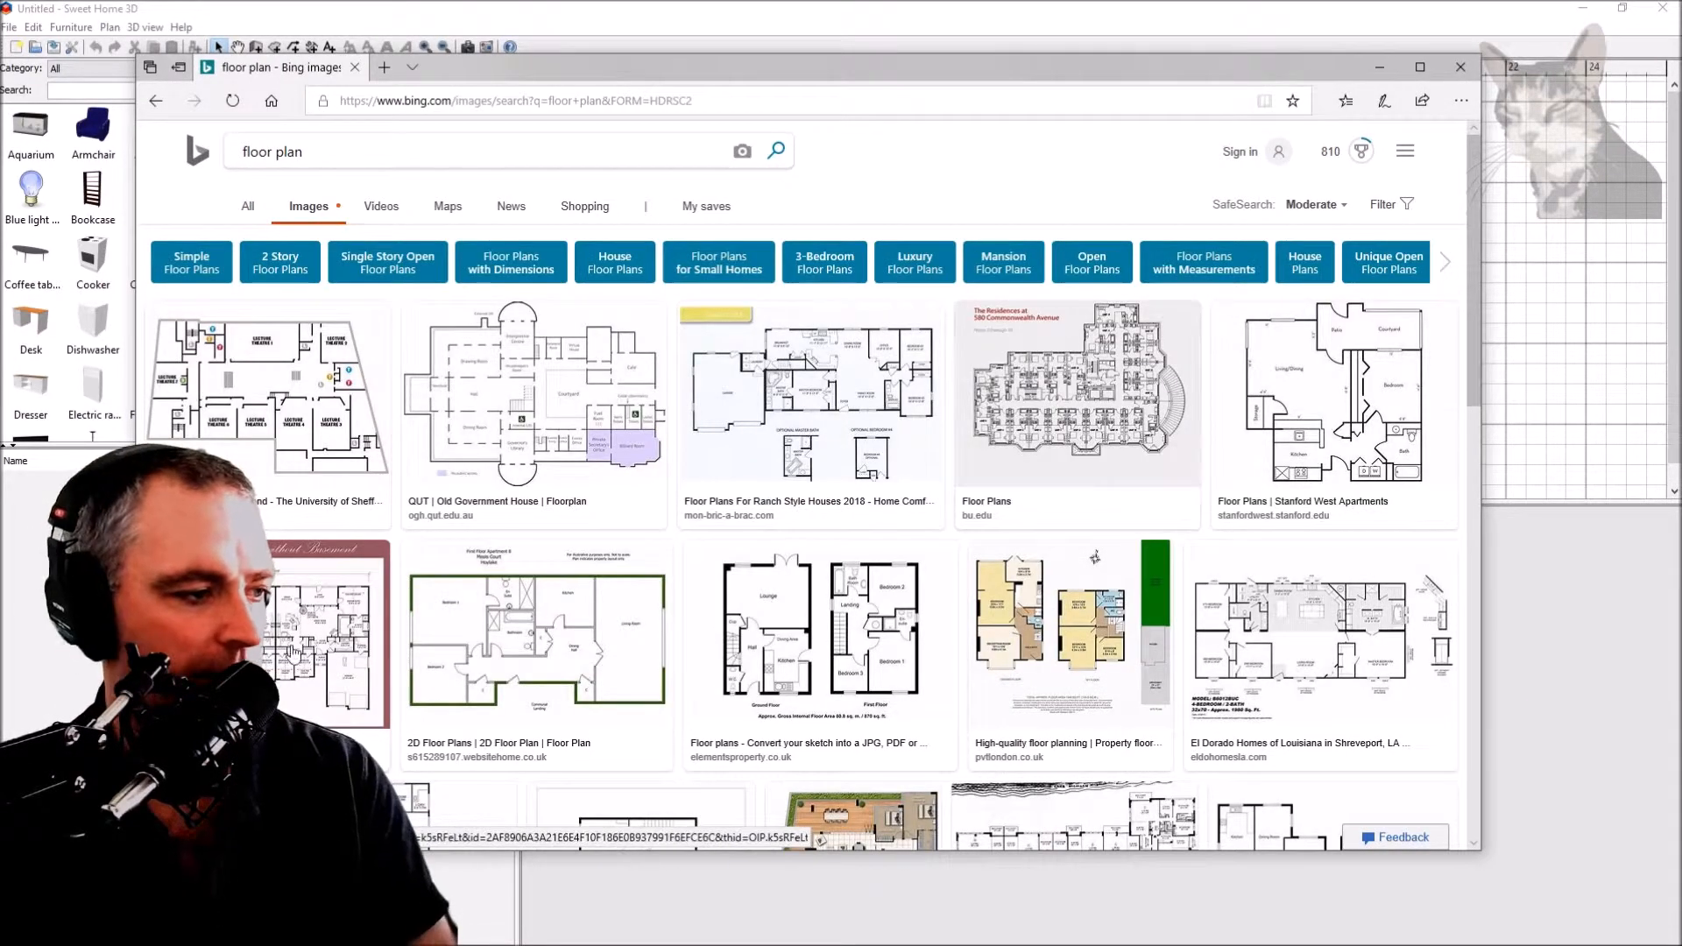
left_click(538, 642)
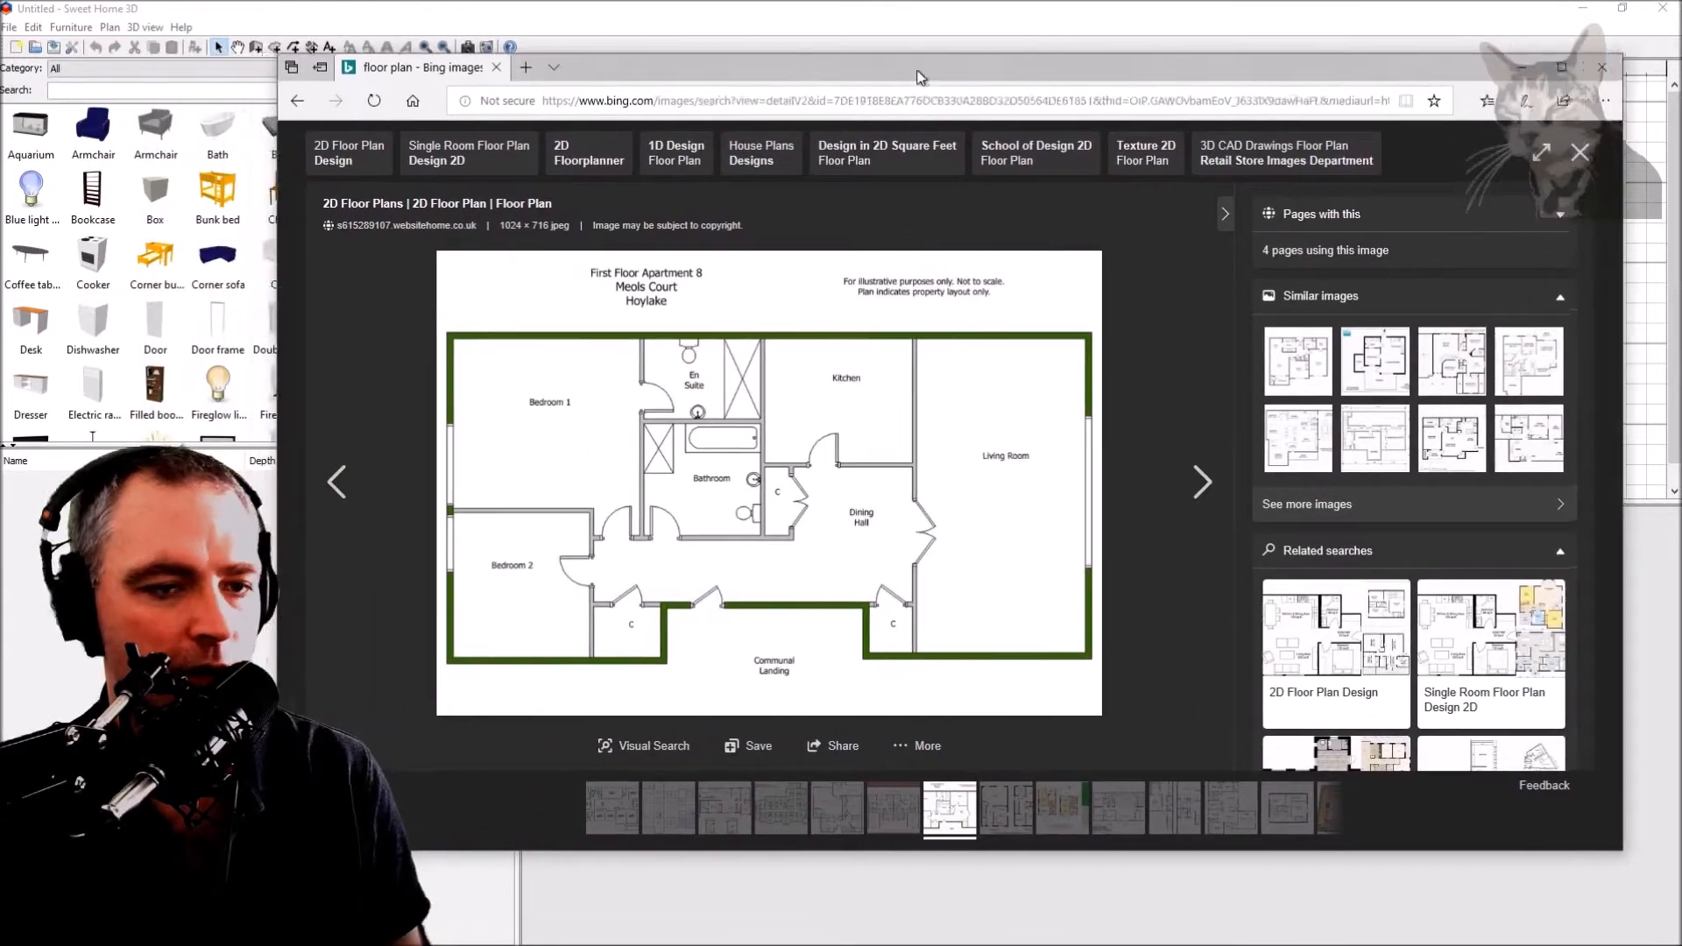
left_click(1601, 69)
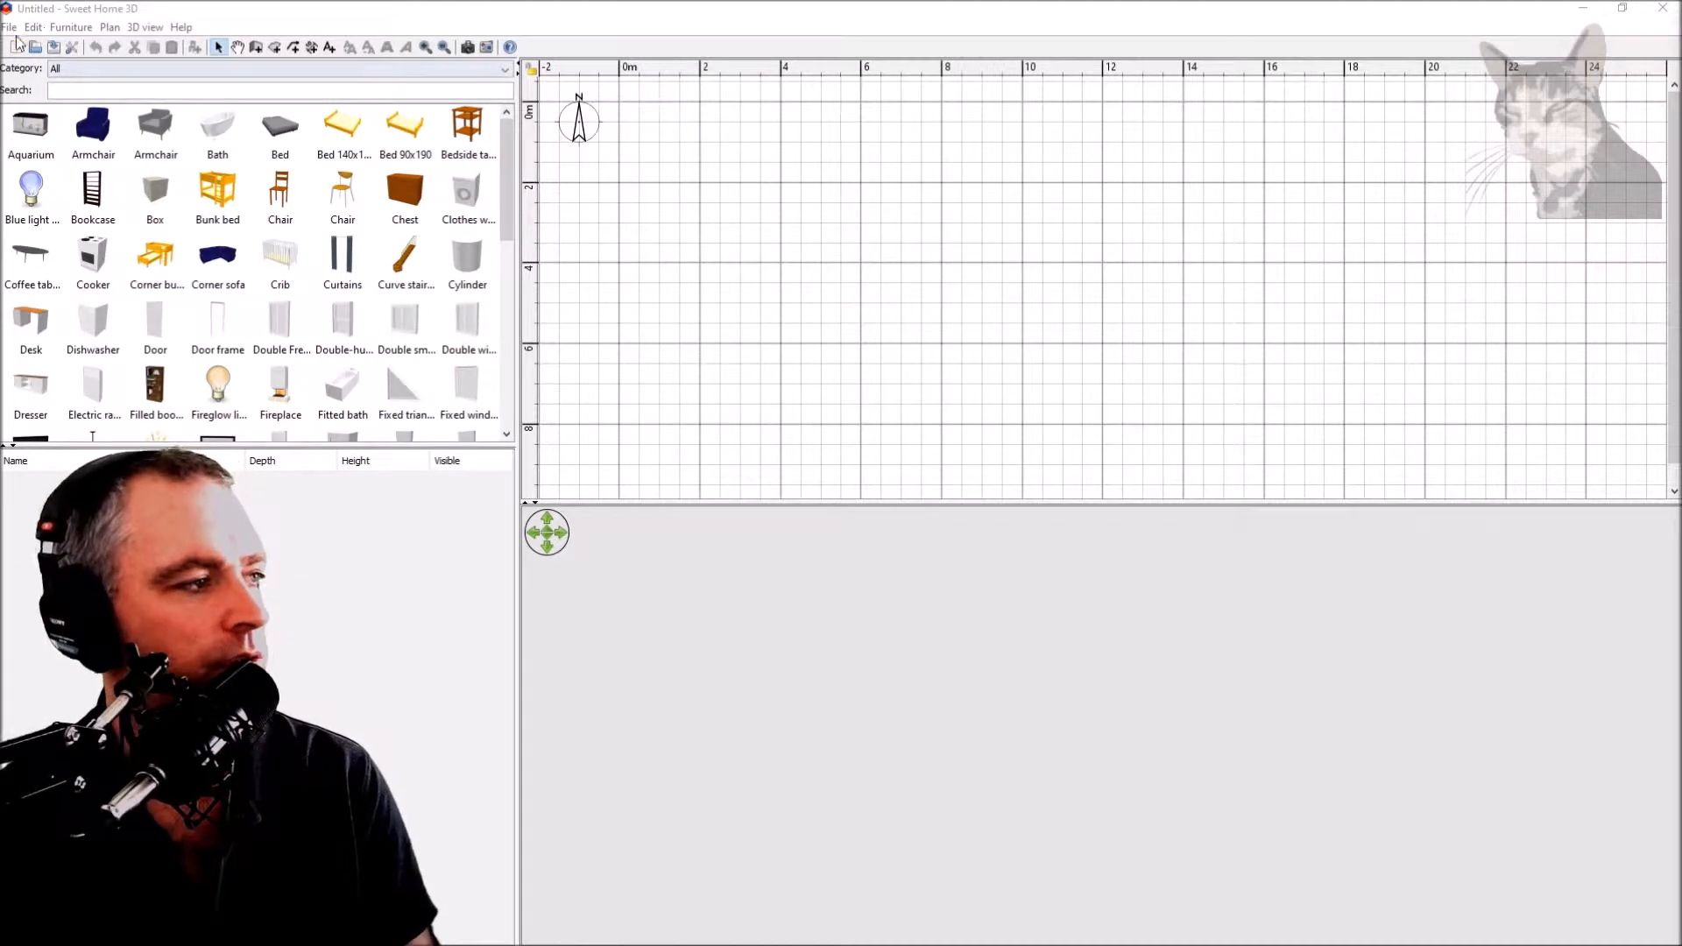
Step: Start the background image import from the Plan menu
left_click(10, 27)
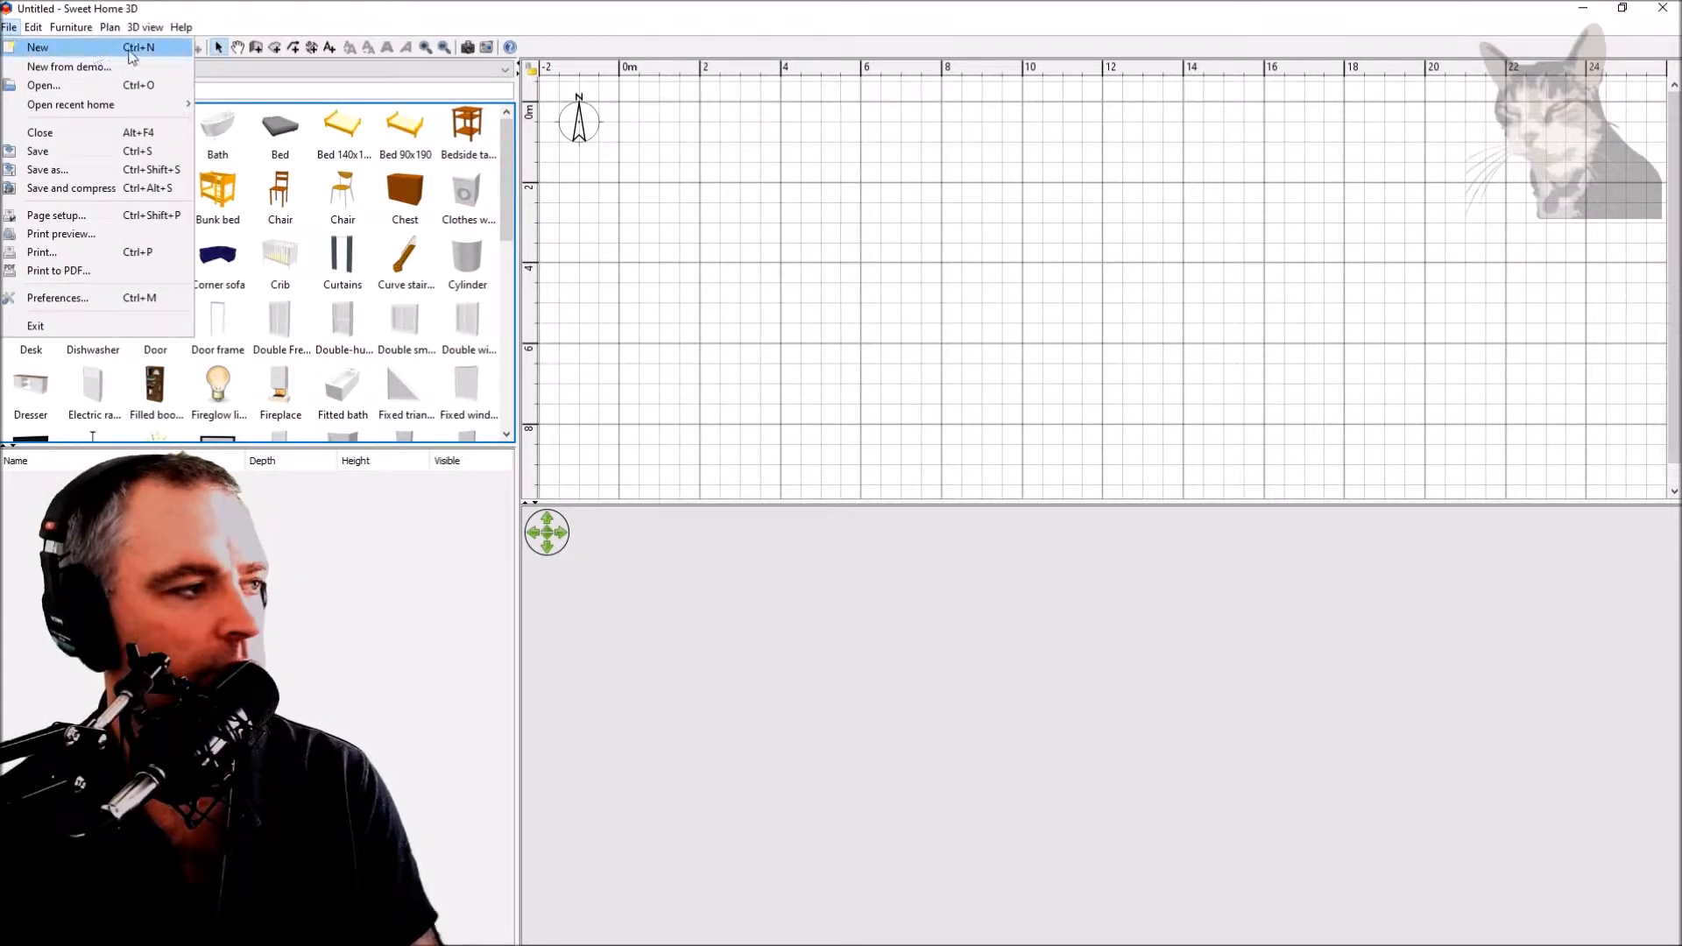
left_click(108, 28)
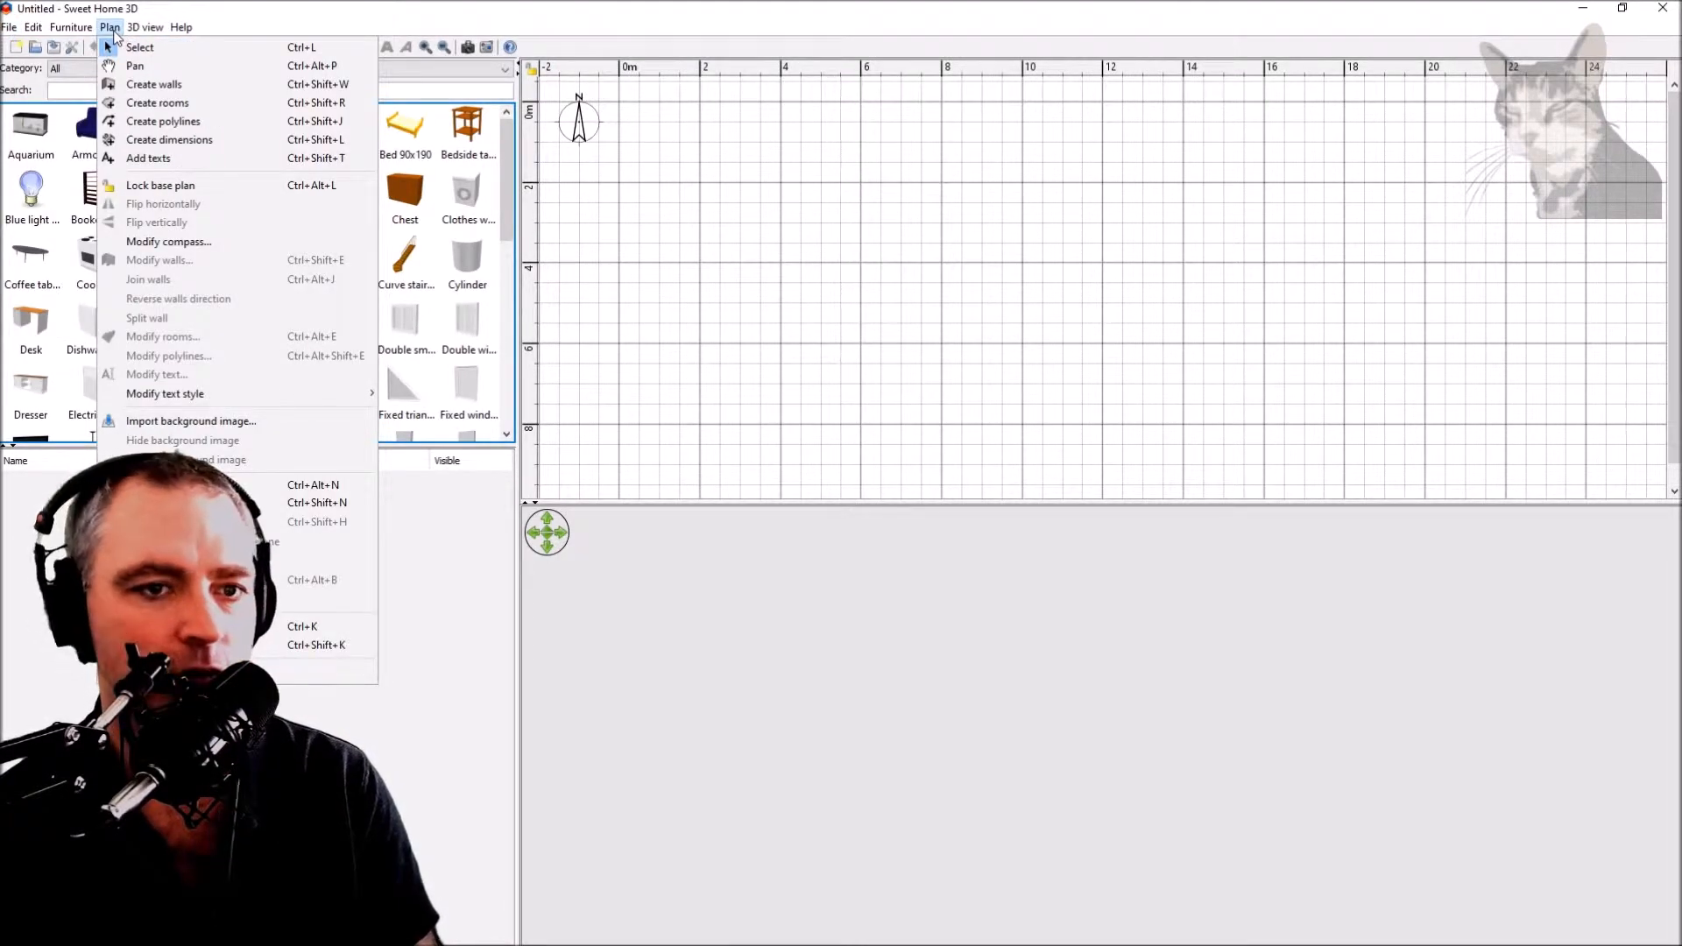
mouse_move(161, 186)
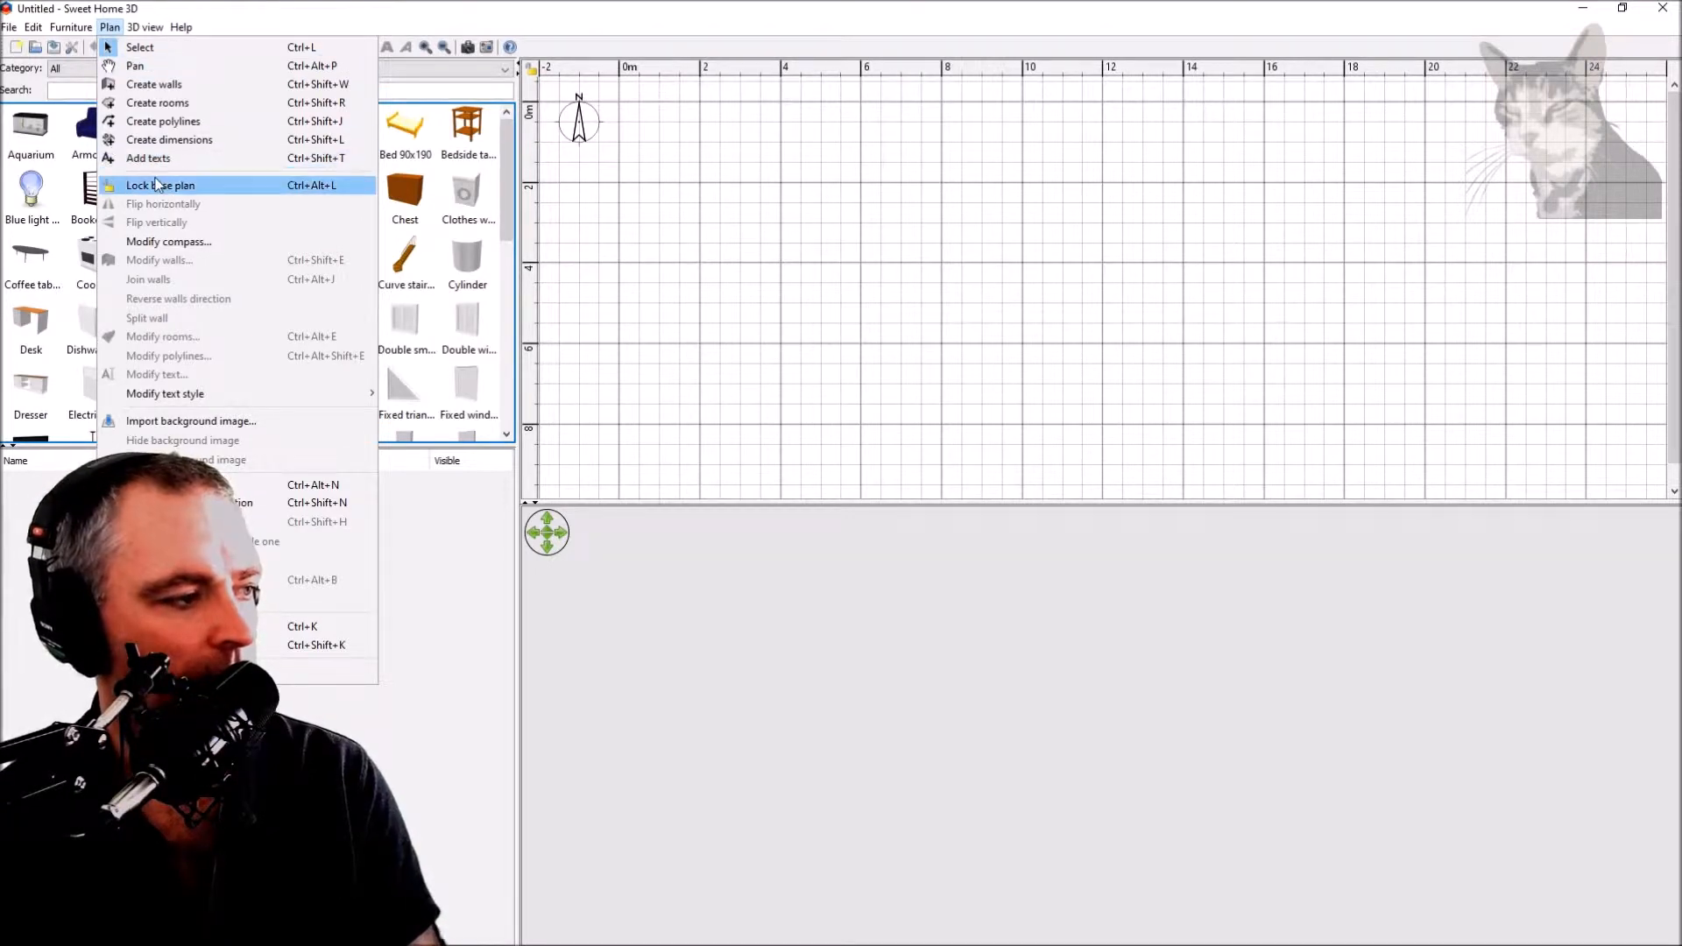
mouse_move(191, 421)
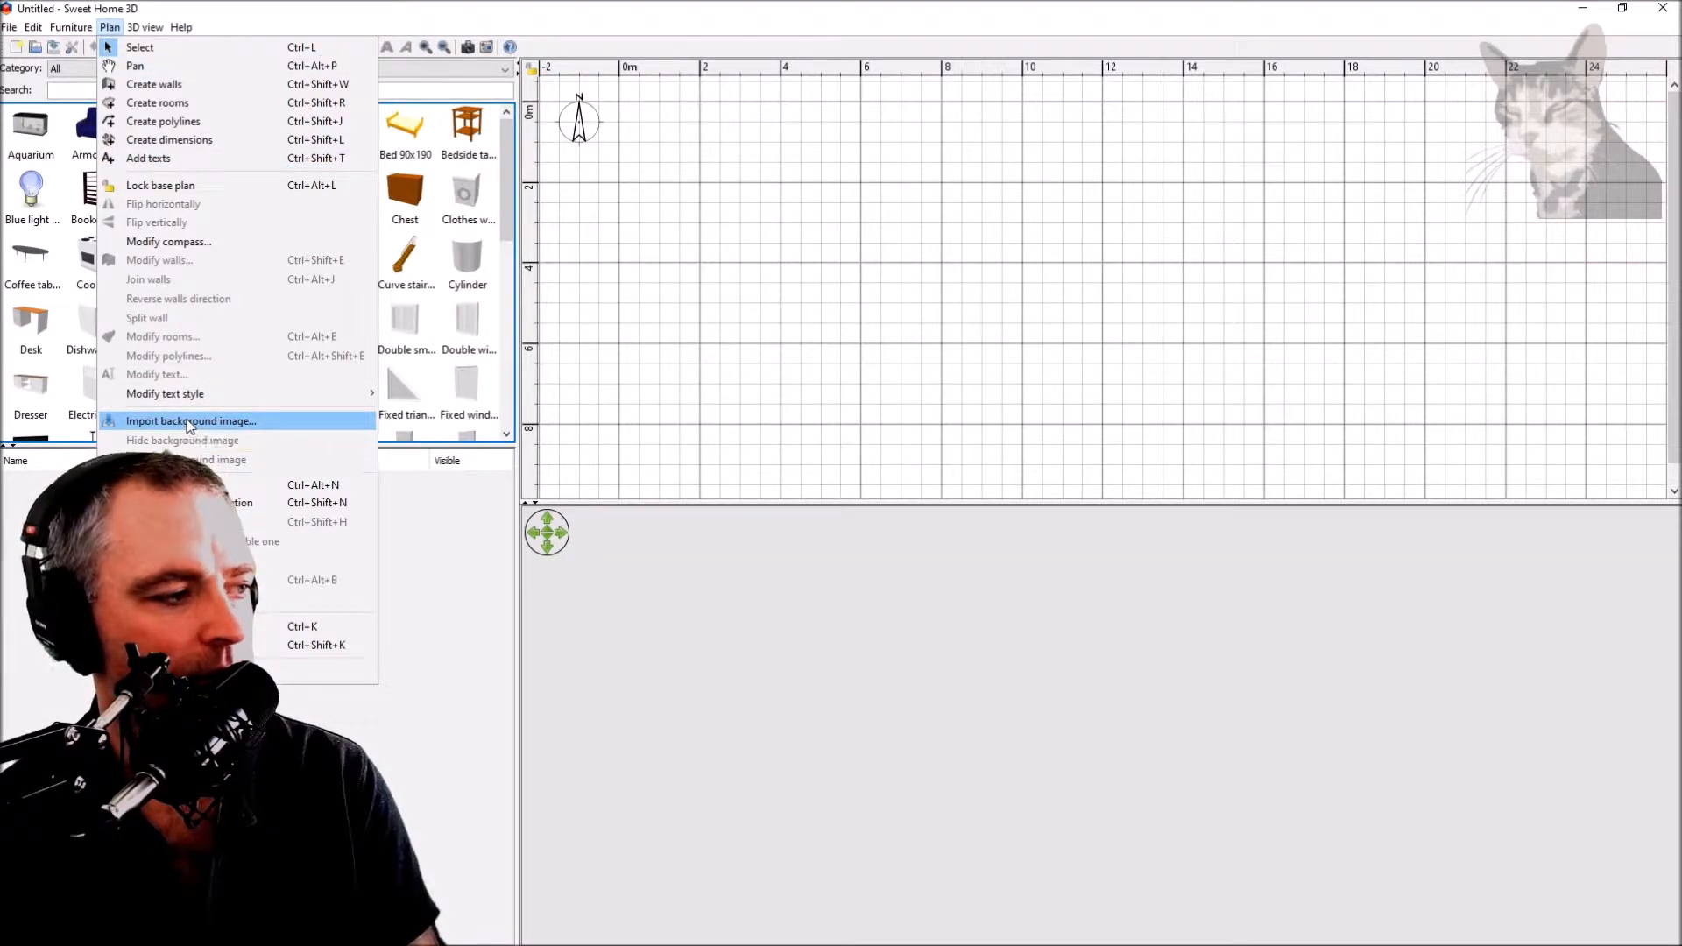
left_click(189, 421)
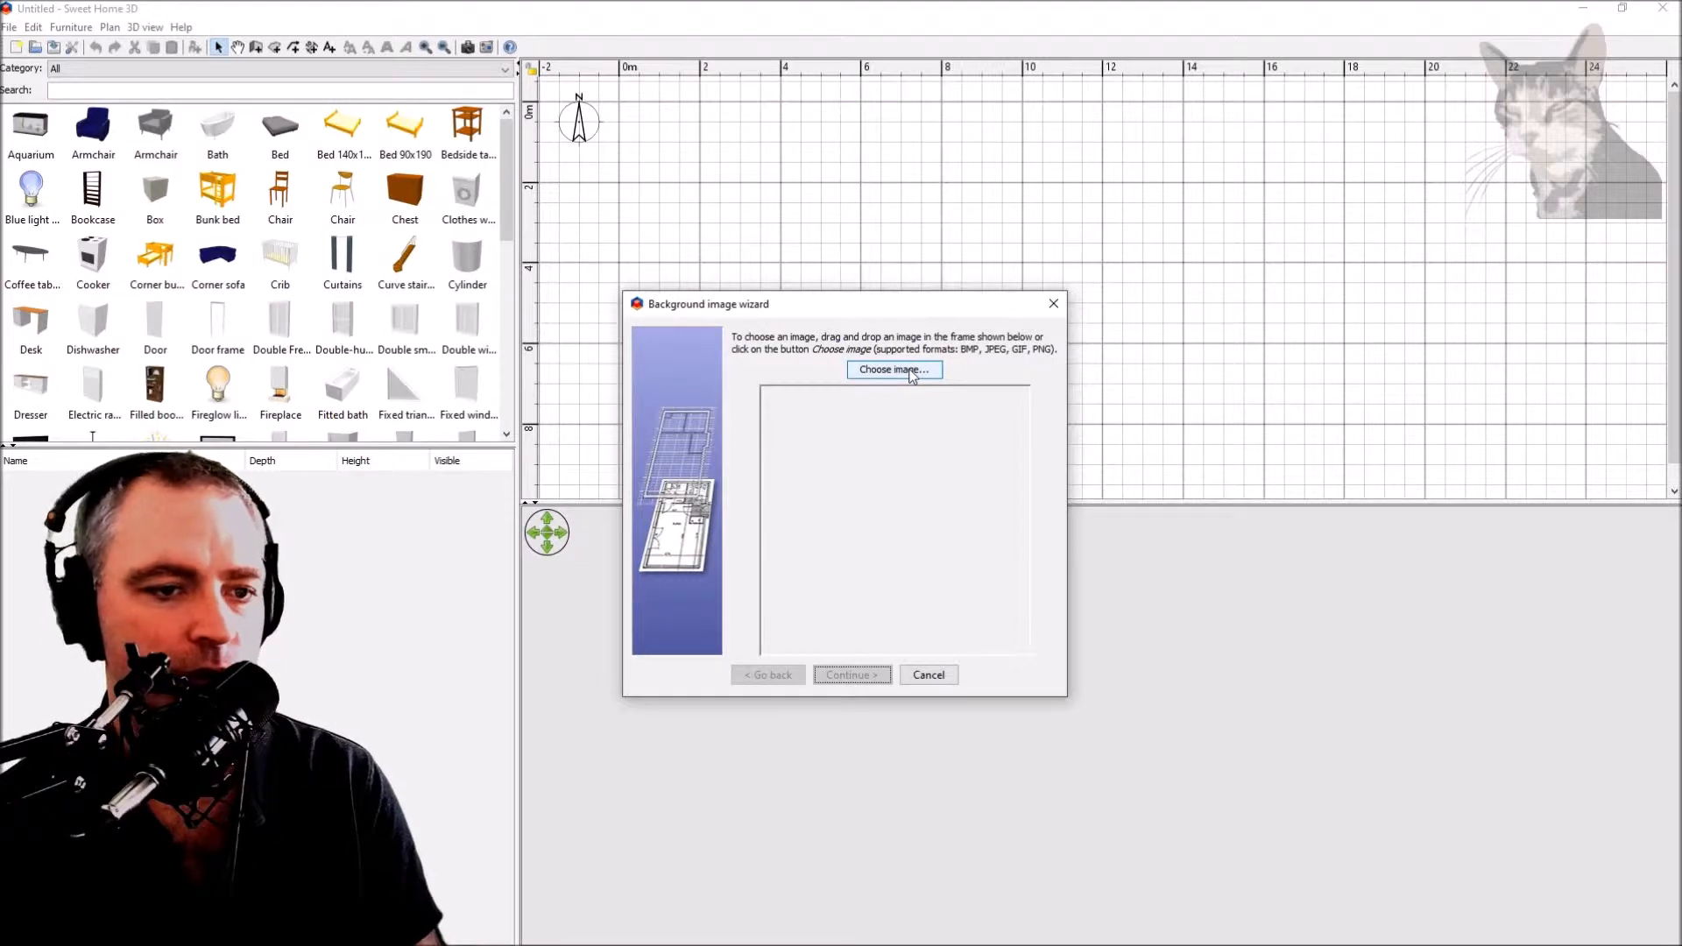
Step: Load FloorExtension.jpg from the Desktop as the background image
left_click(894, 370)
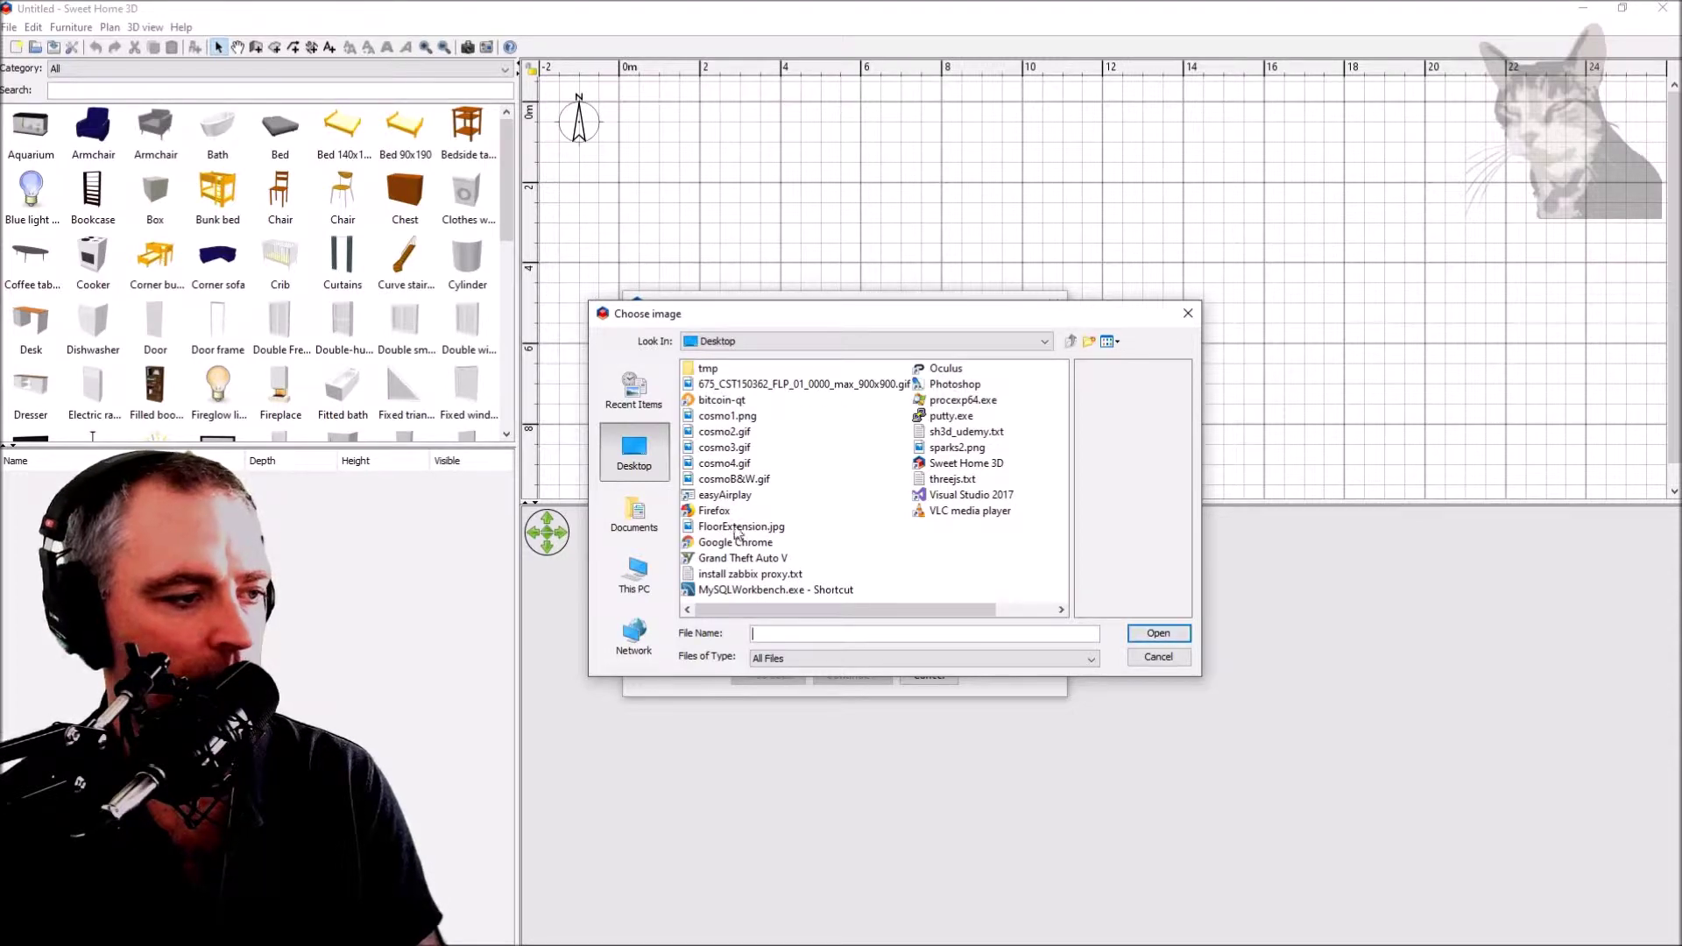
left_click(741, 525)
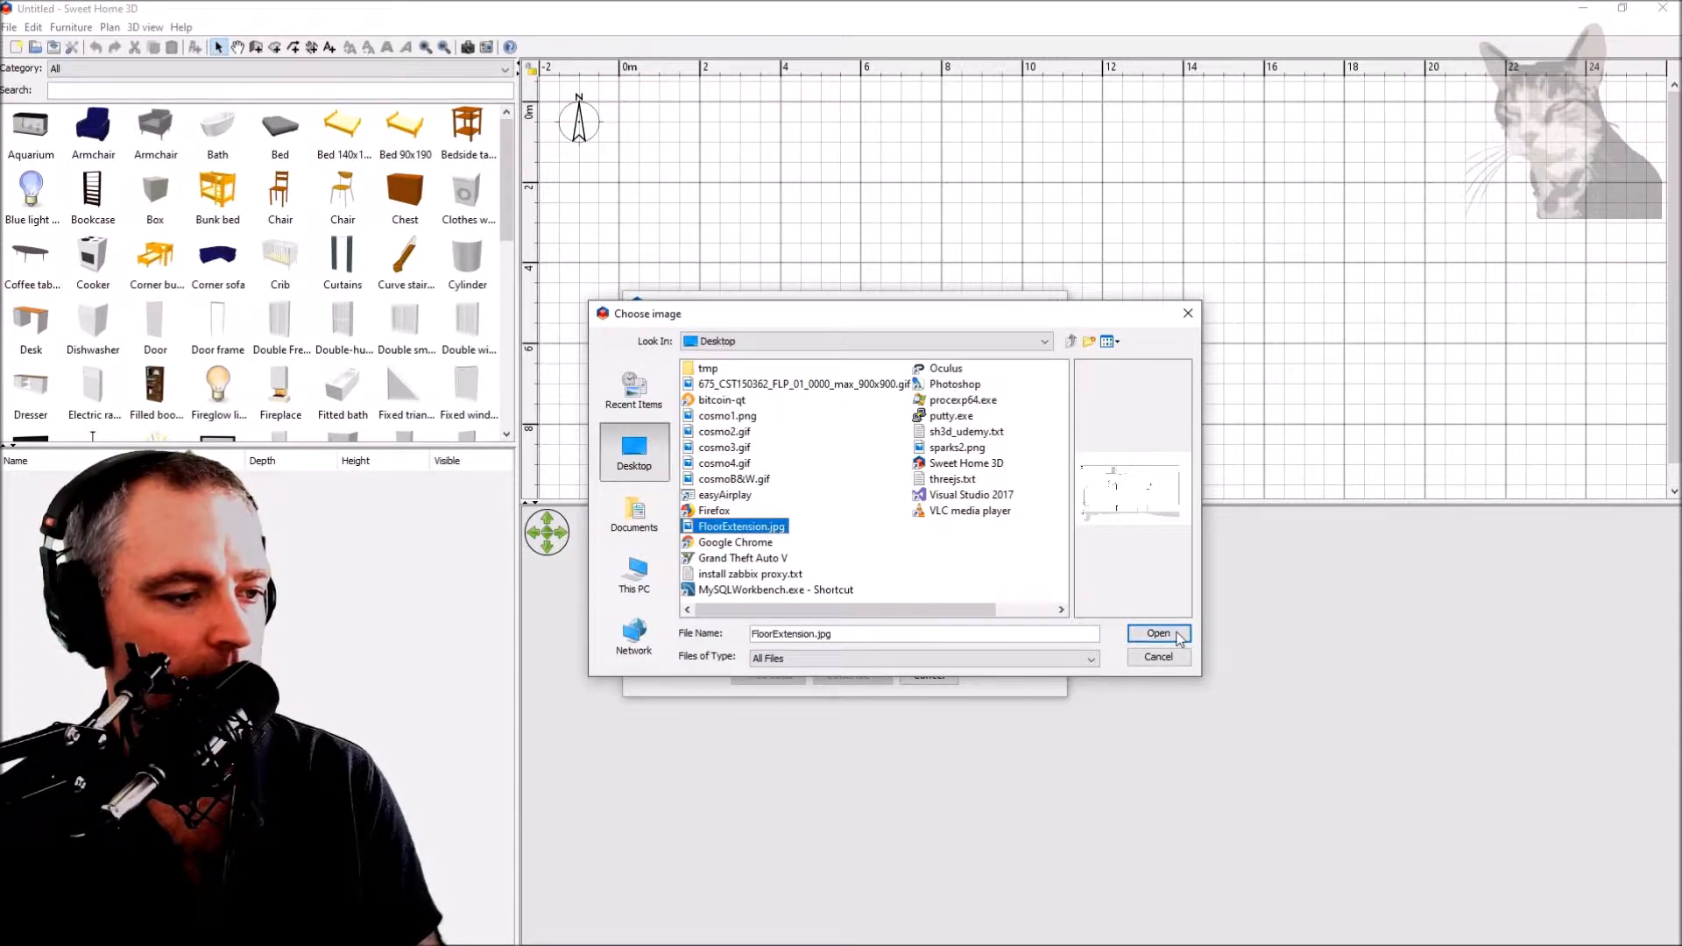
left_click(1159, 635)
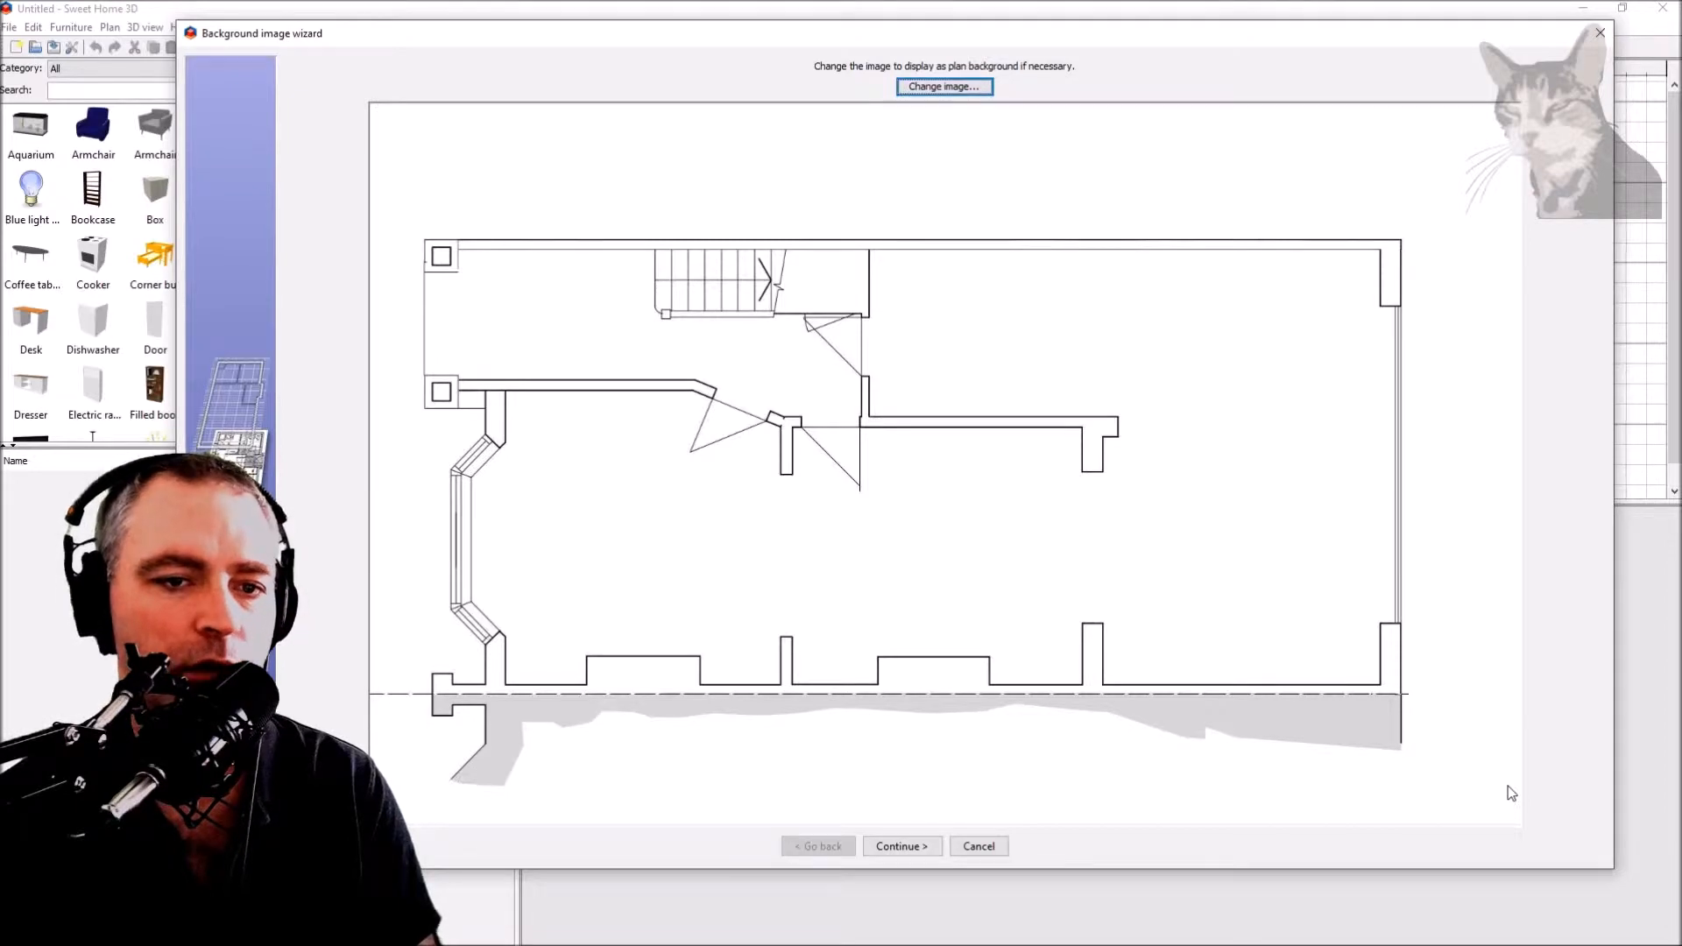
mouse_move(1160, 564)
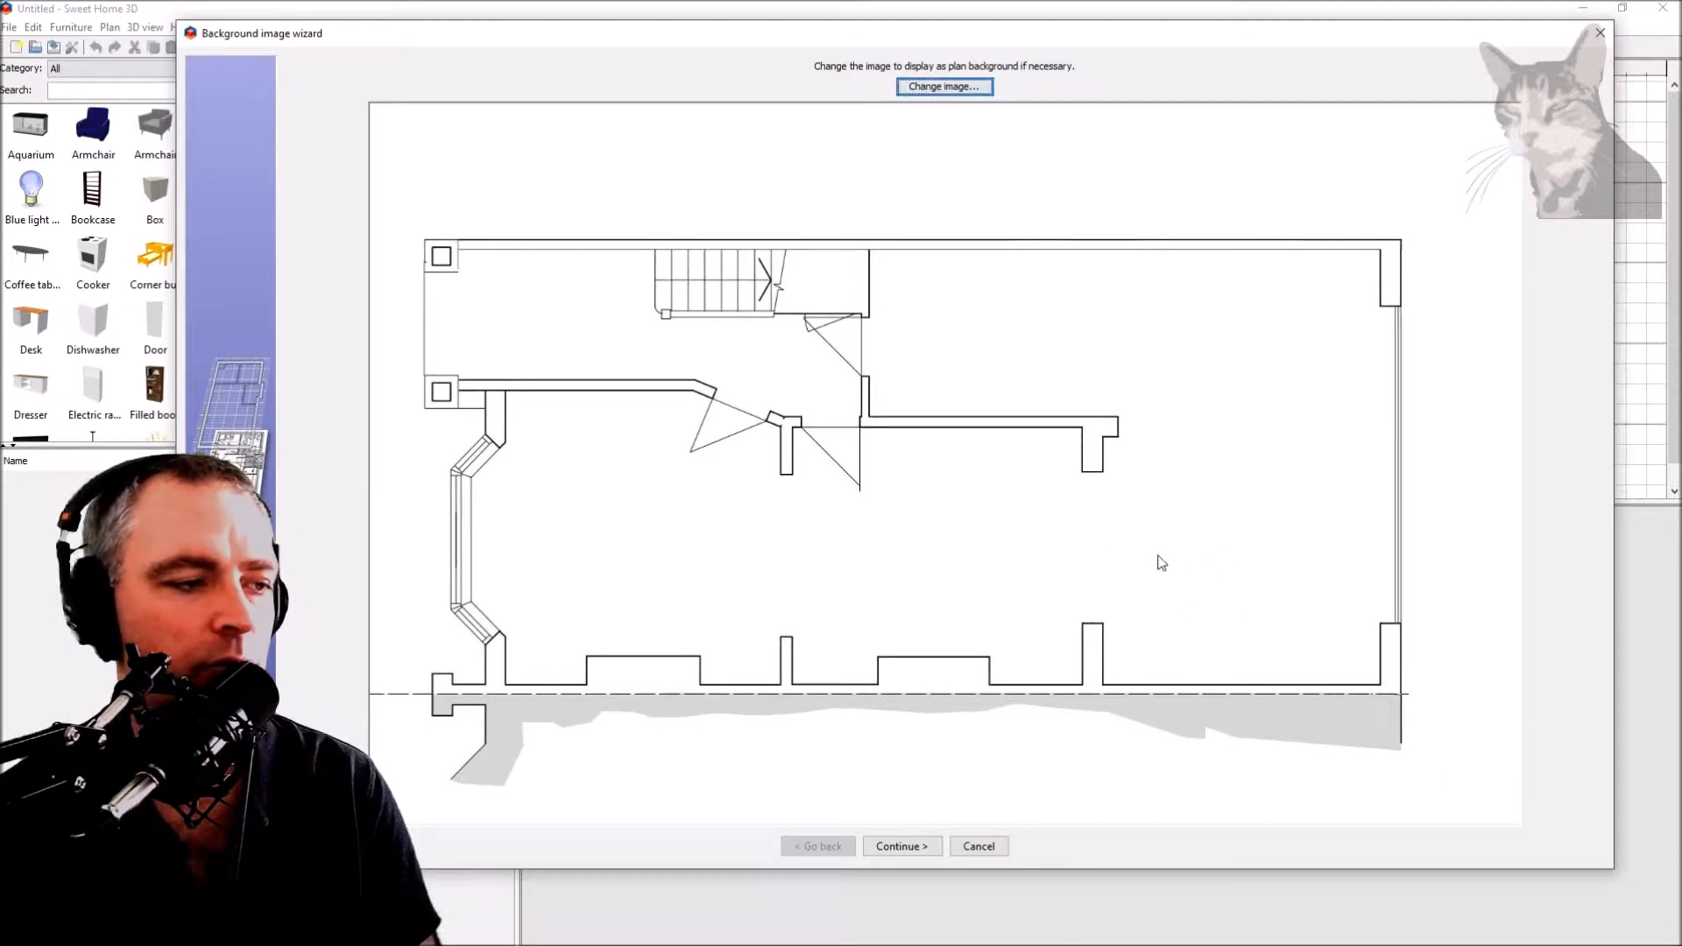
mouse_move(1109, 579)
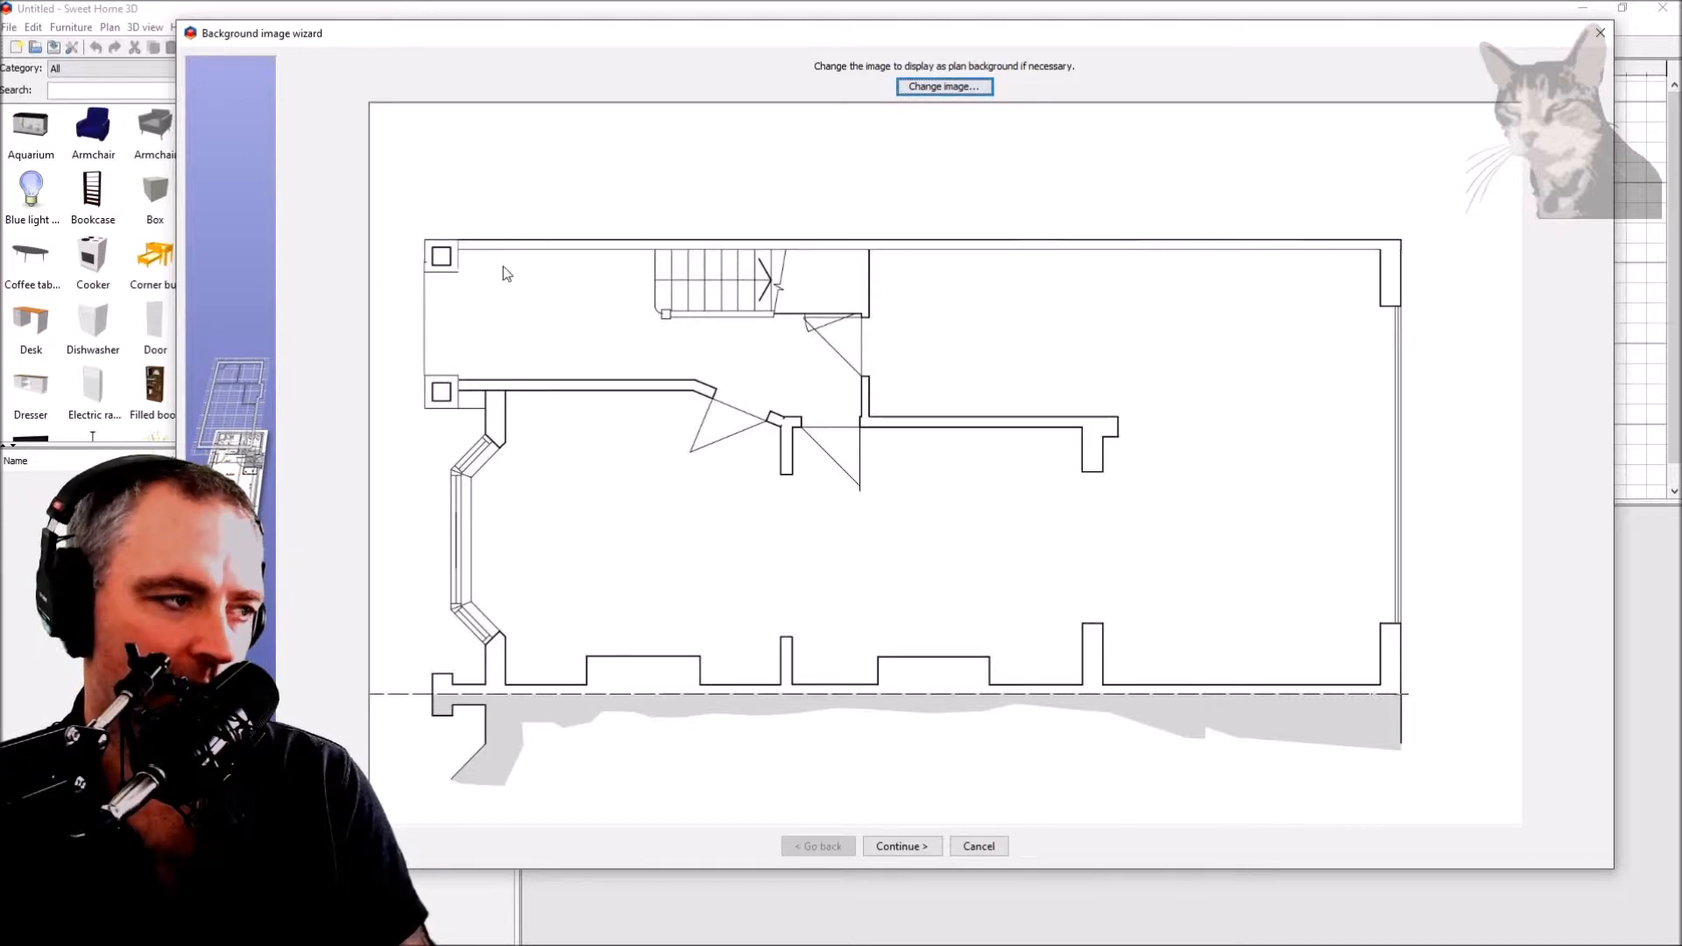
mouse_move(1357, 281)
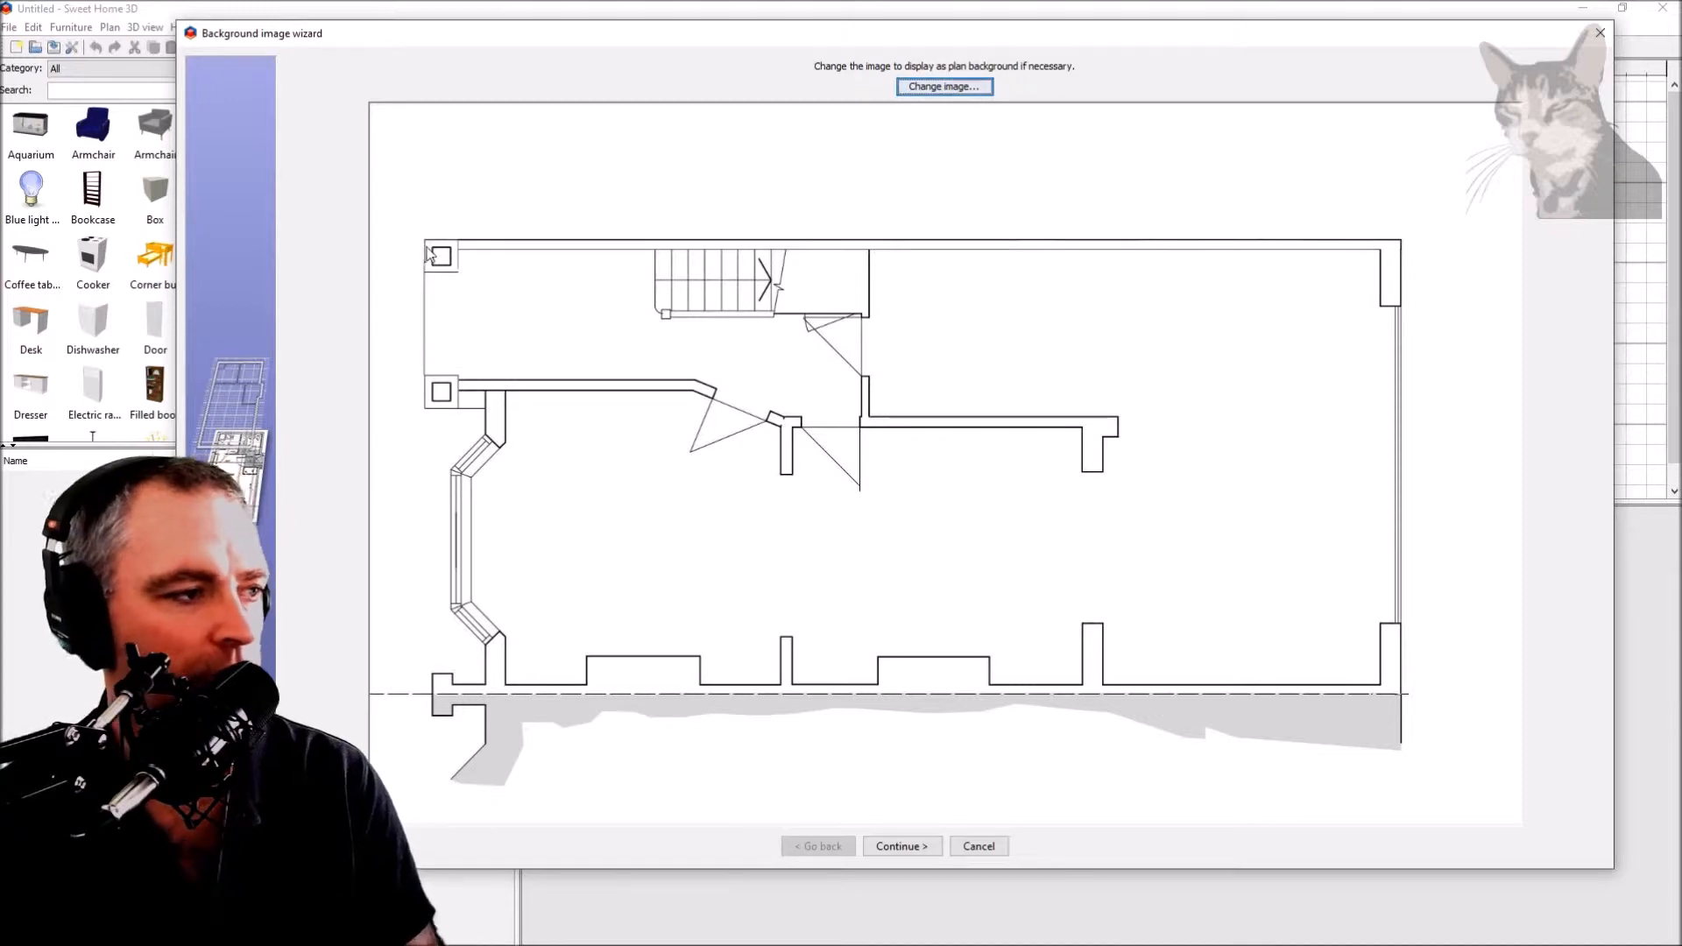
mouse_move(859, 706)
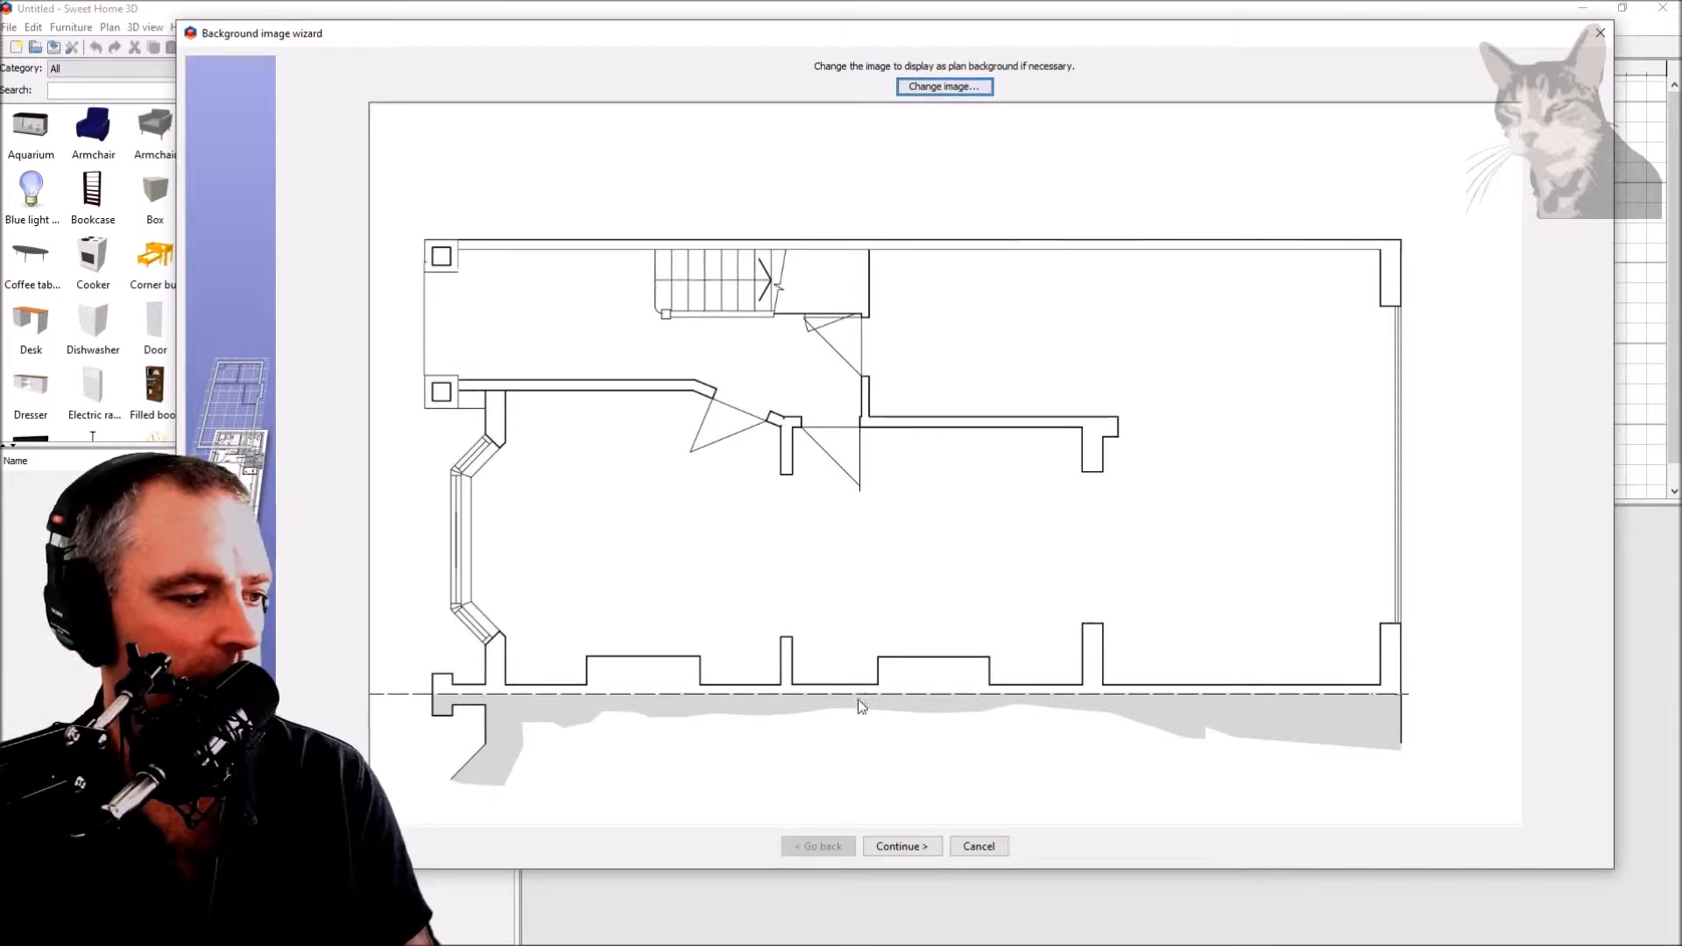
mouse_move(419, 498)
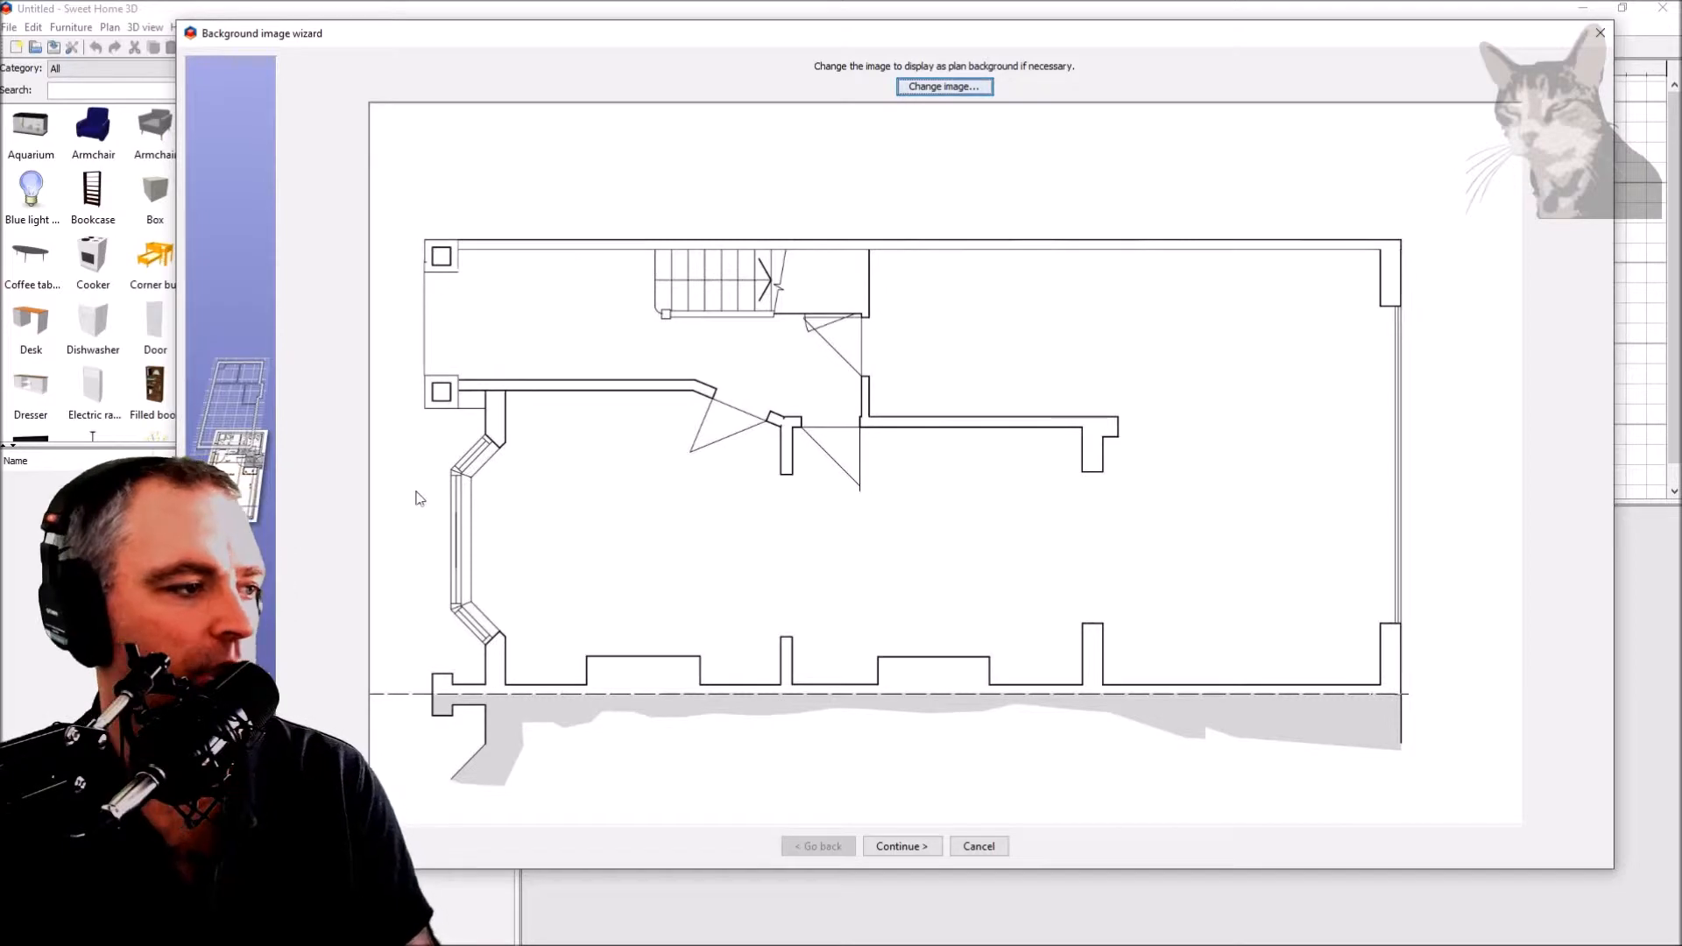
mouse_move(1346, 319)
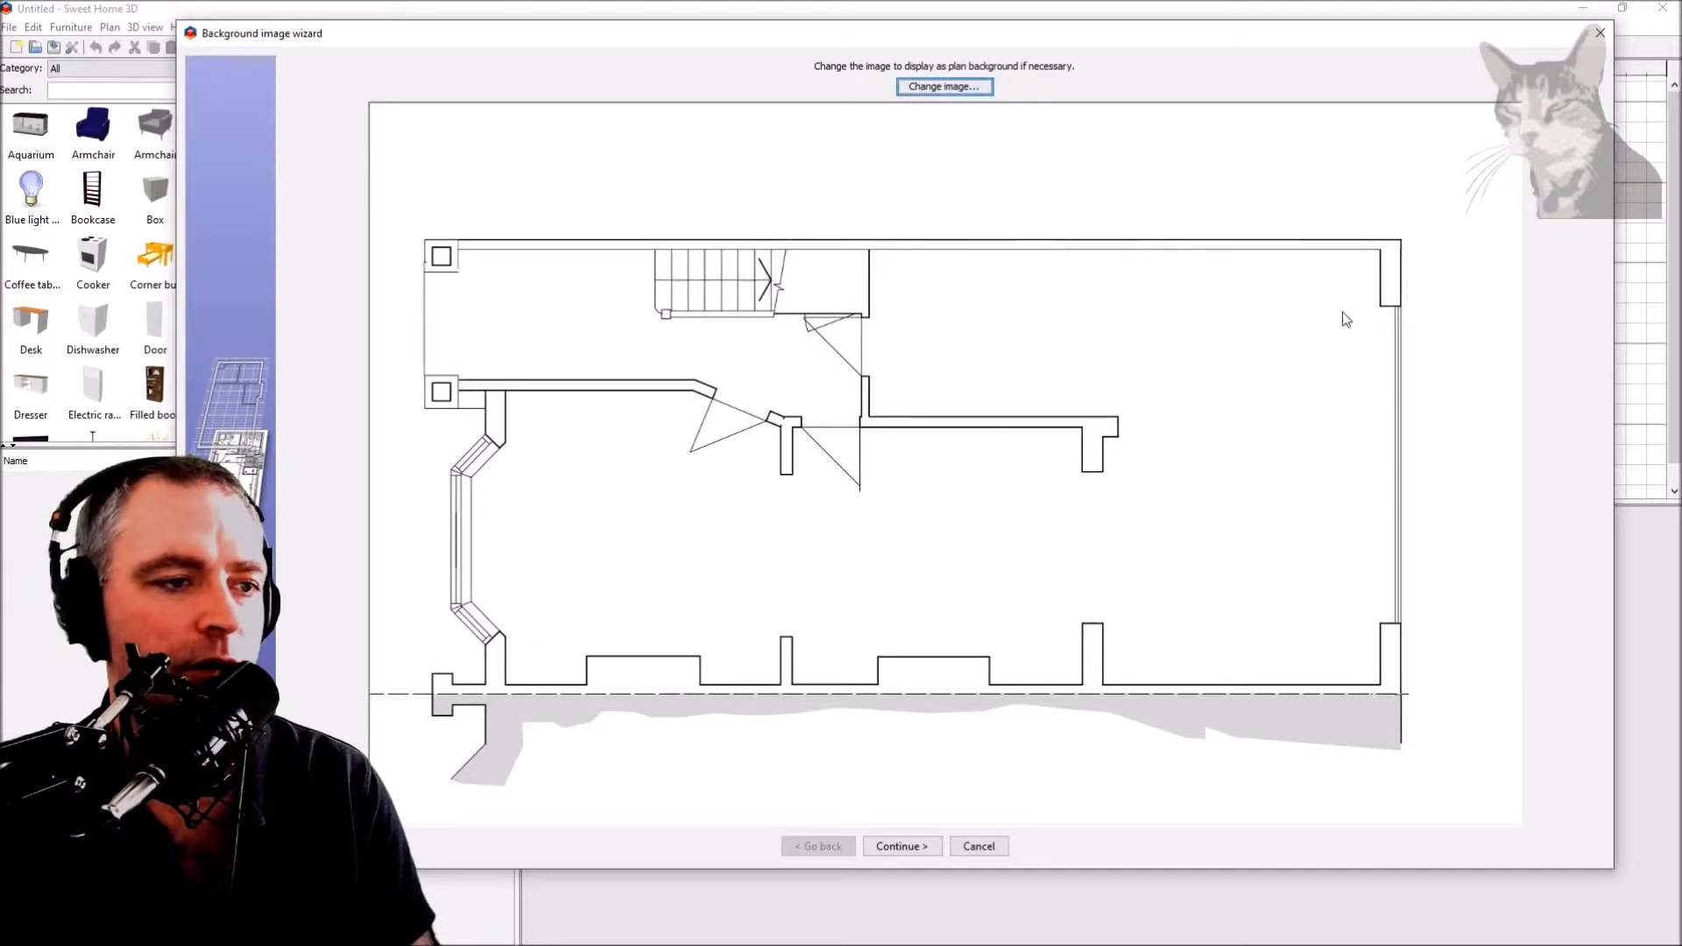
mouse_move(1362, 447)
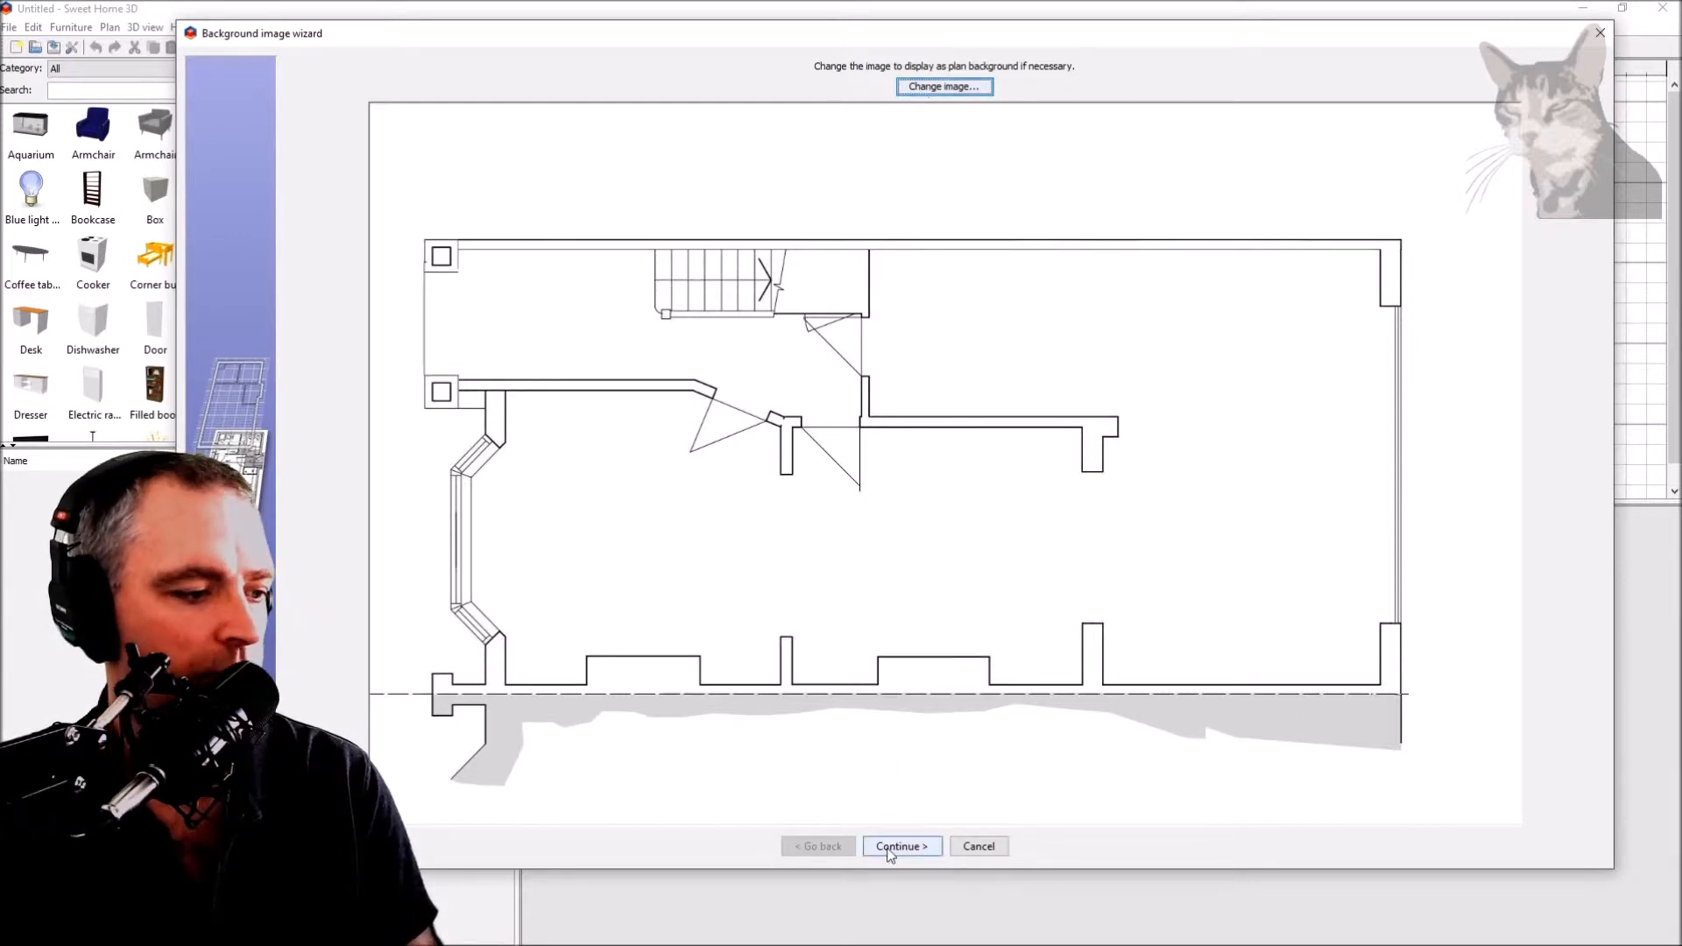
Step: Stretch the scale line between the top wall's corners and enter its length as 1300 cm
left_click(903, 847)
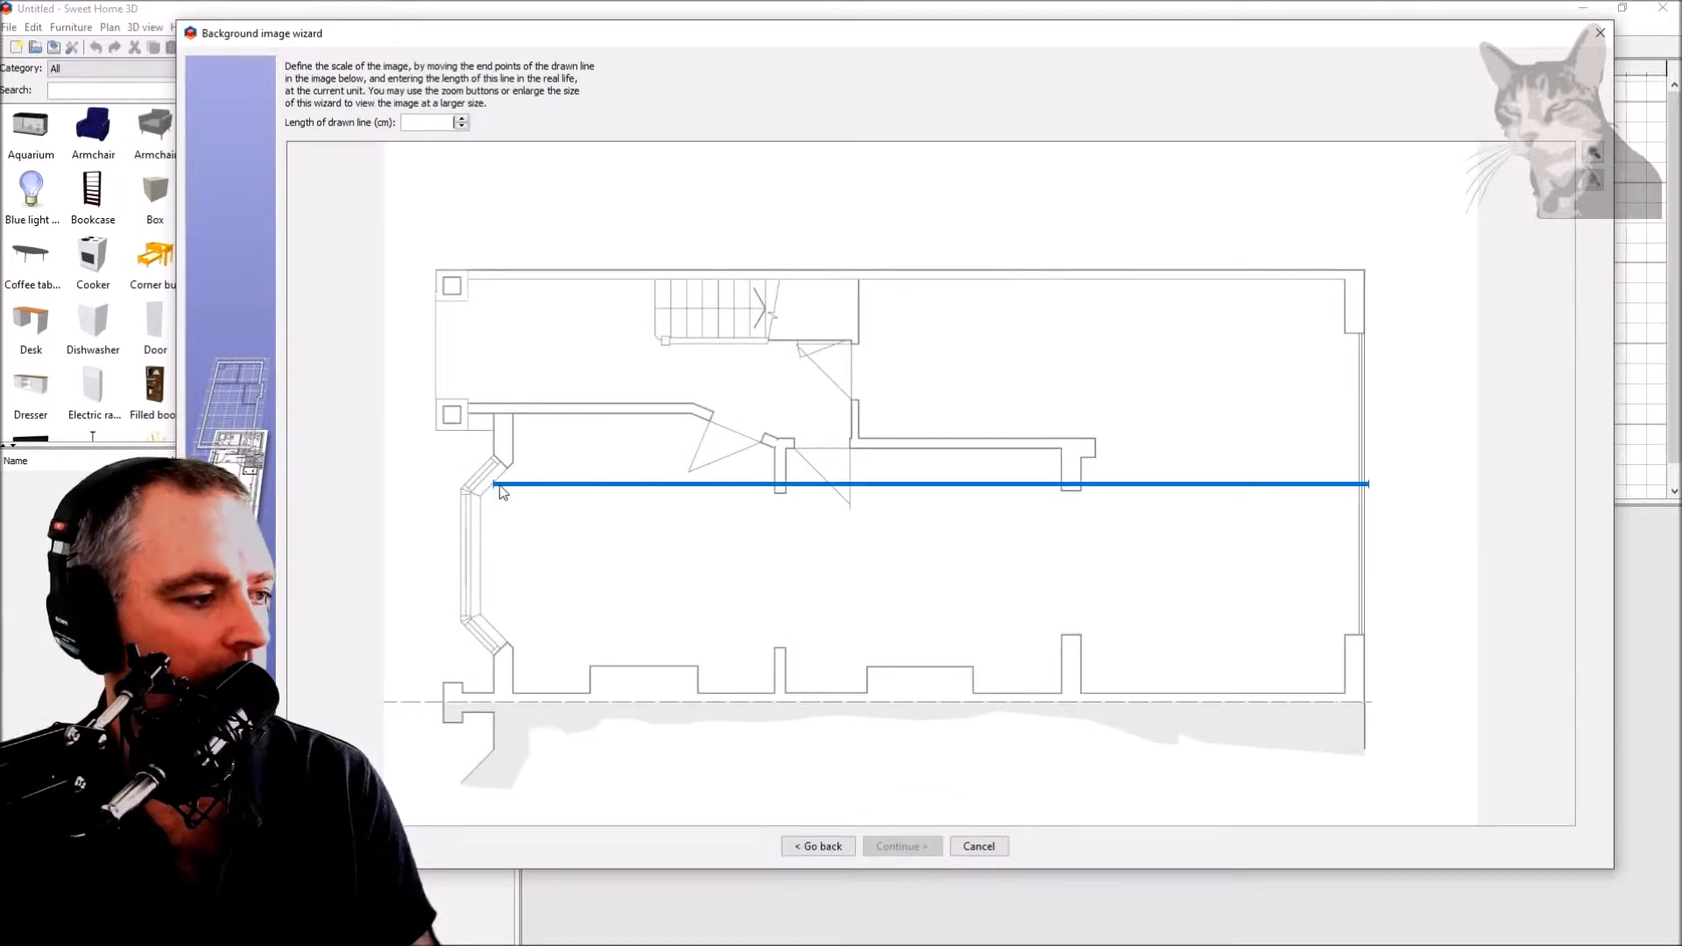
left_click_drag(499, 490, 594, 341)
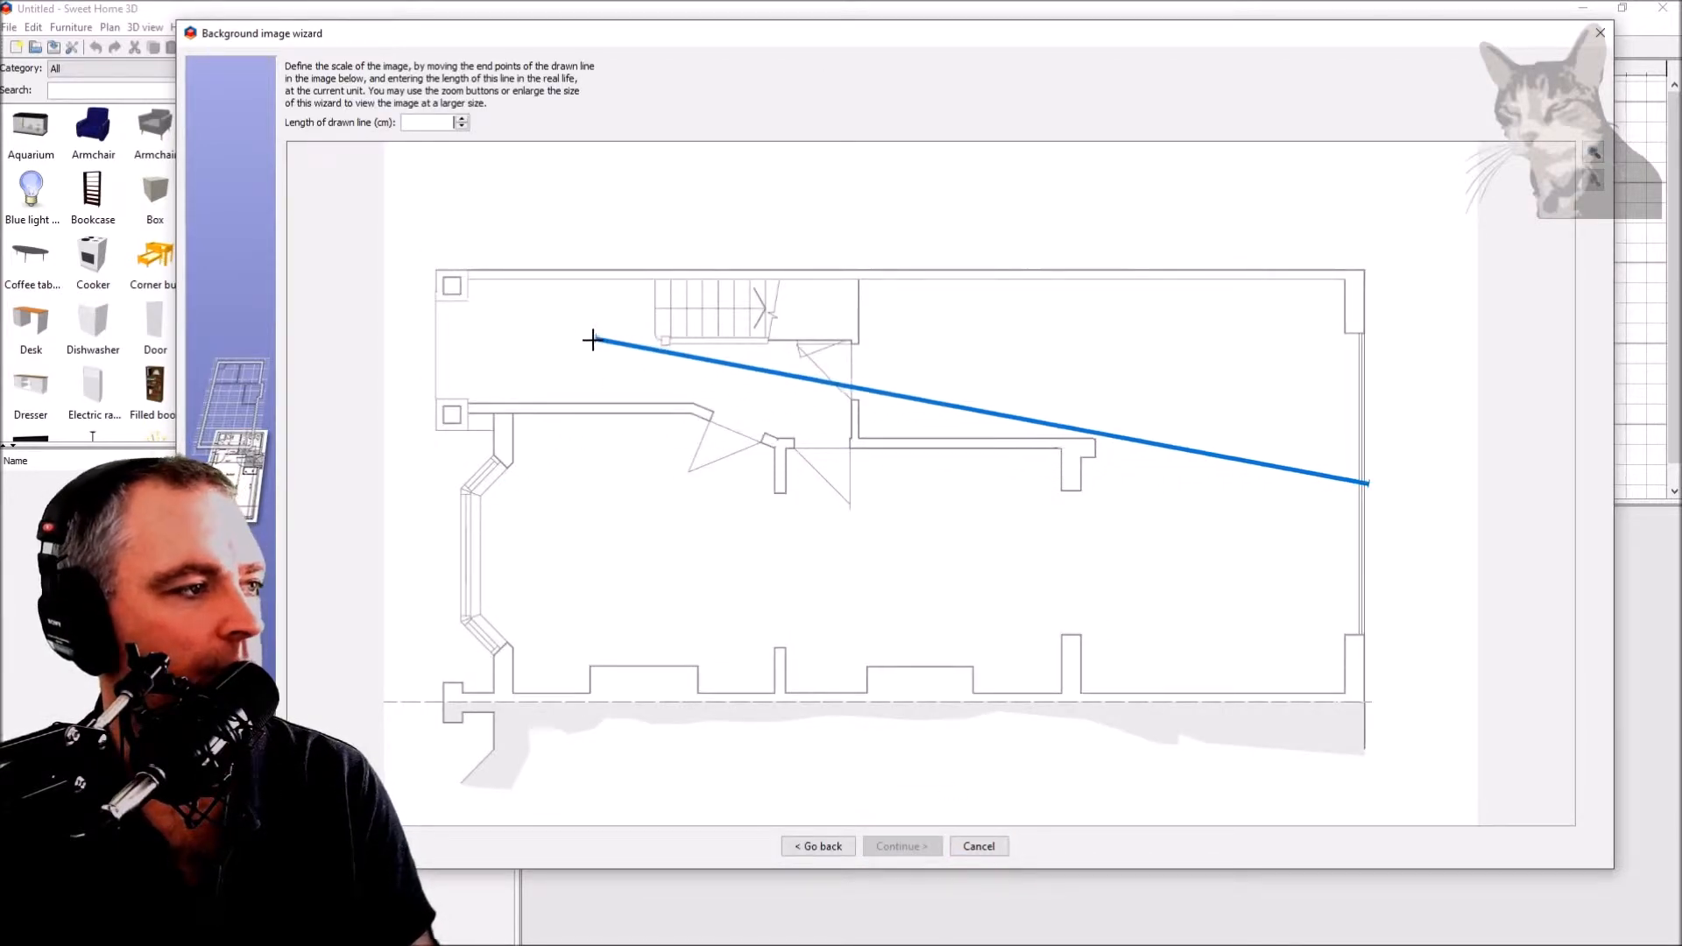
left_click_drag(594, 342, 610, 533)
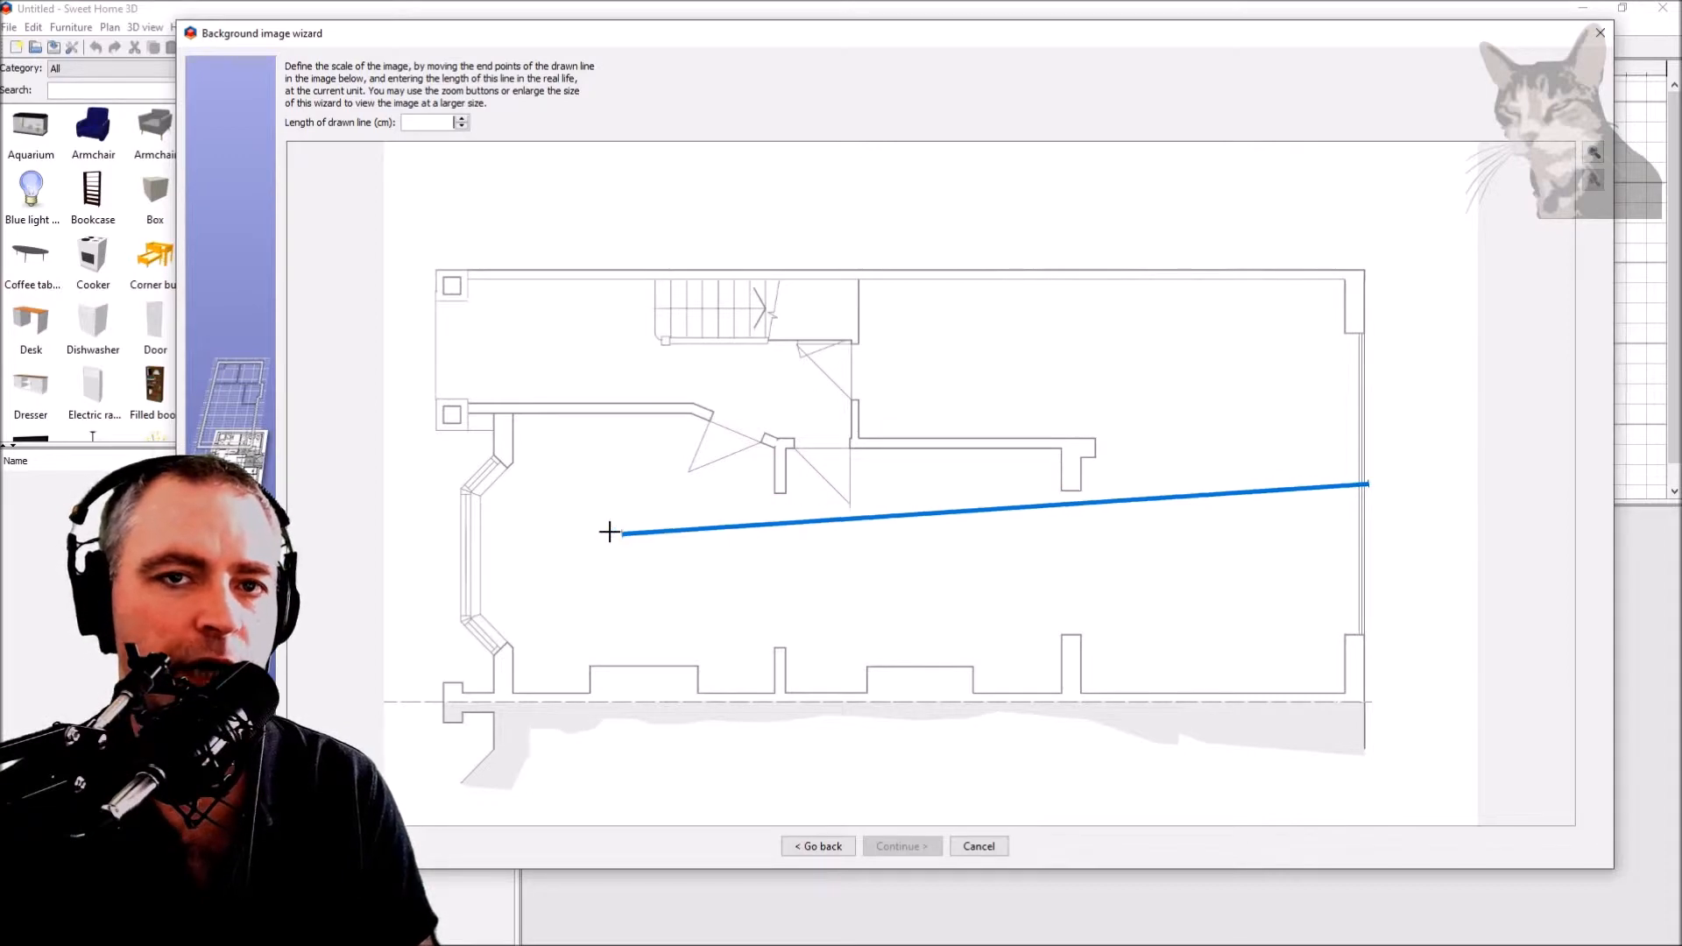
left_click_drag(620, 535, 524, 354)
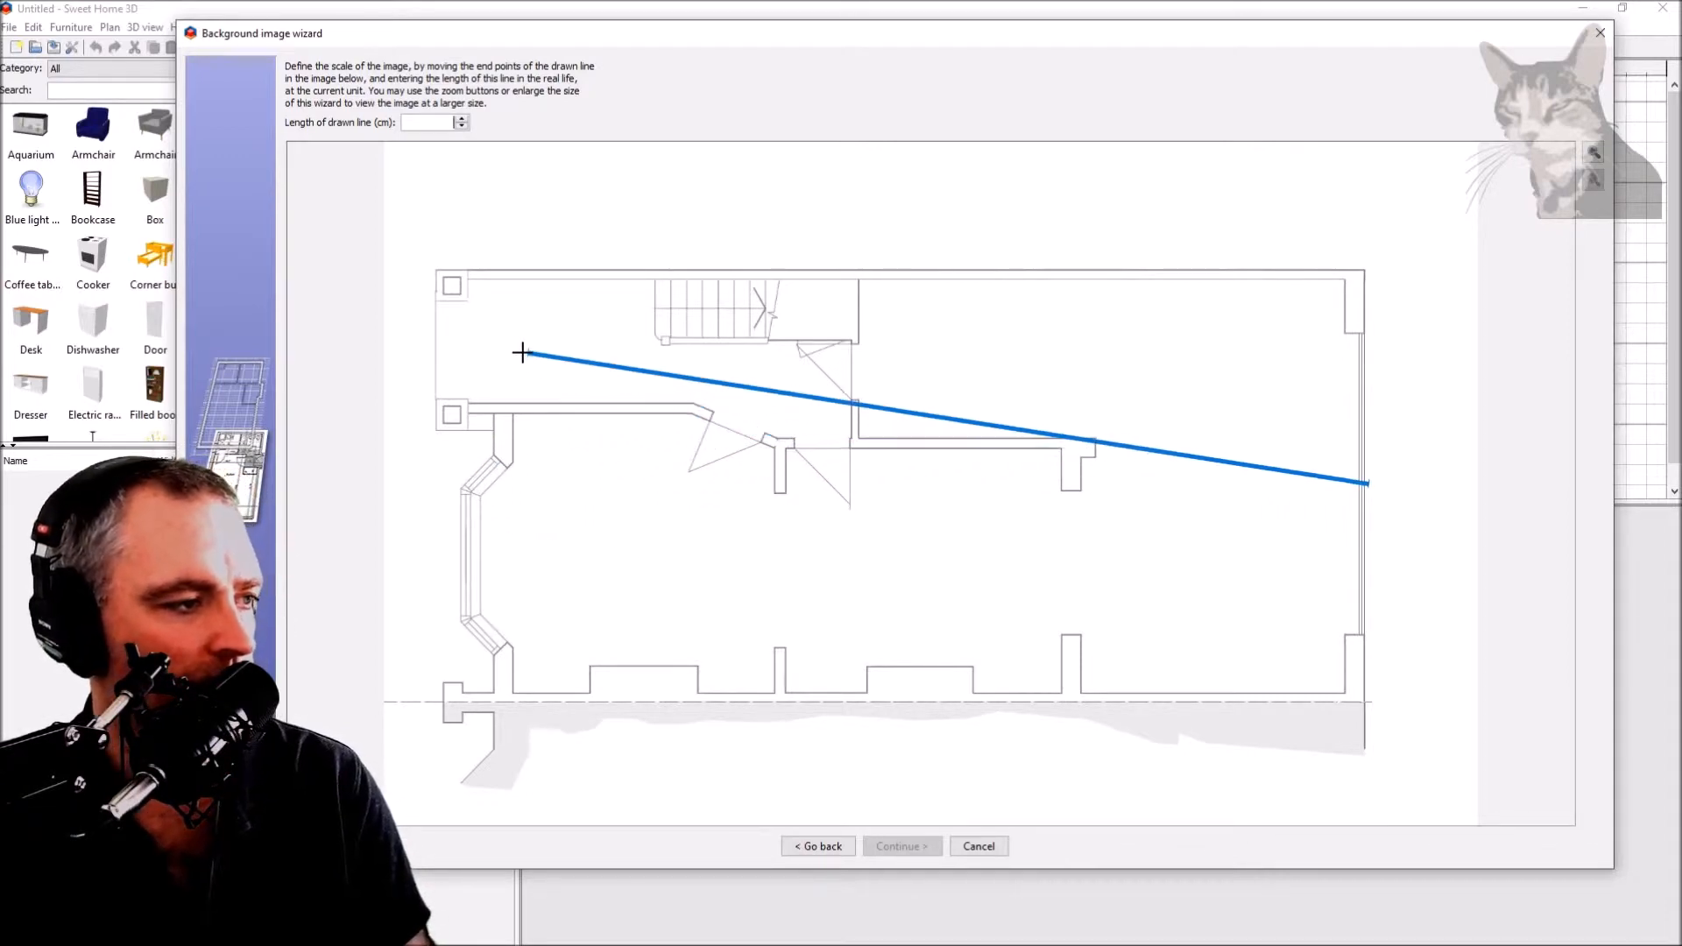
left_click_drag(522, 354, 436, 270)
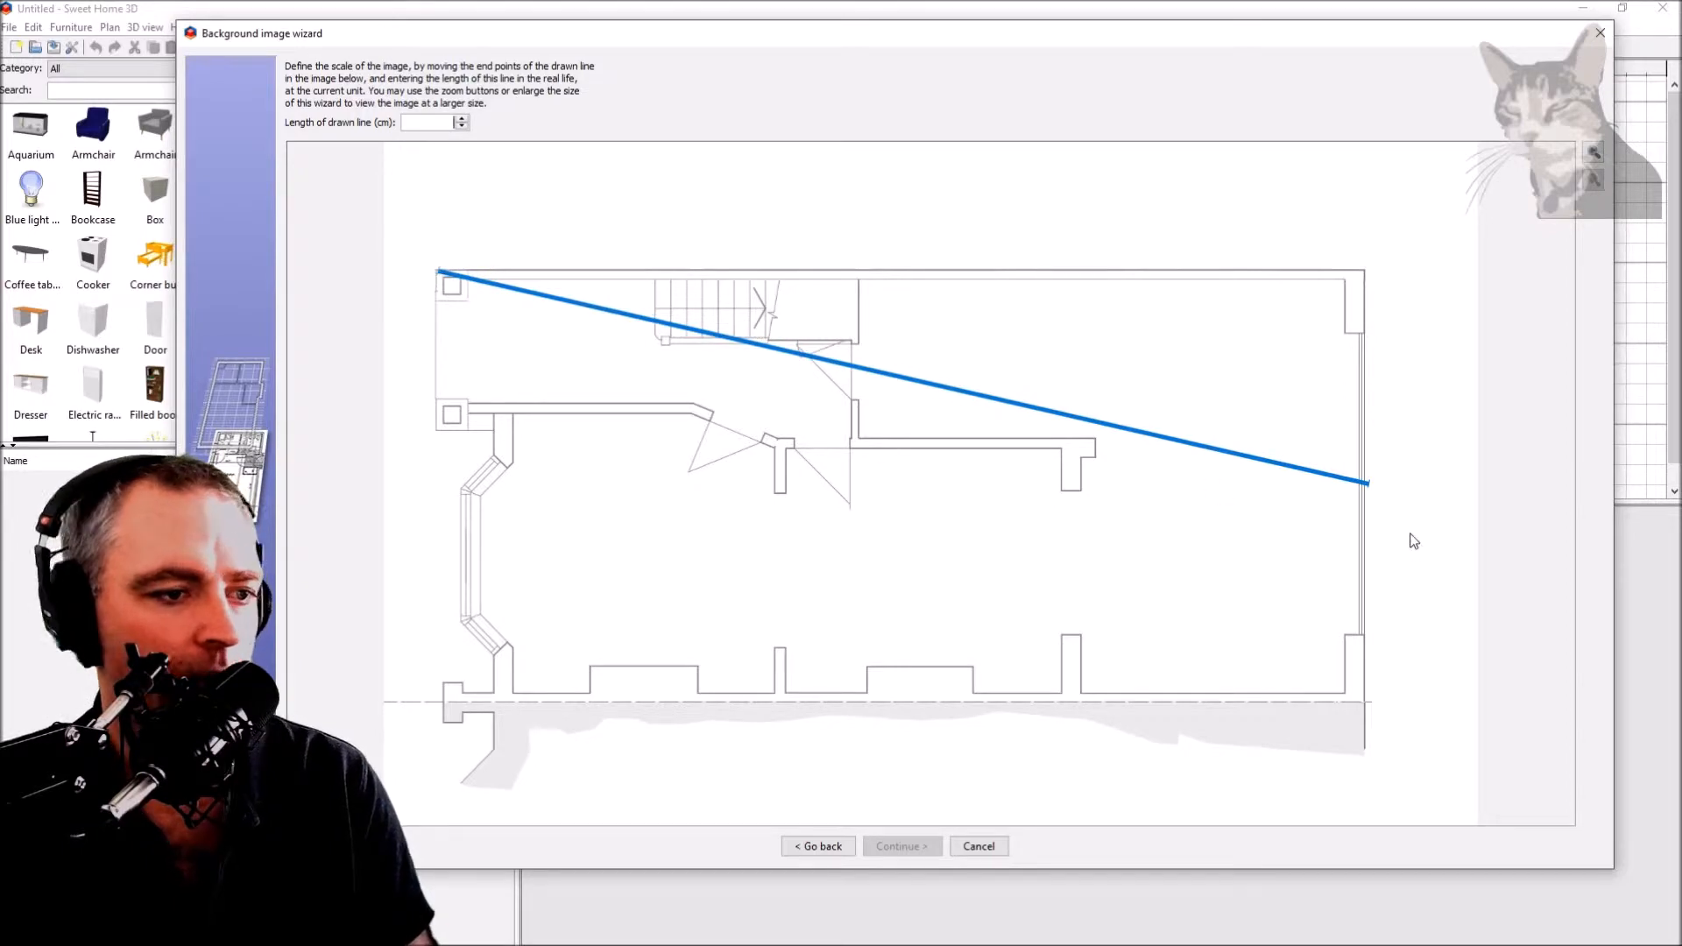
left_click_drag(1366, 483, 1370, 285)
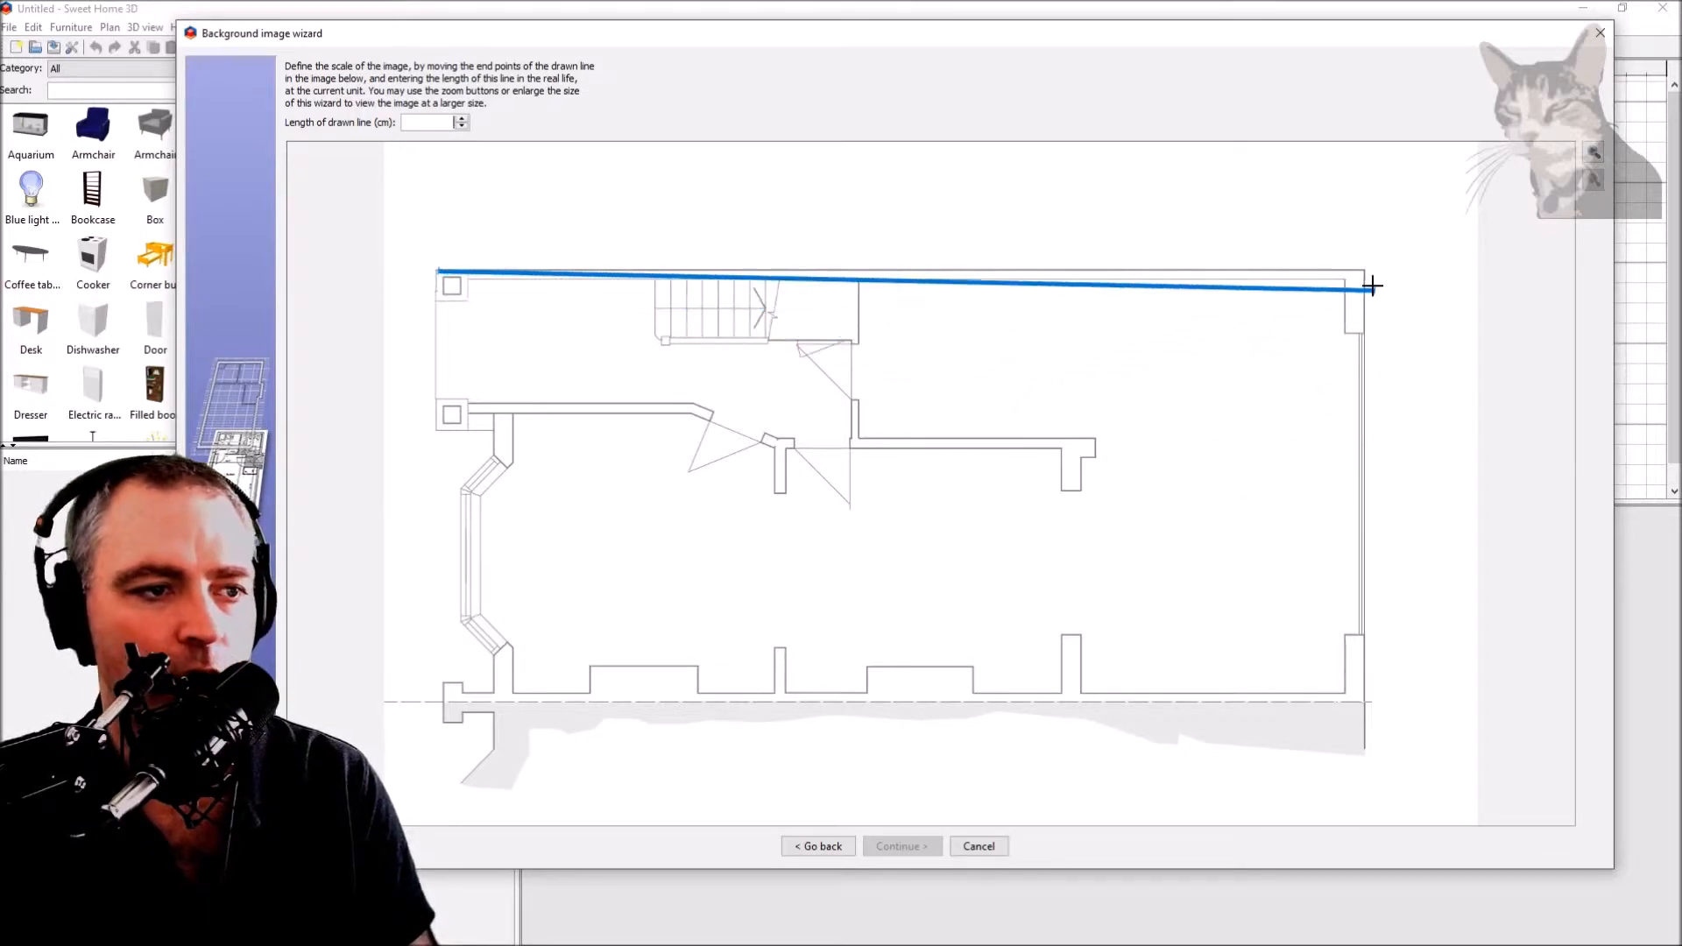
left_click_drag(1370, 286, 1371, 270)
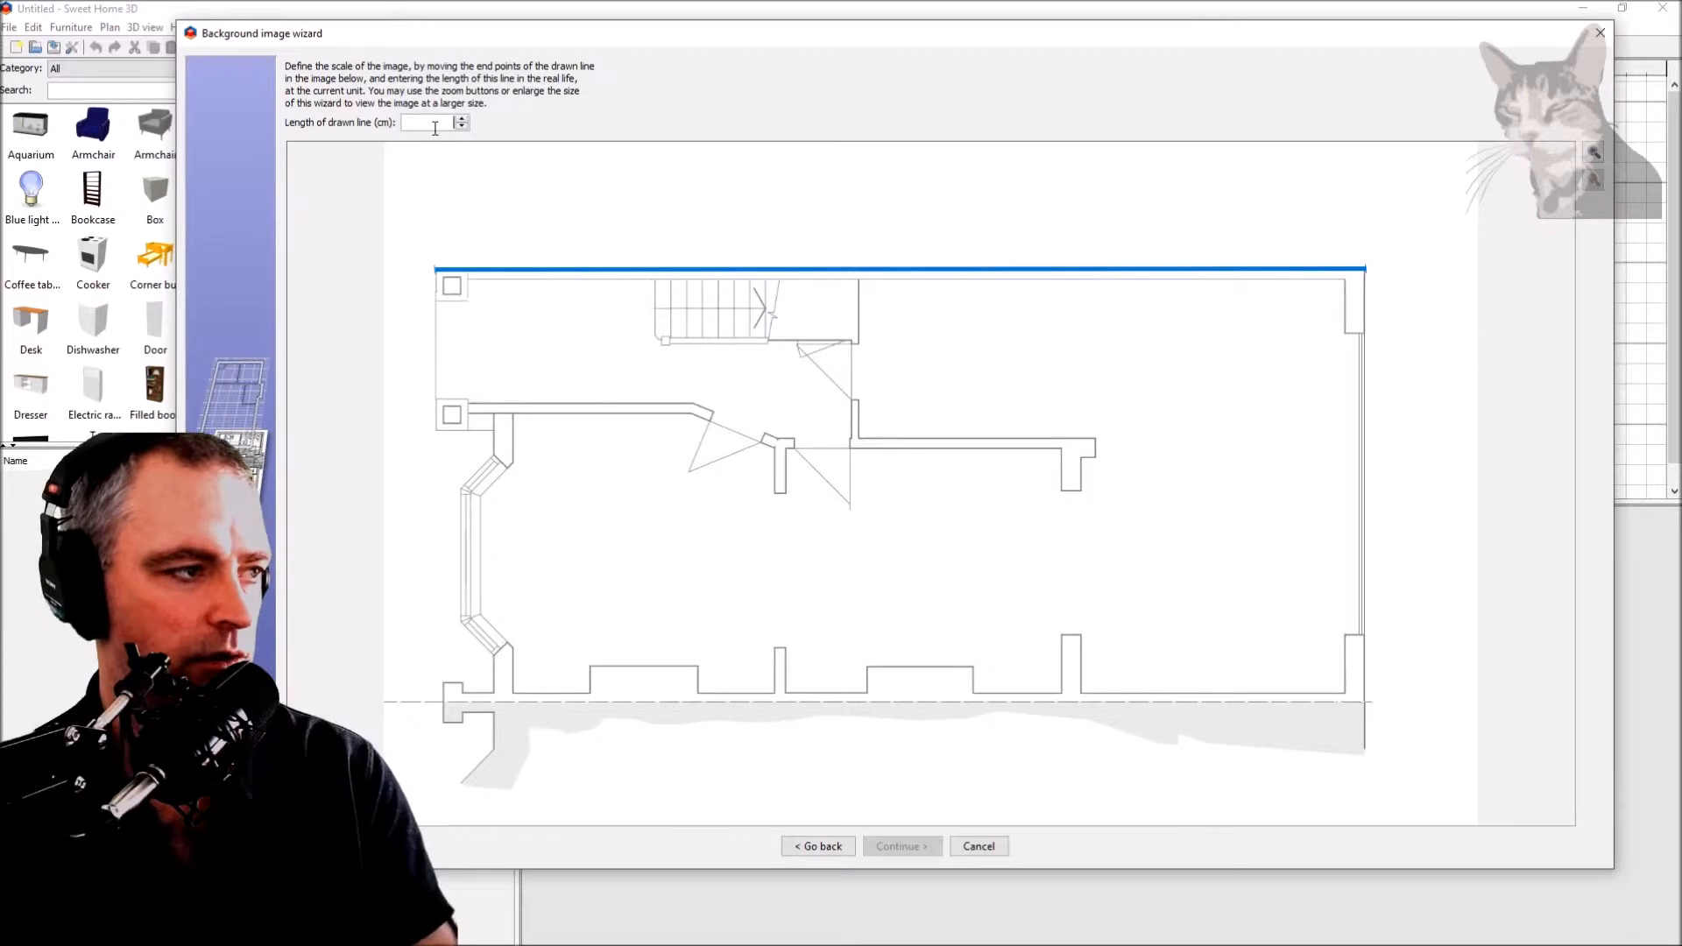
type("1300")
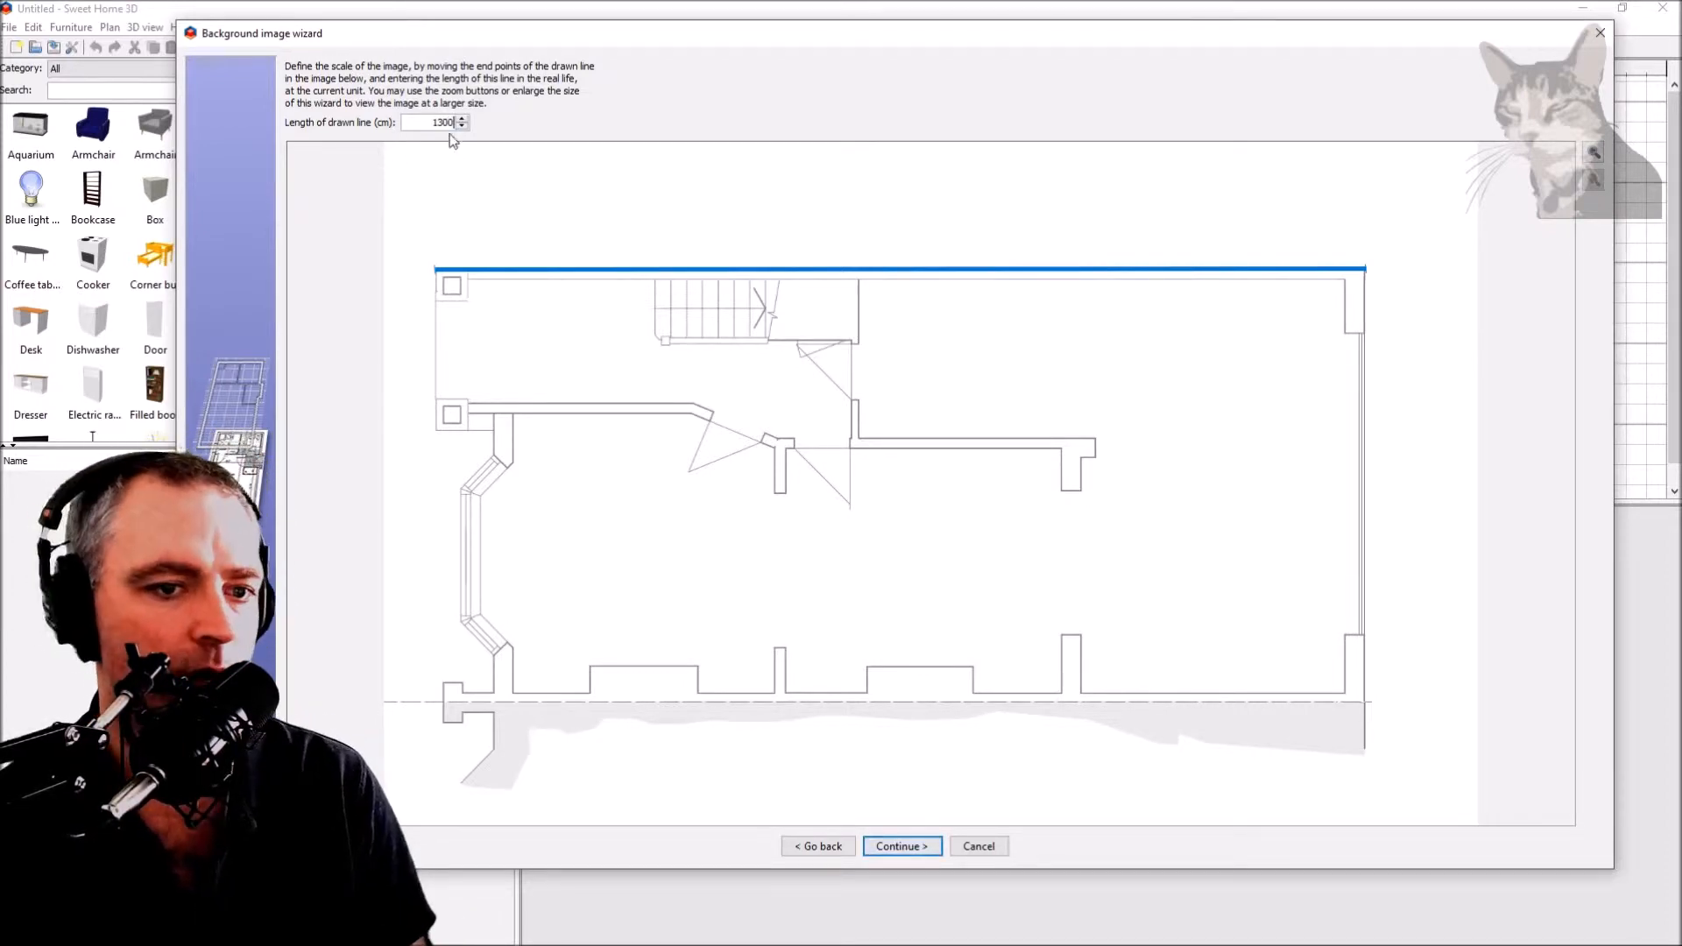
mouse_move(964, 350)
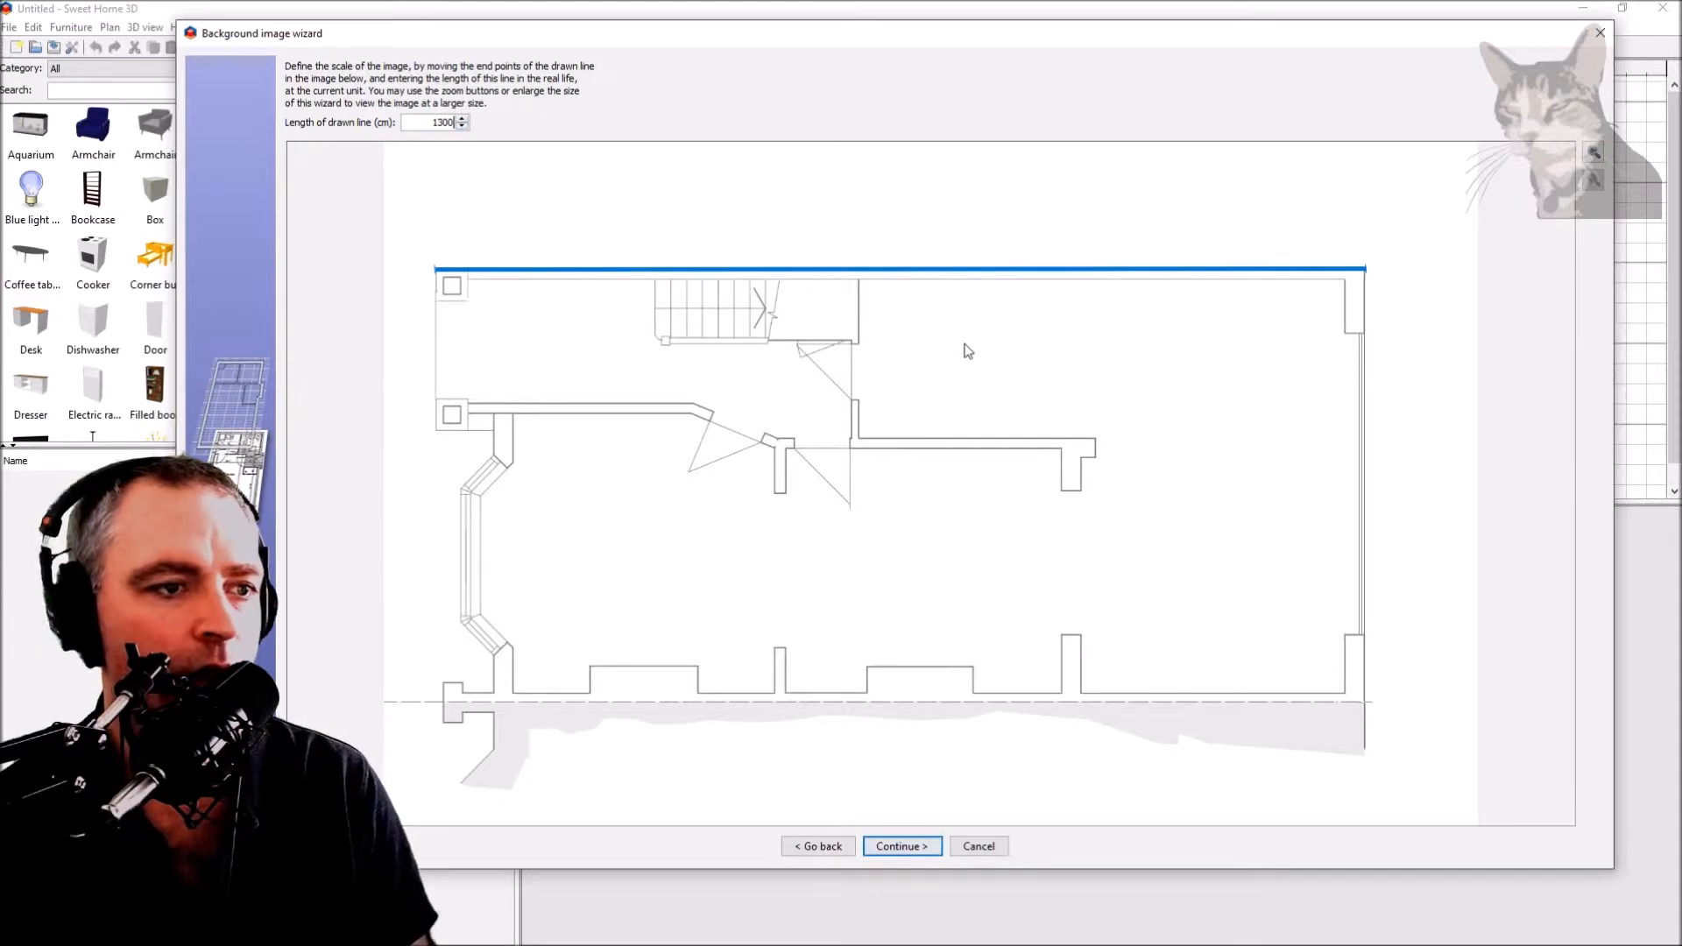
mouse_move(1174, 442)
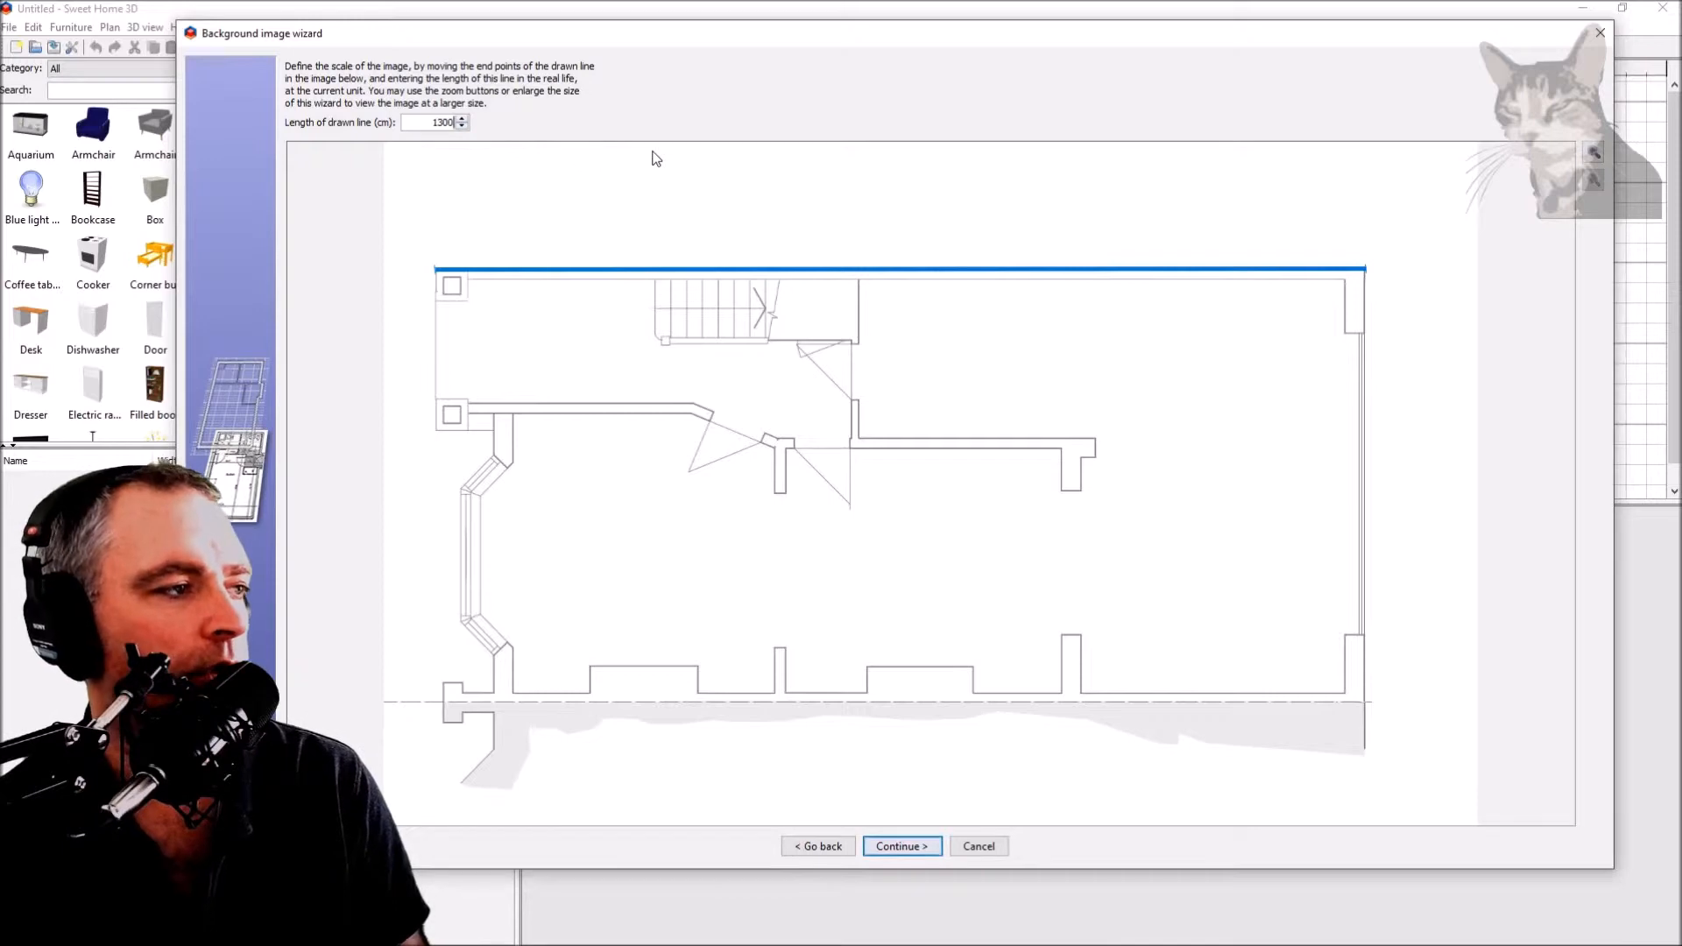
mouse_move(645, 164)
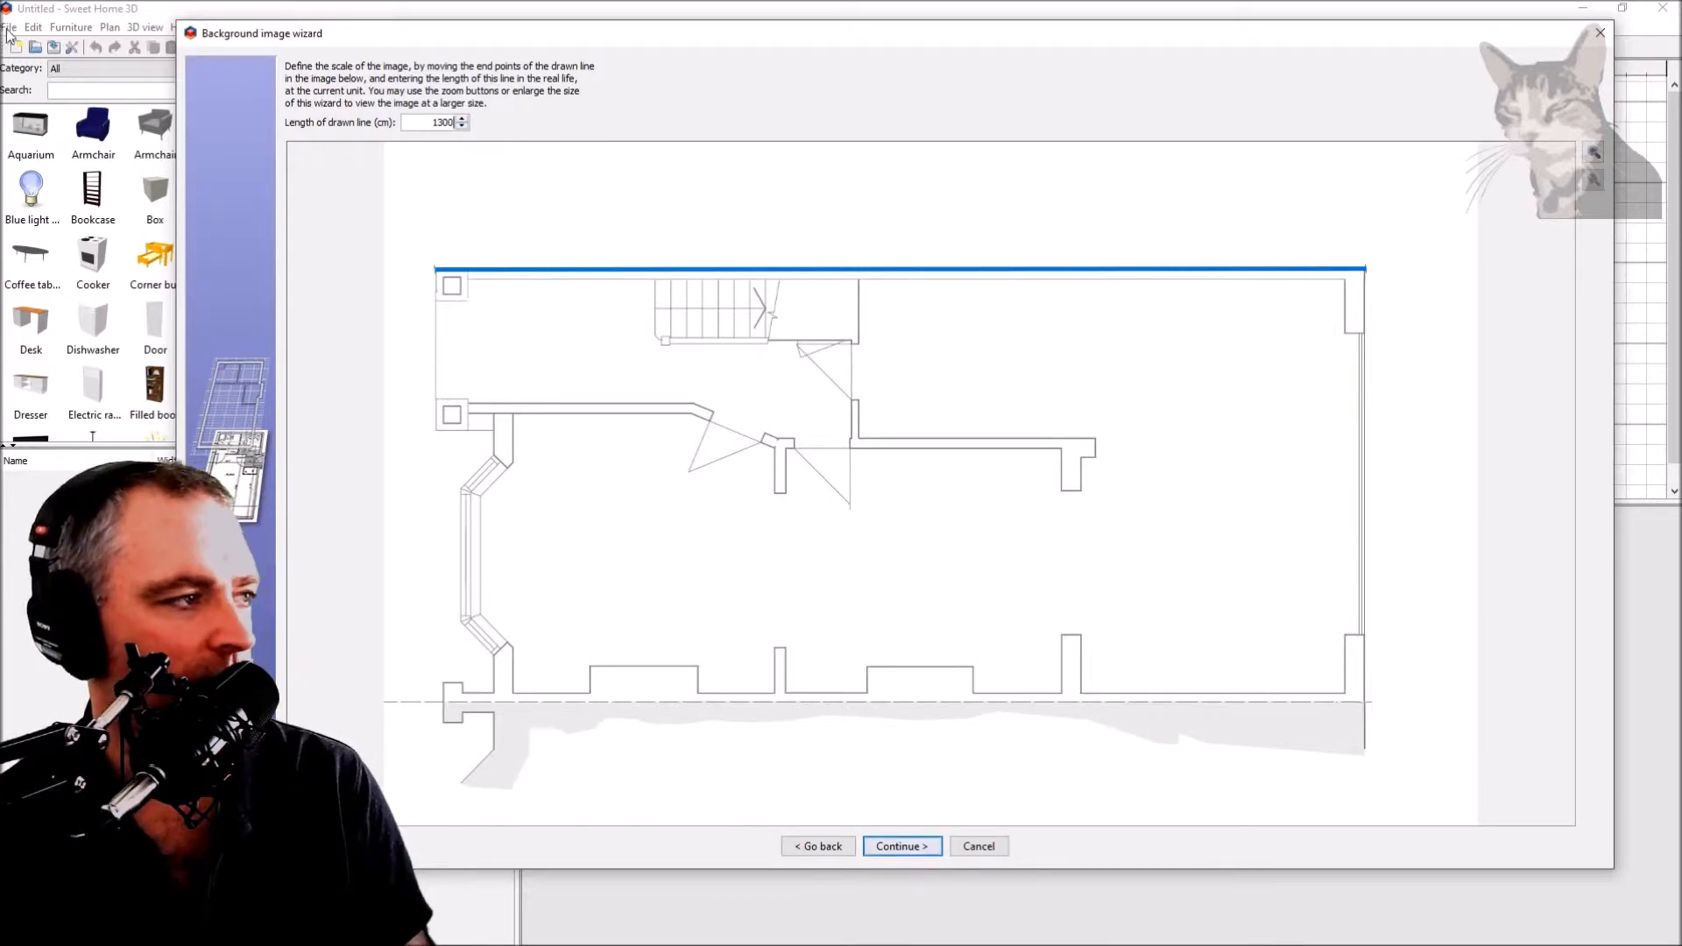
mouse_move(750, 573)
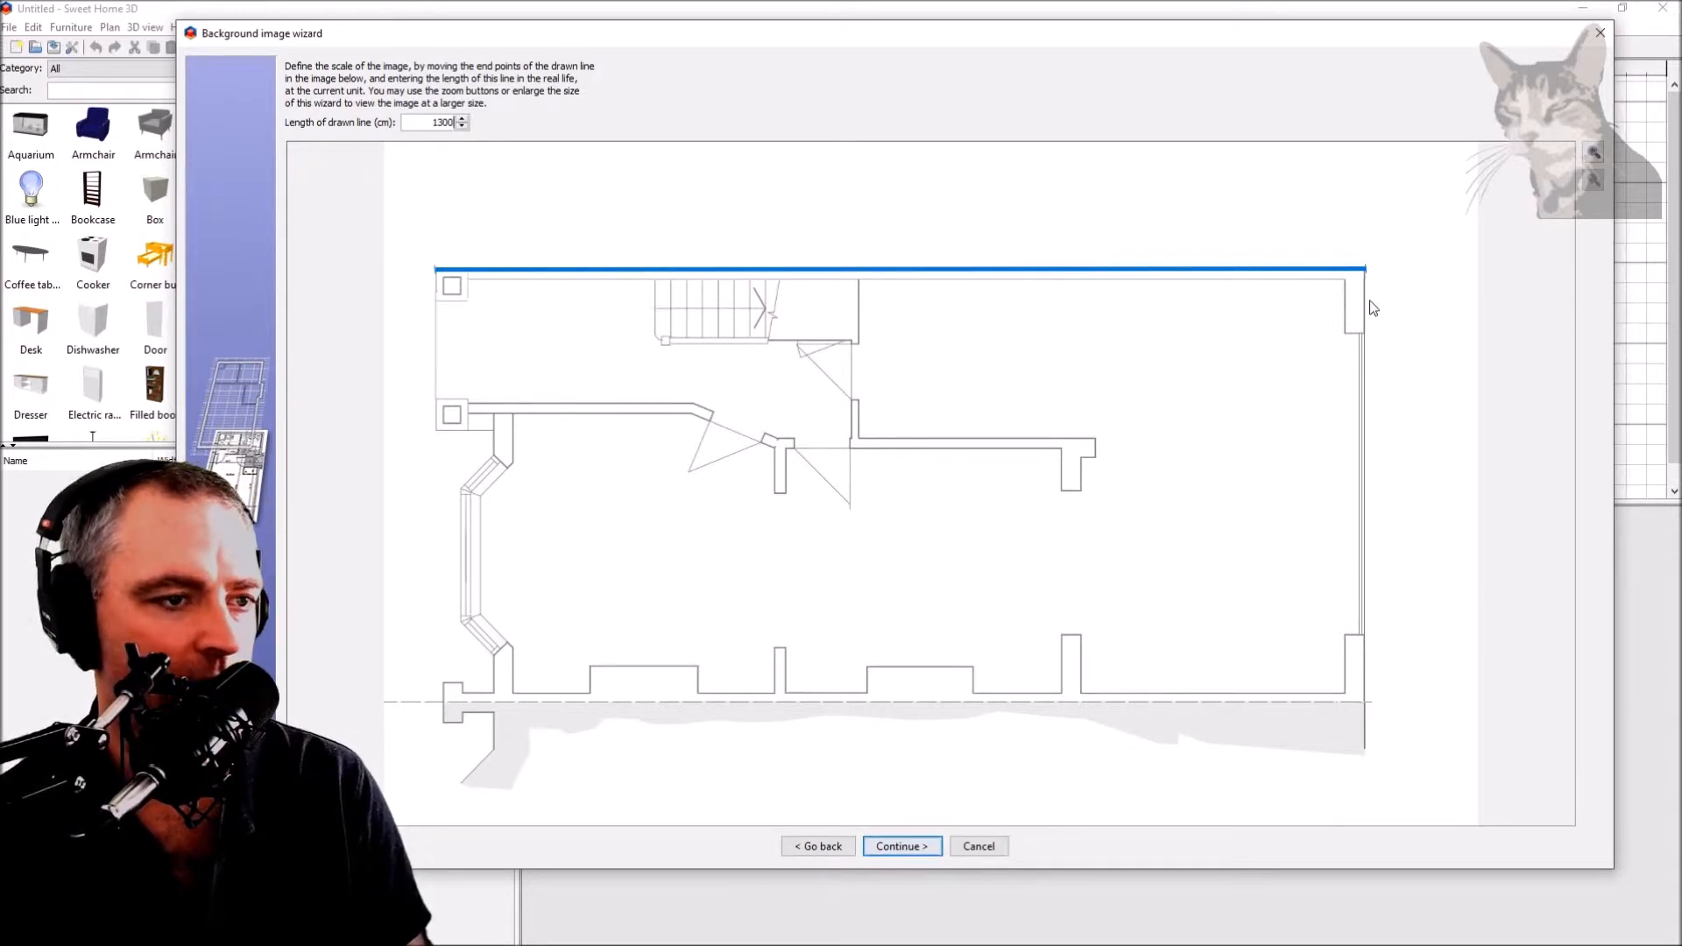
Step: Set the image origin on the plan's top-left outer corner and finish the import
left_click(901, 847)
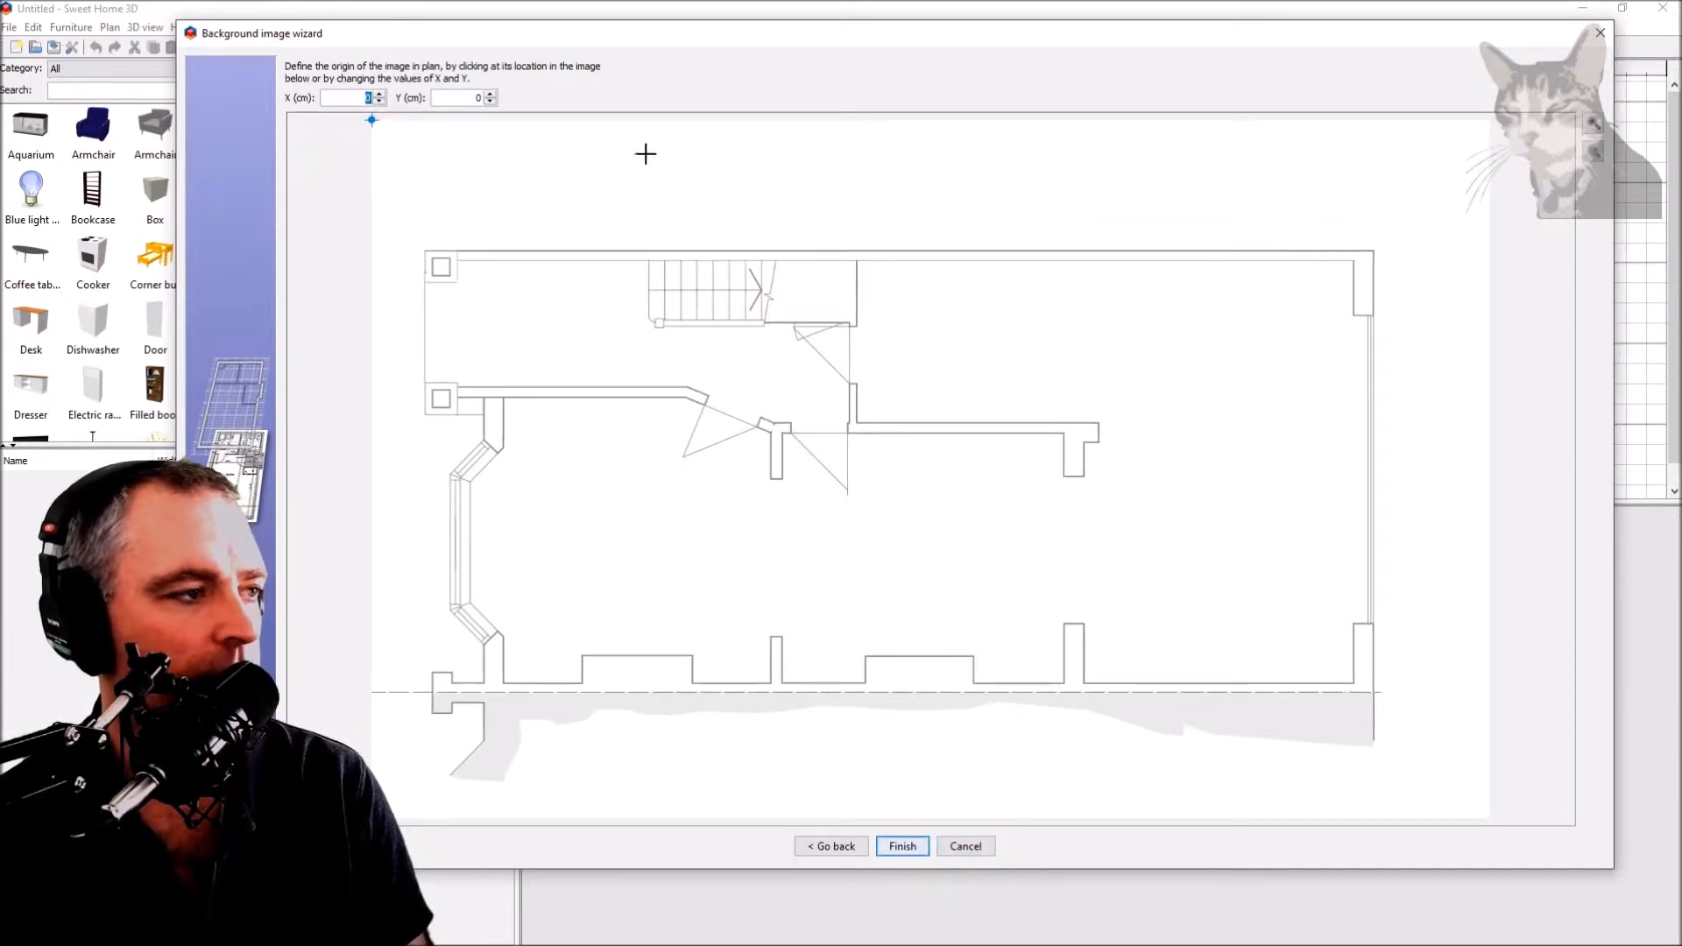
mouse_move(745, 238)
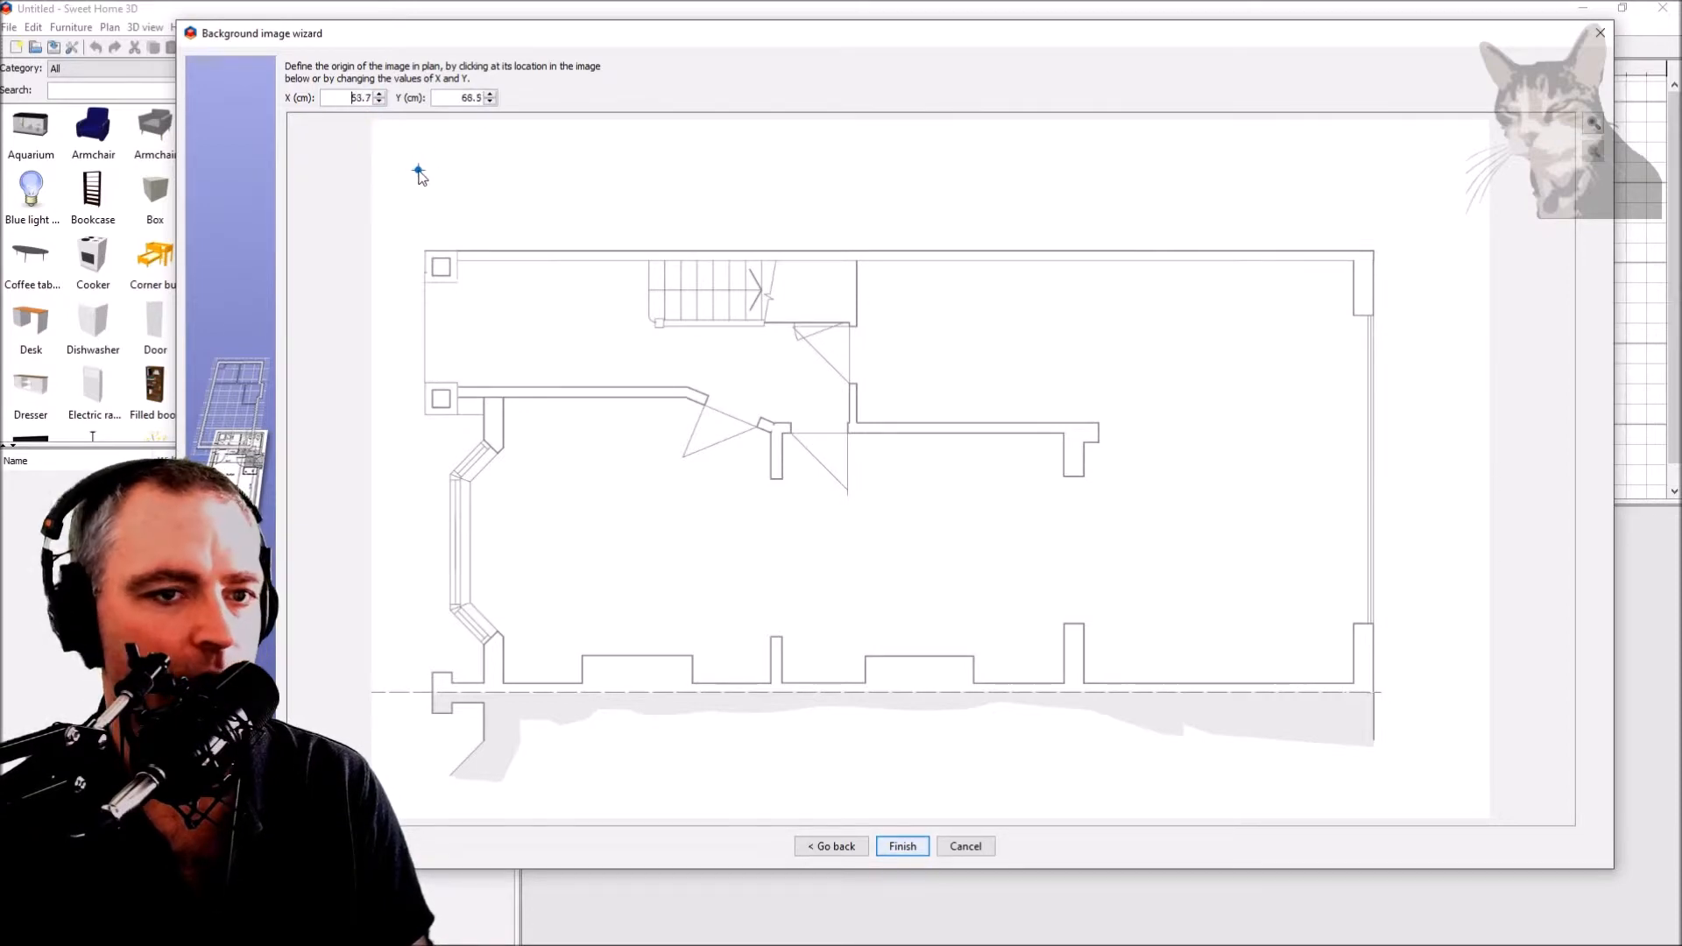
left_click(682, 434)
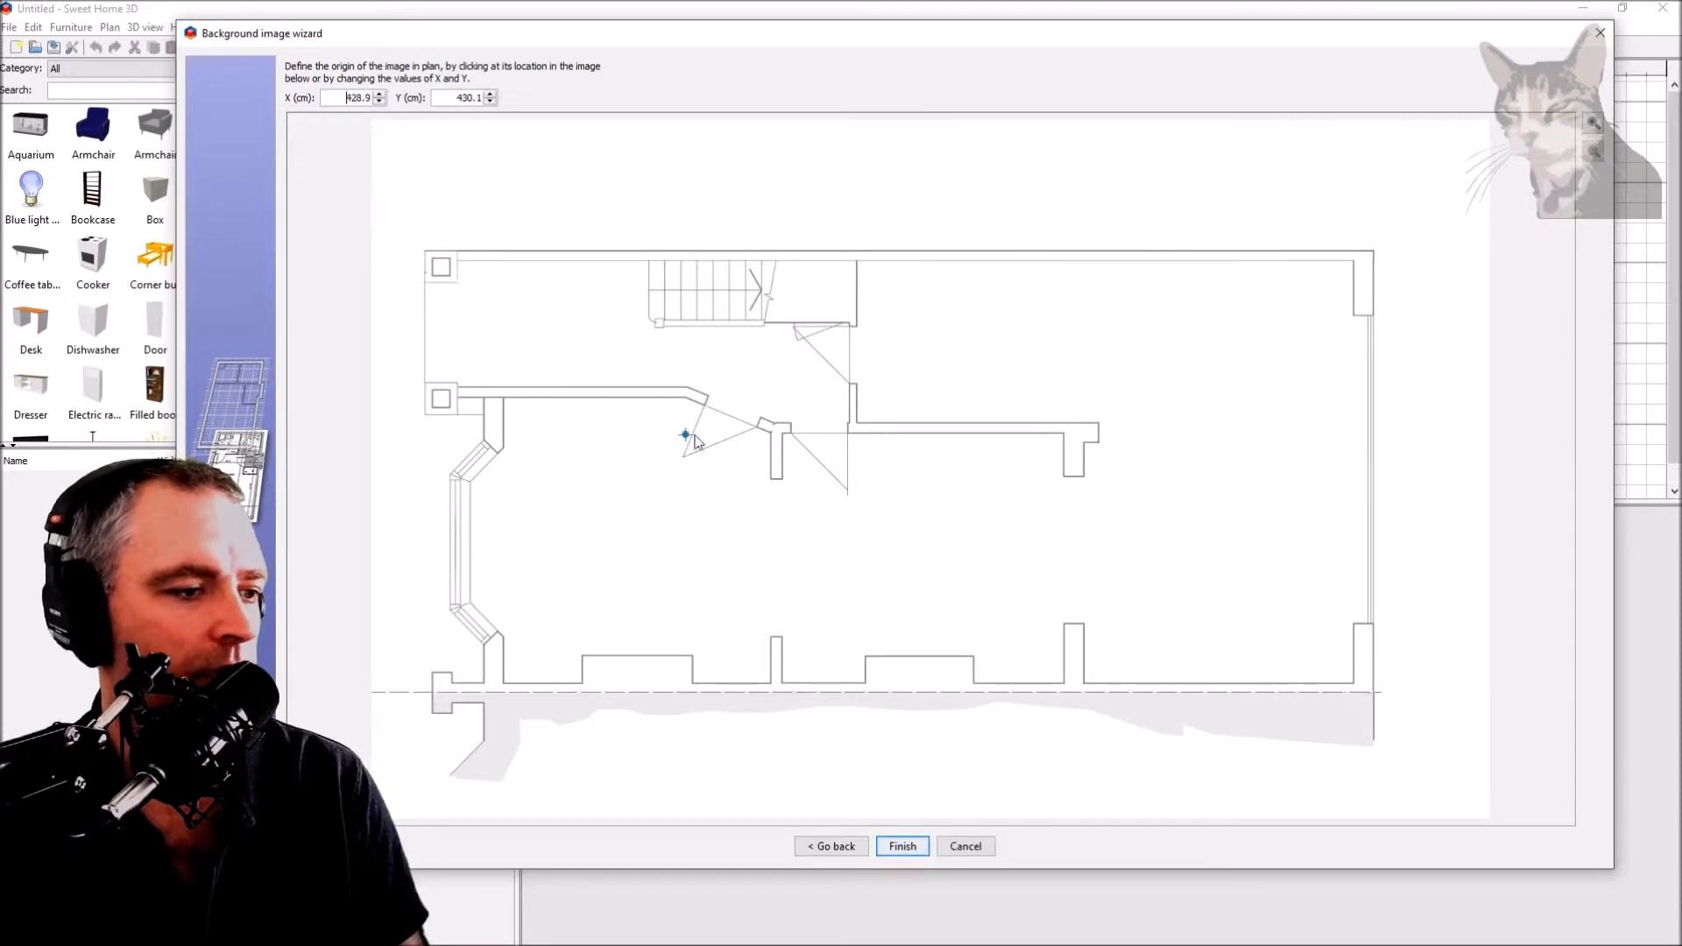
left_click(685, 349)
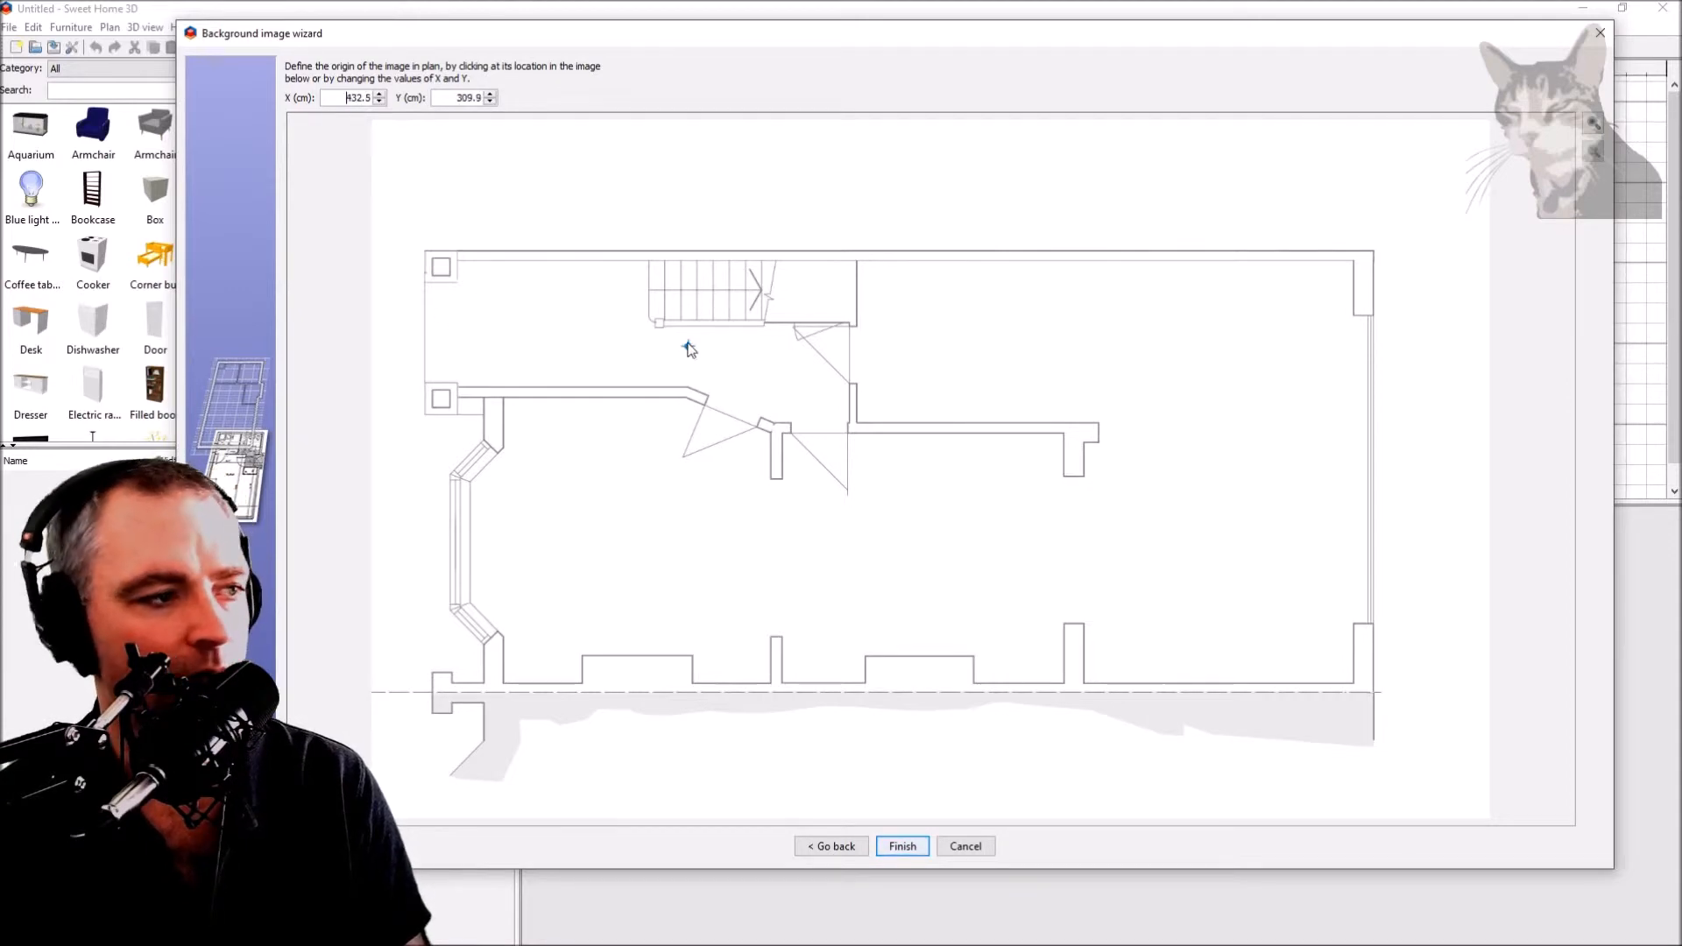
left_click(427, 254)
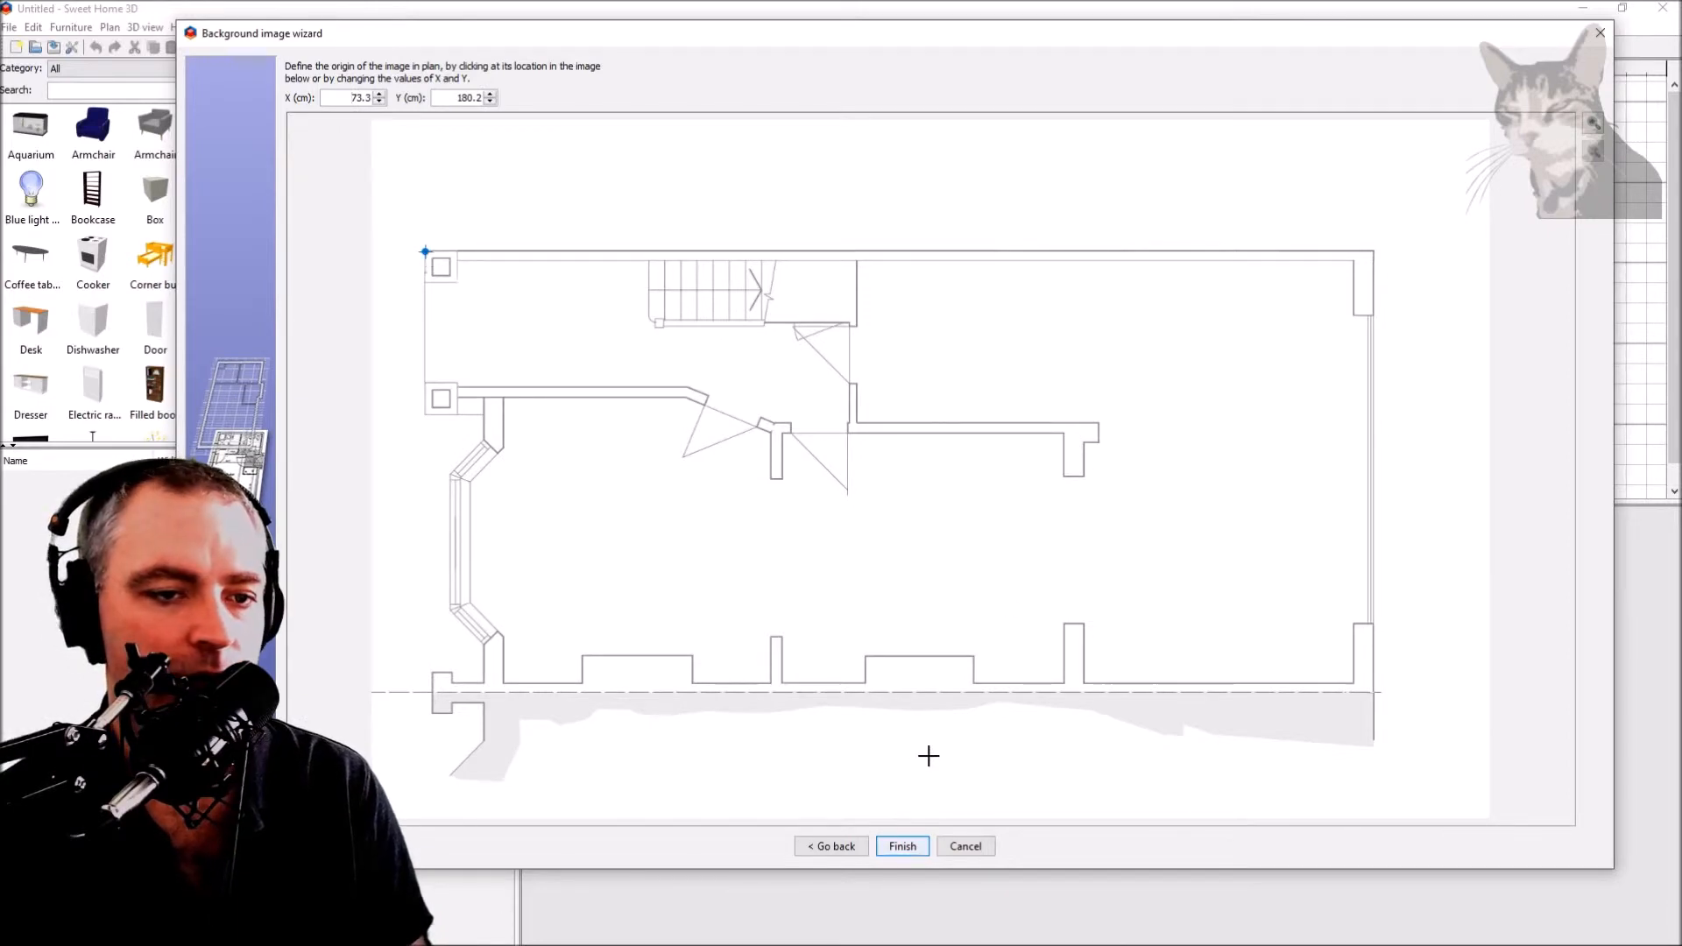
left_click(903, 847)
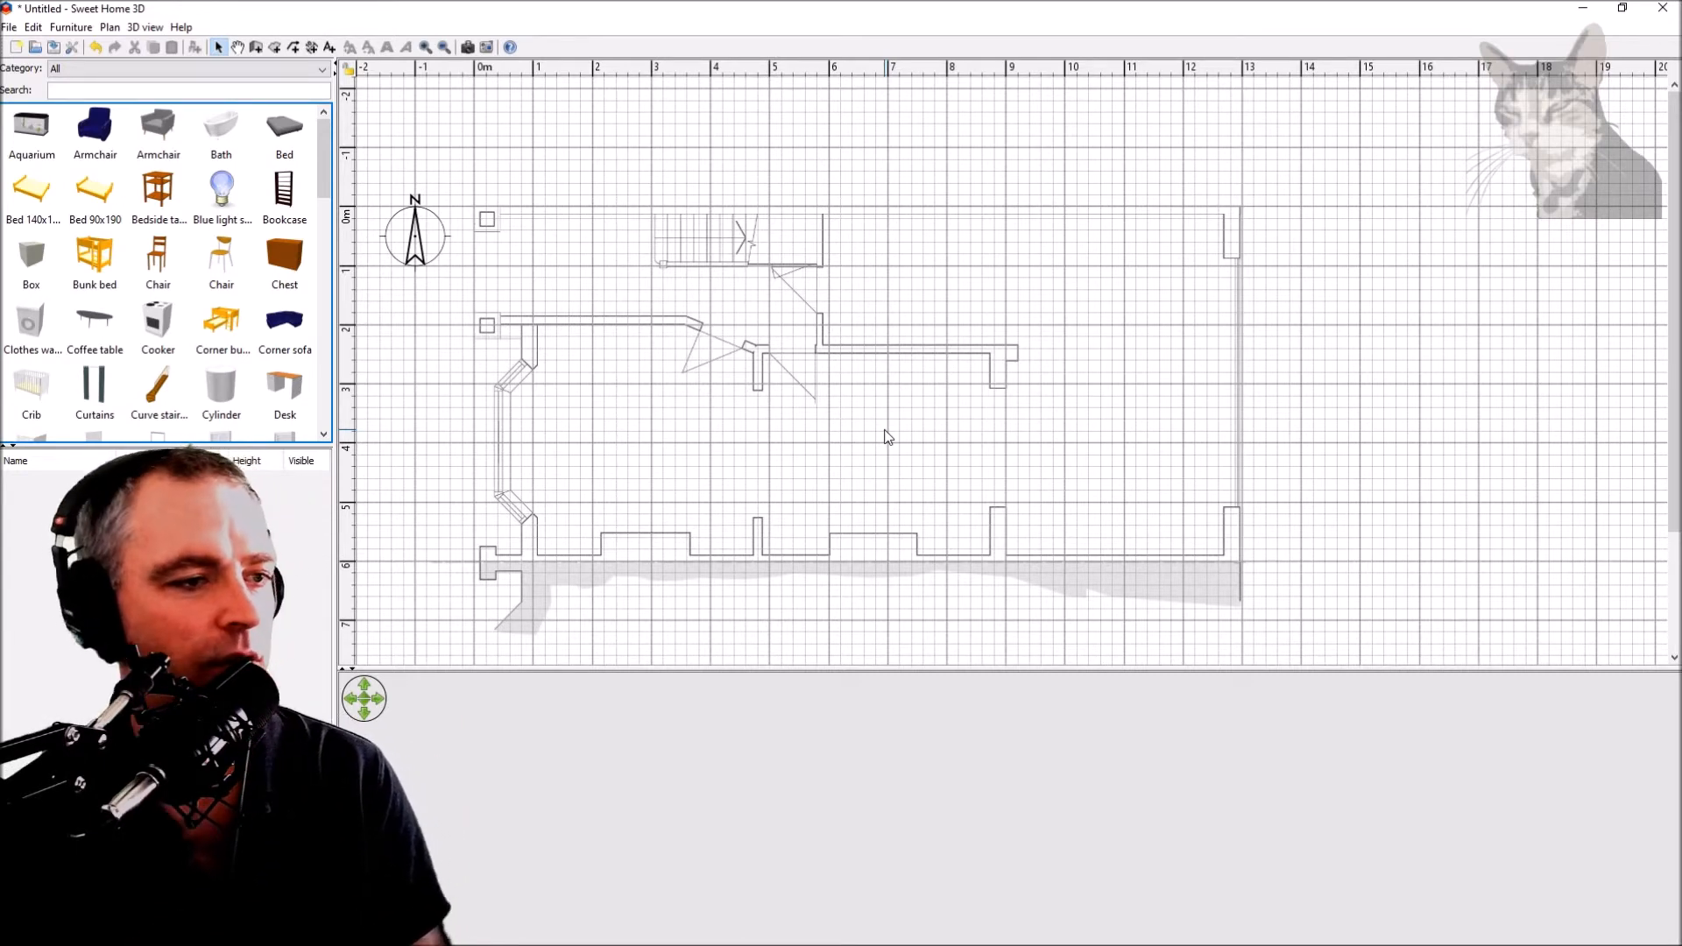
mouse_move(720, 431)
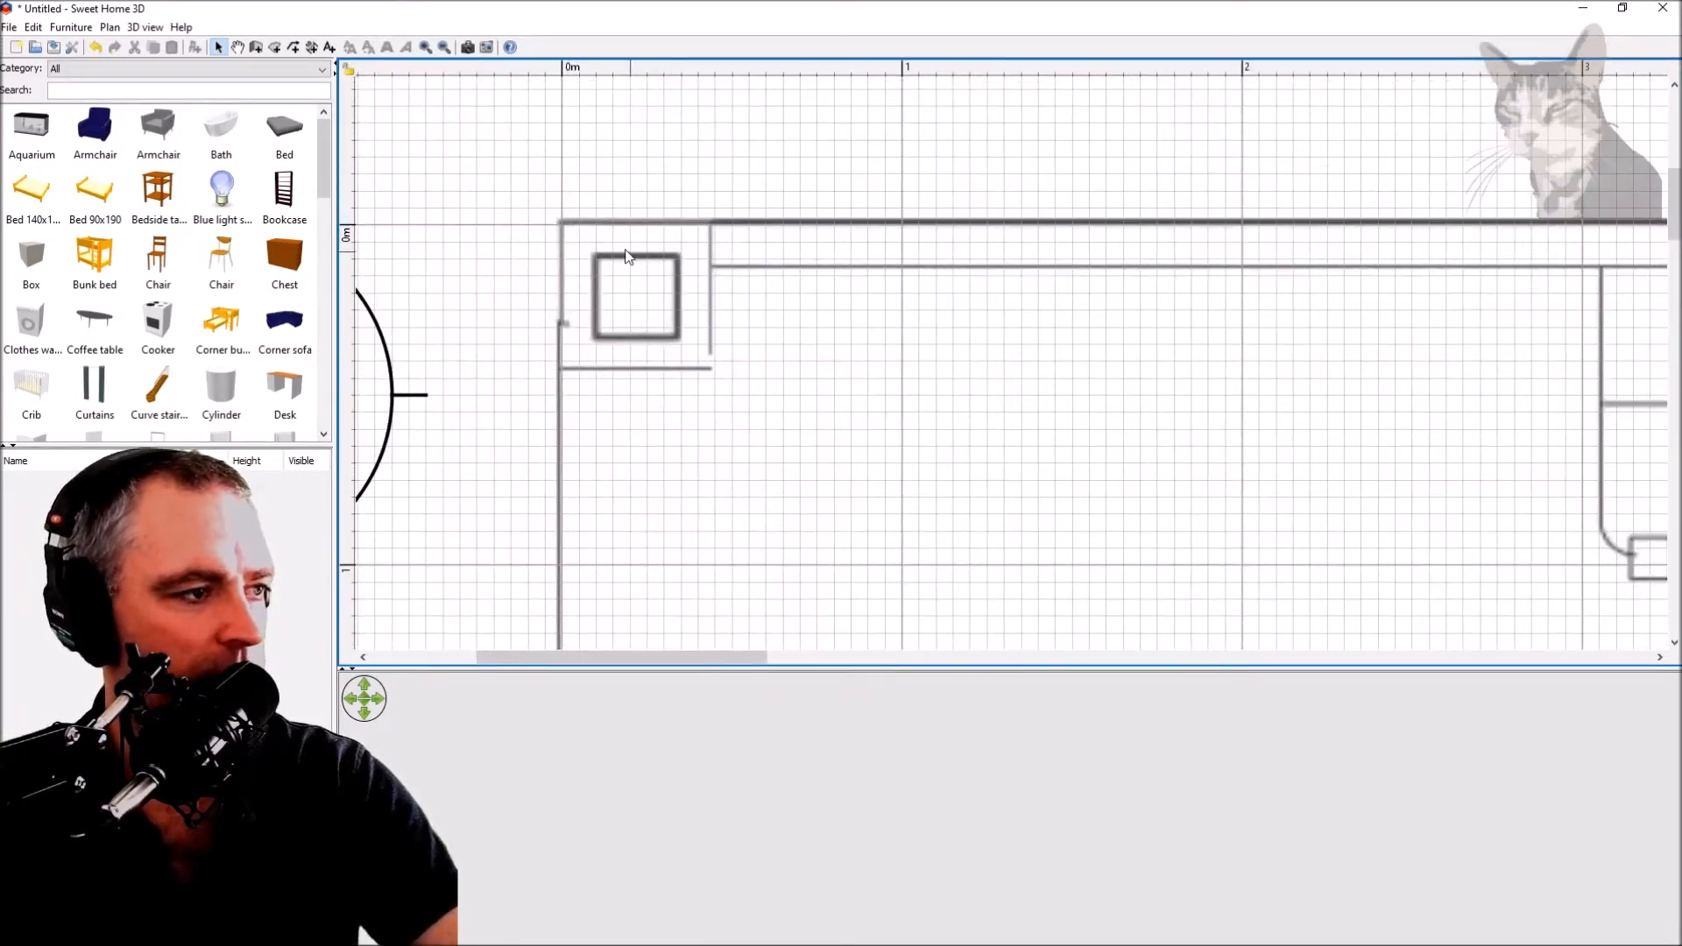
scroll("down", 3)
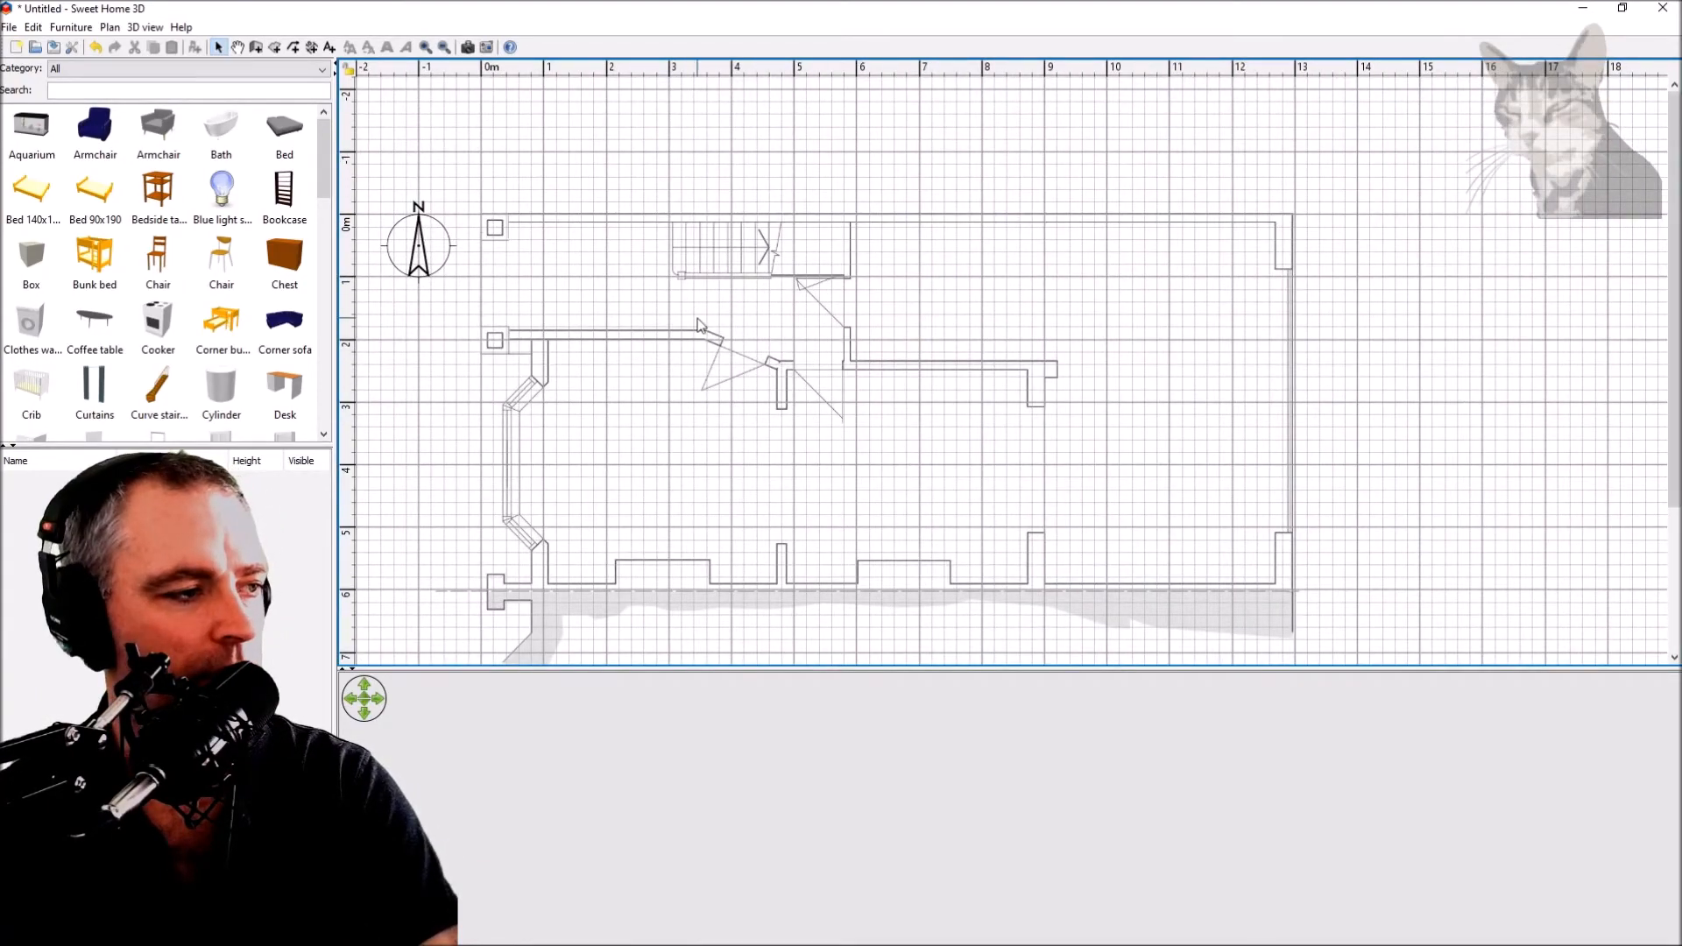
left_click(109, 29)
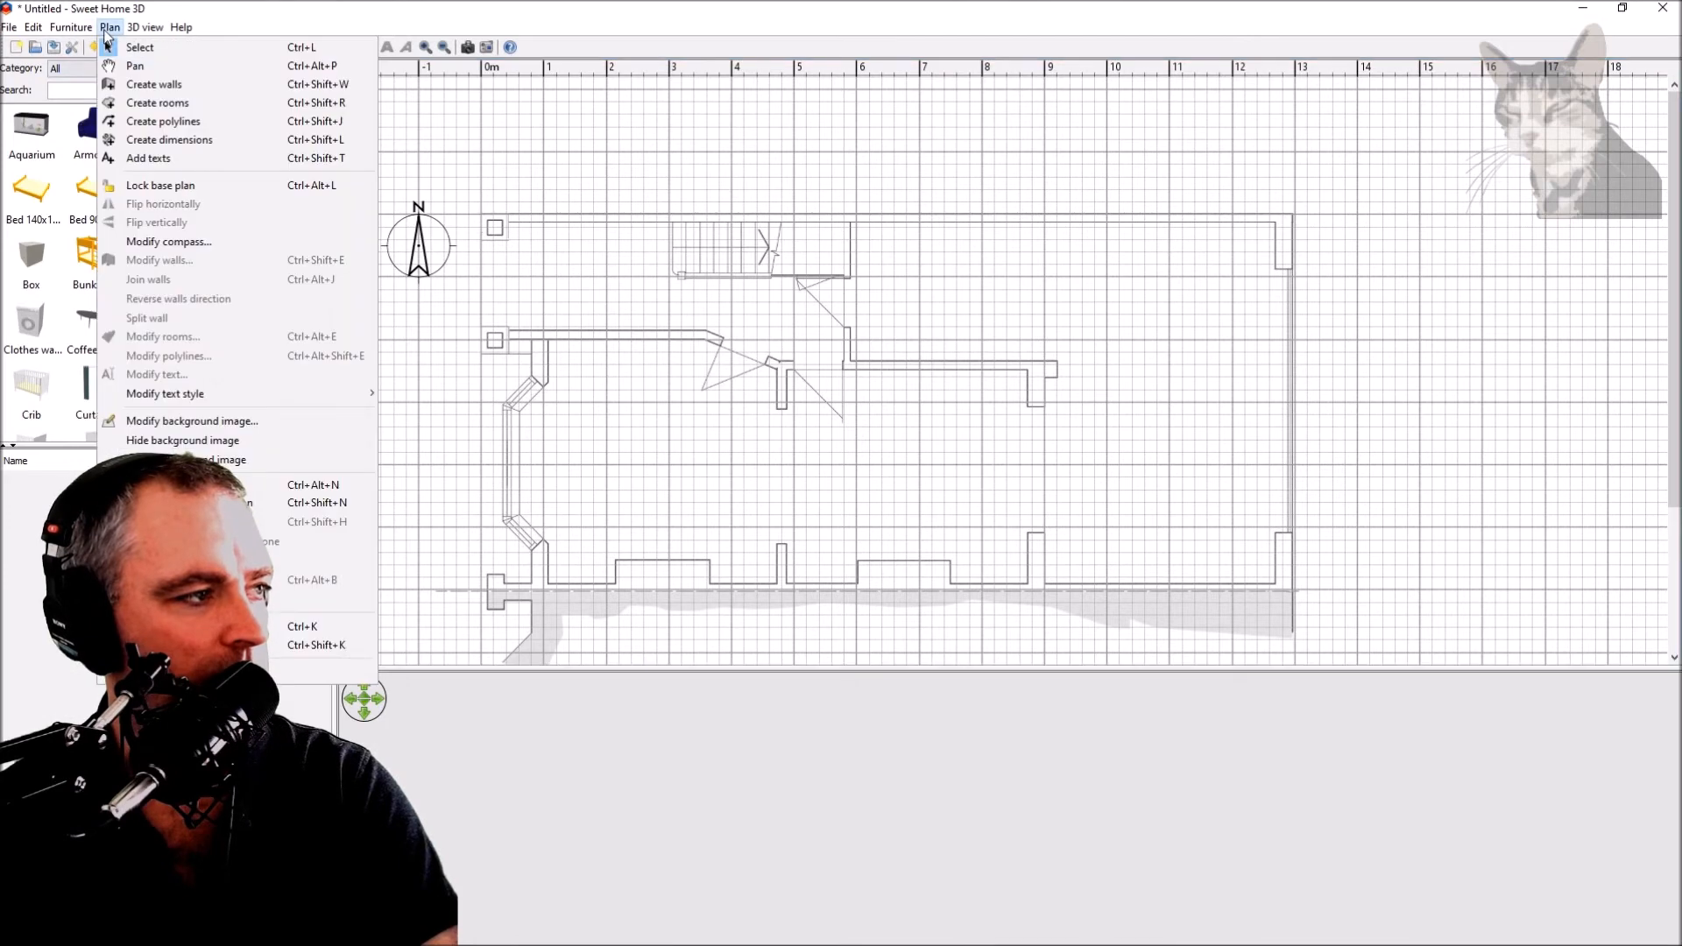
mouse_move(192, 421)
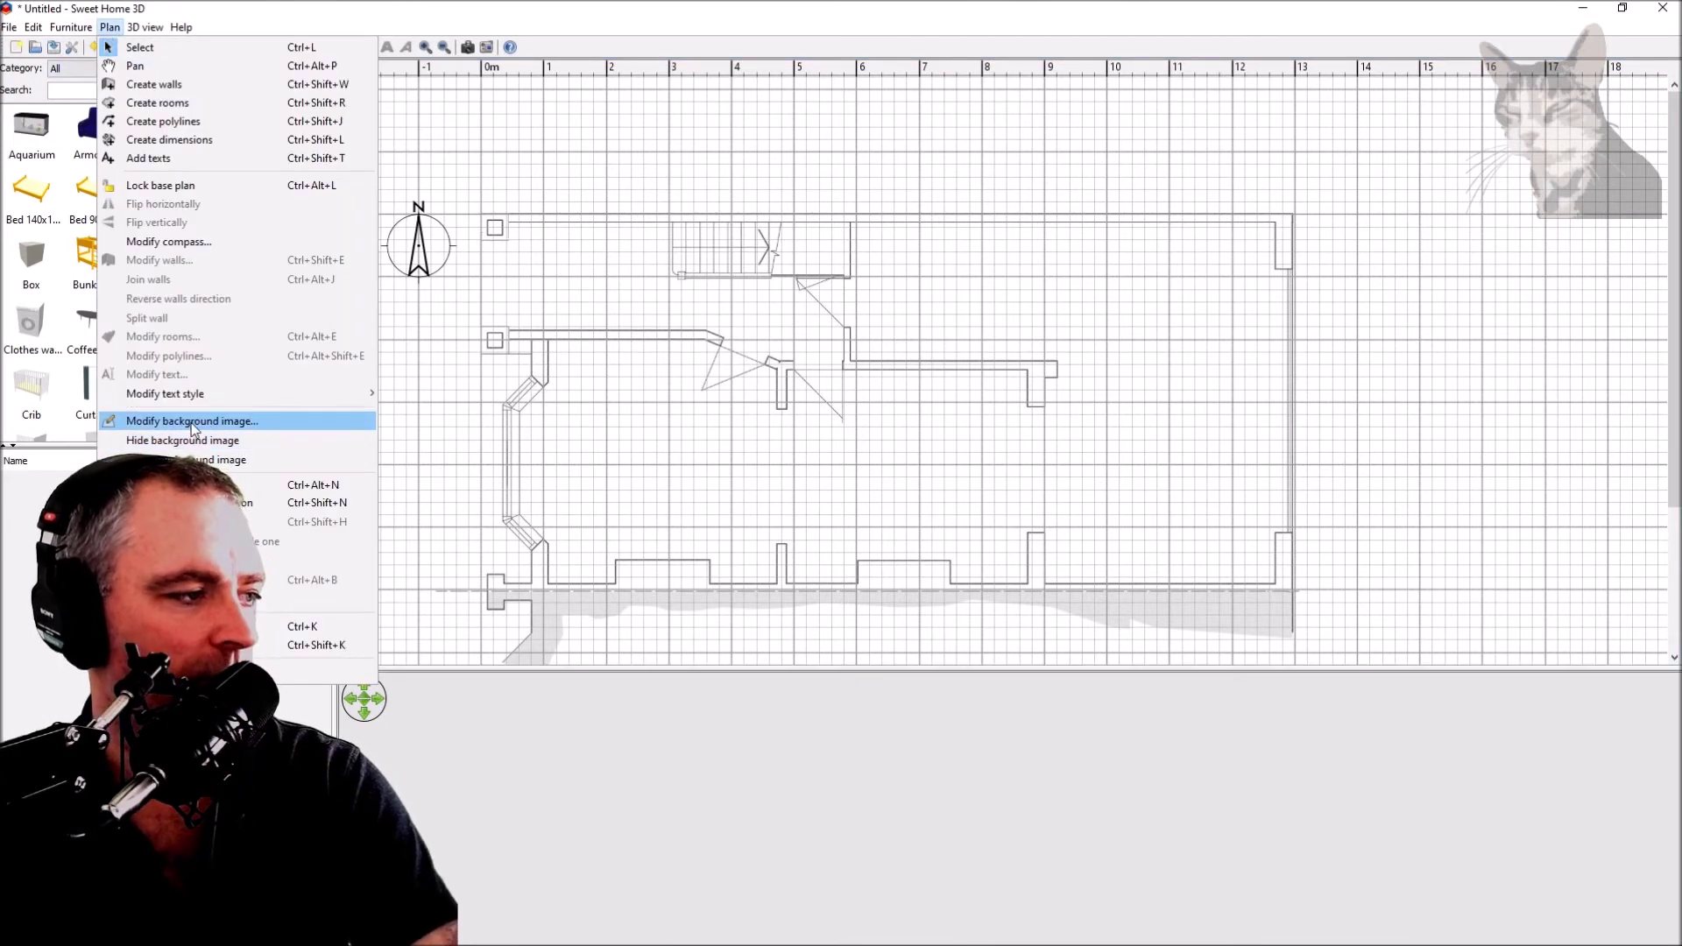
mouse_move(182, 440)
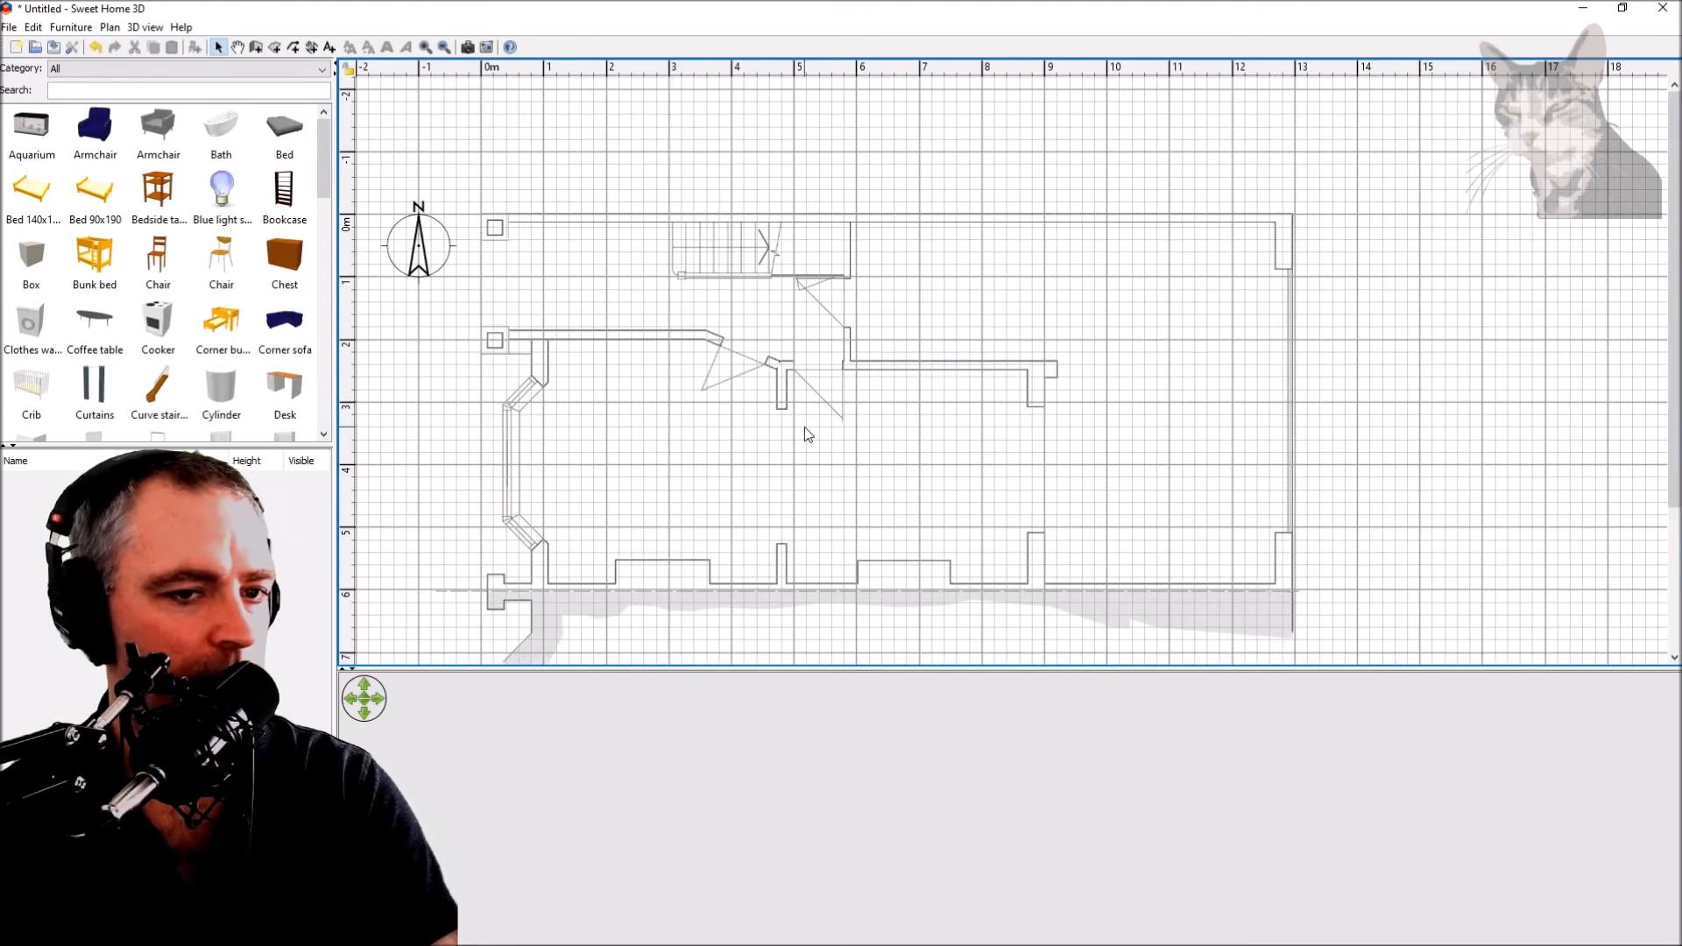
mouse_move(886, 422)
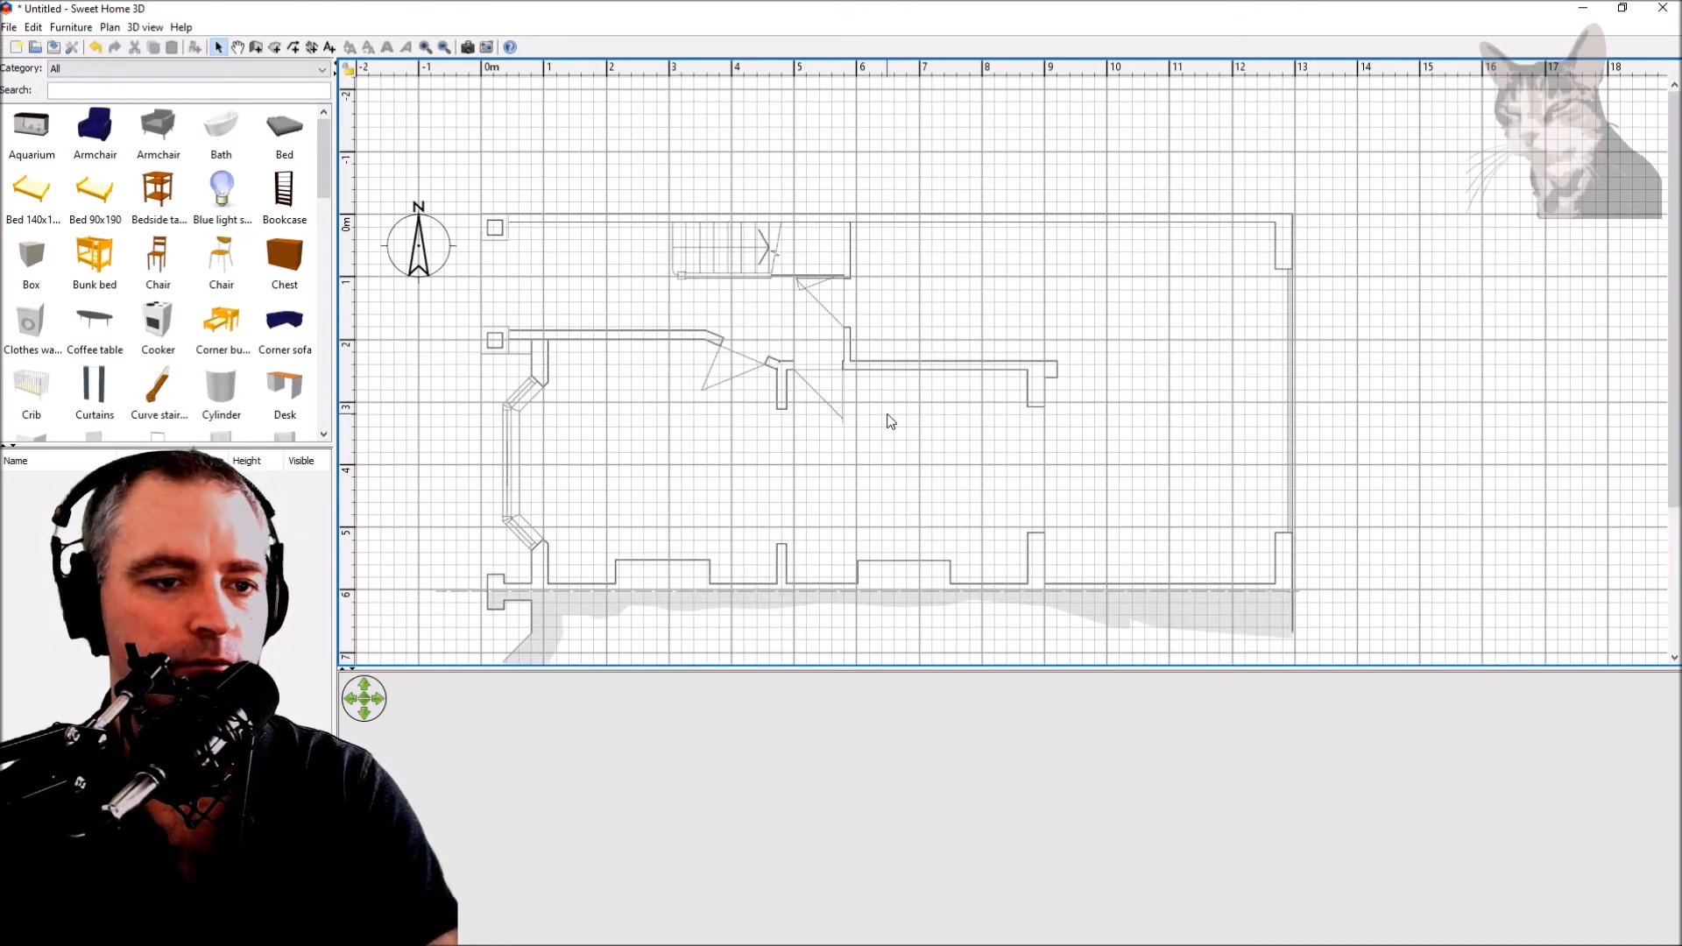